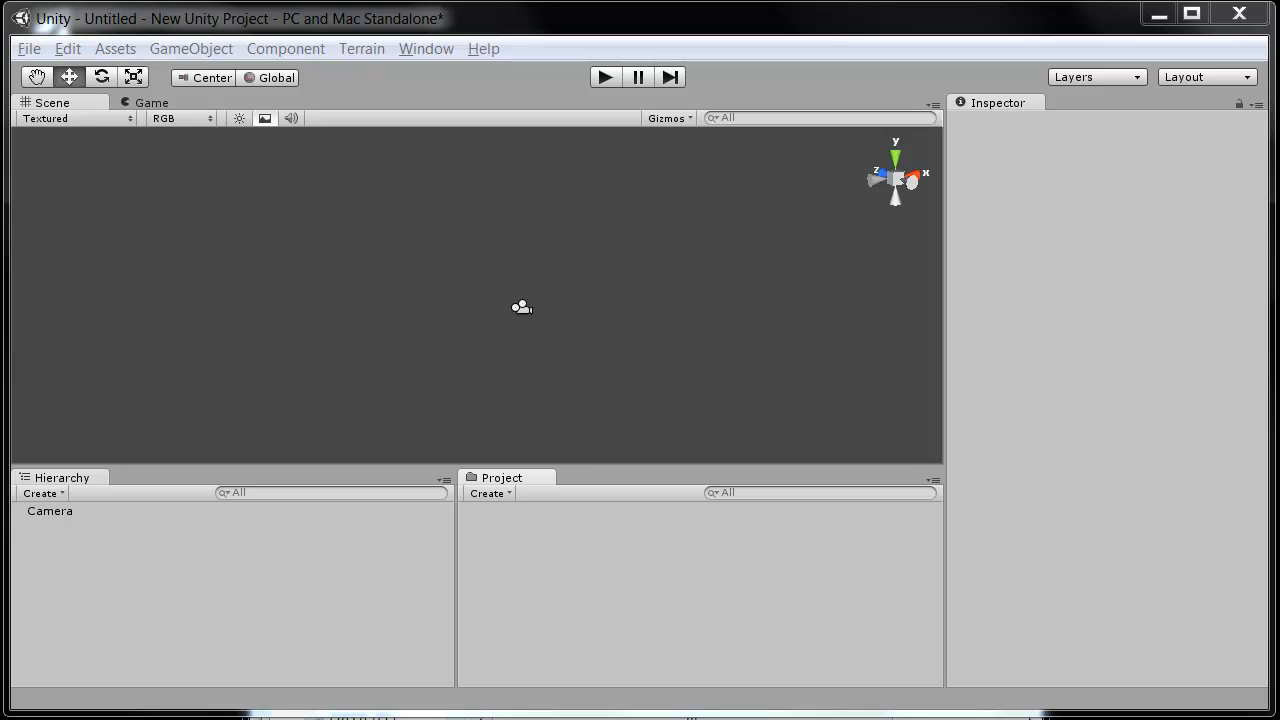
pyautogui.moveTo(1148, 192)
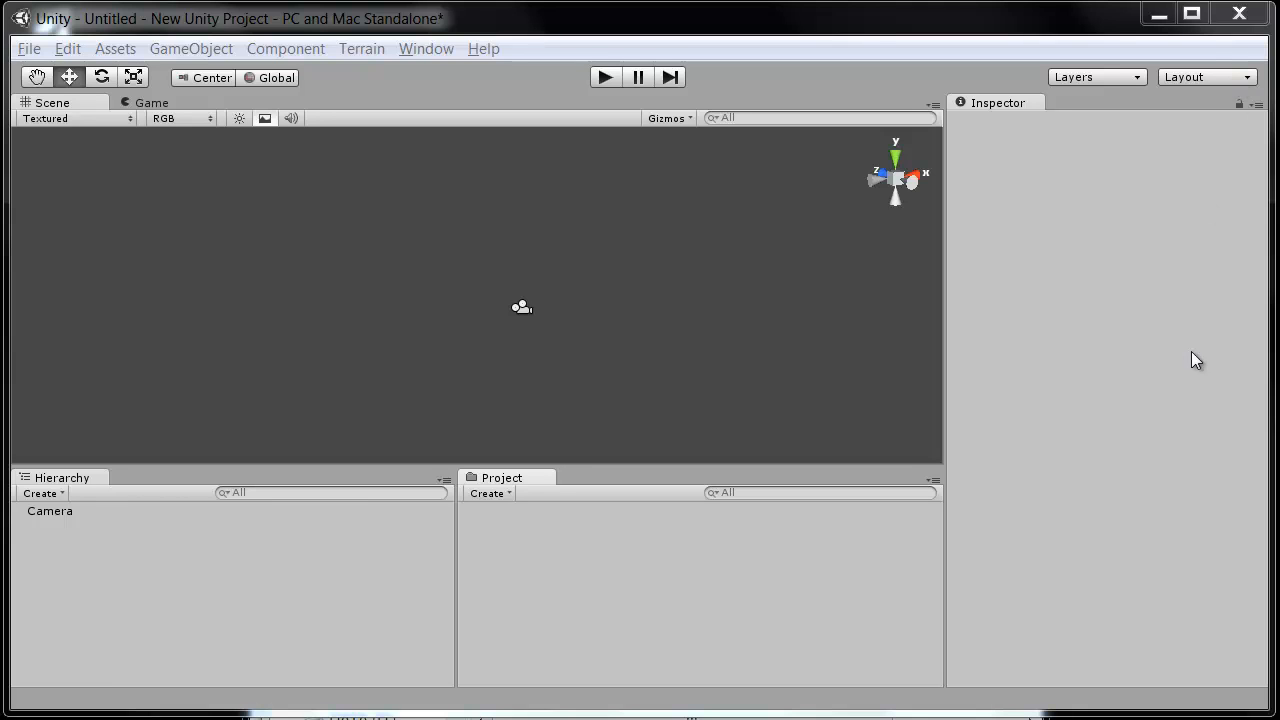
pyautogui.moveTo(40, 20)
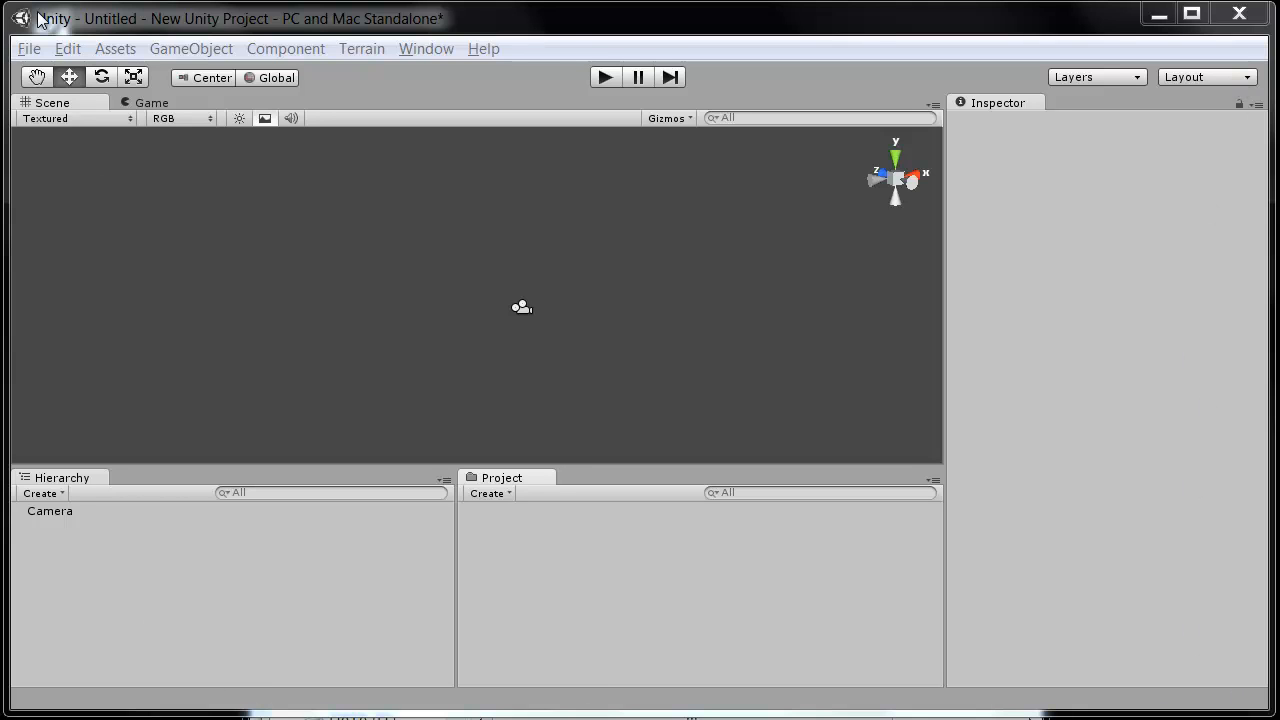
pyautogui.moveTo(1216, 88)
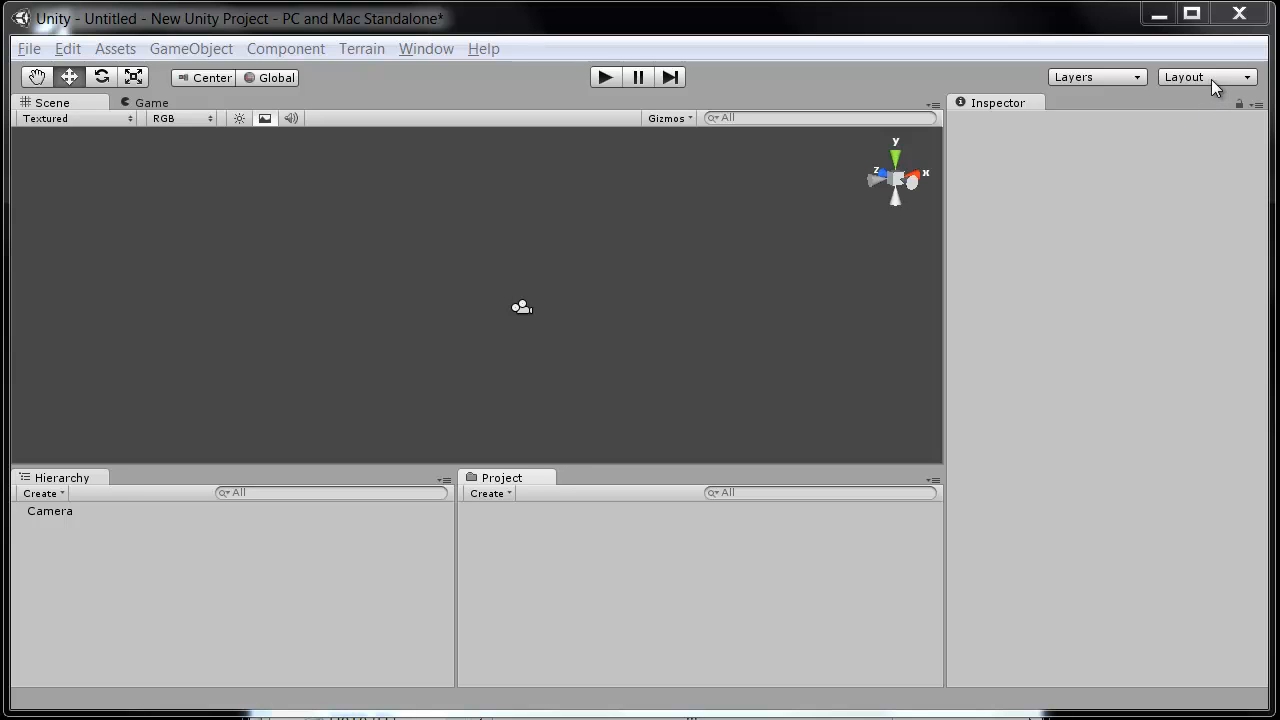
# Pick 2 by 3 from the Layout dropdown to show Scene and Game views together
pyautogui.click(1205, 76)
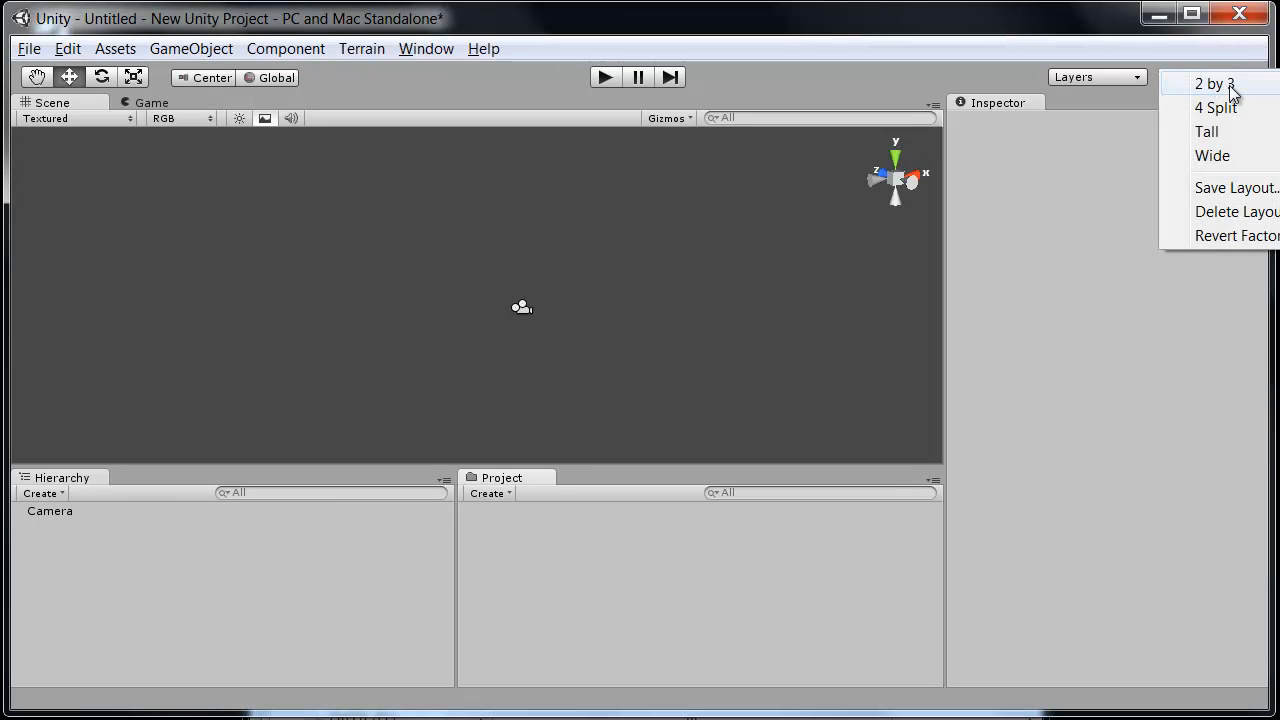
pyautogui.moveTo(1213, 155)
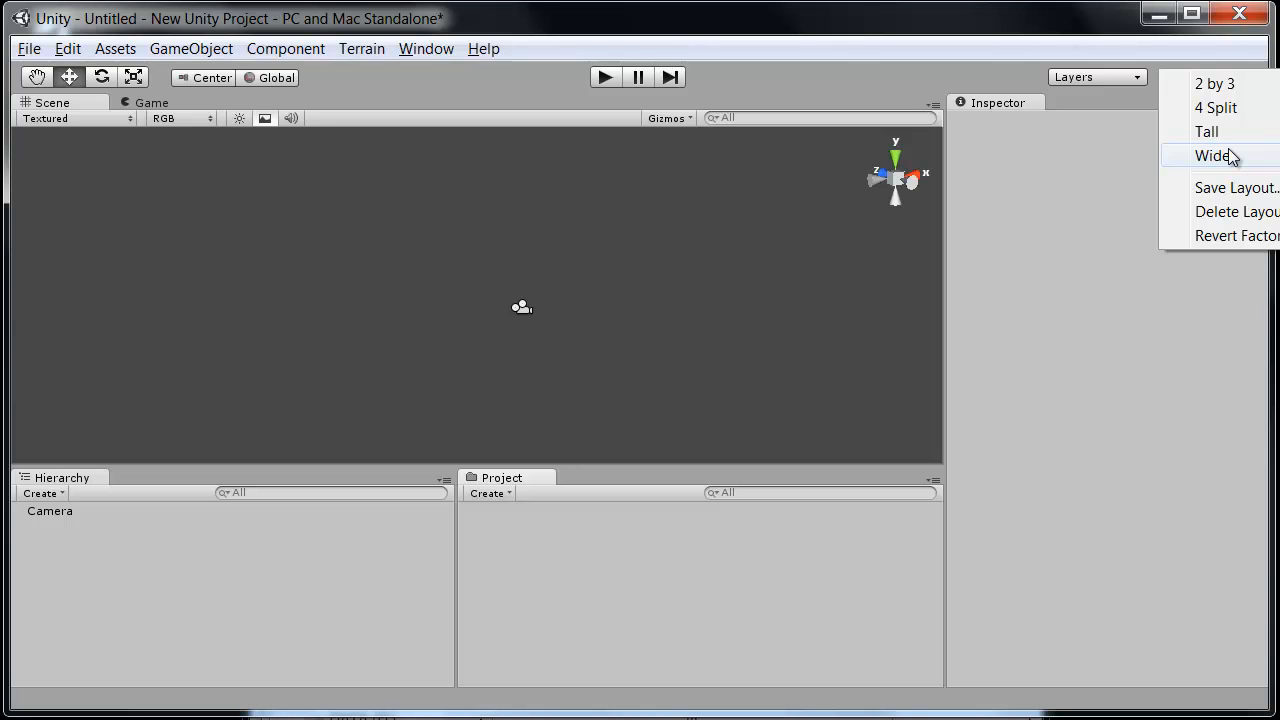
pyautogui.moveTo(1245, 90)
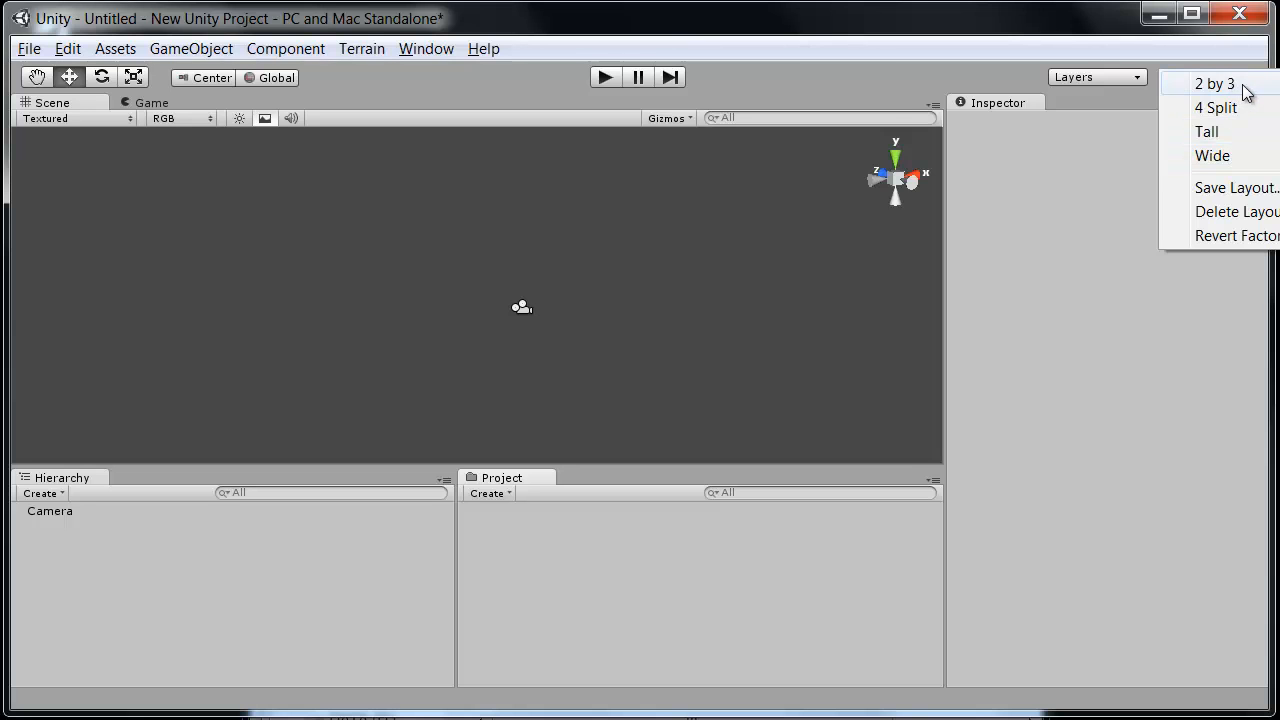
pyautogui.click(1214, 83)
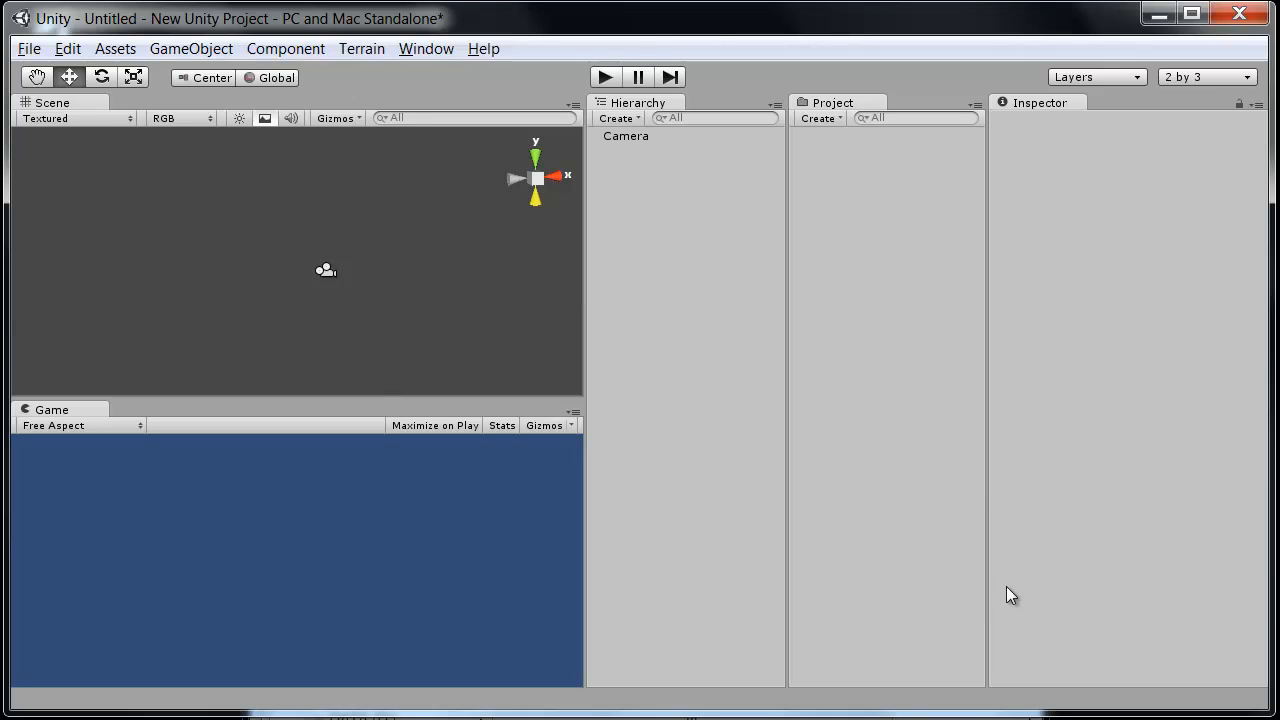
pyautogui.moveTo(1102, 611)
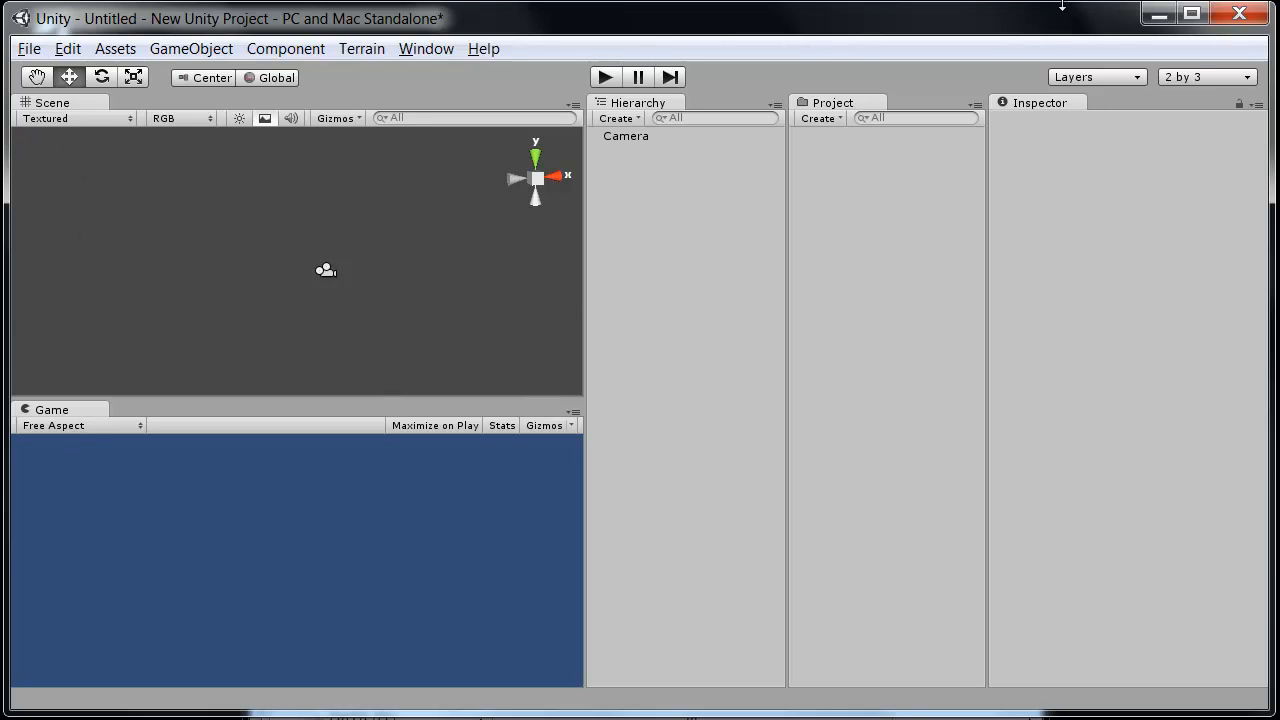
pyautogui.moveTo(909, 292)
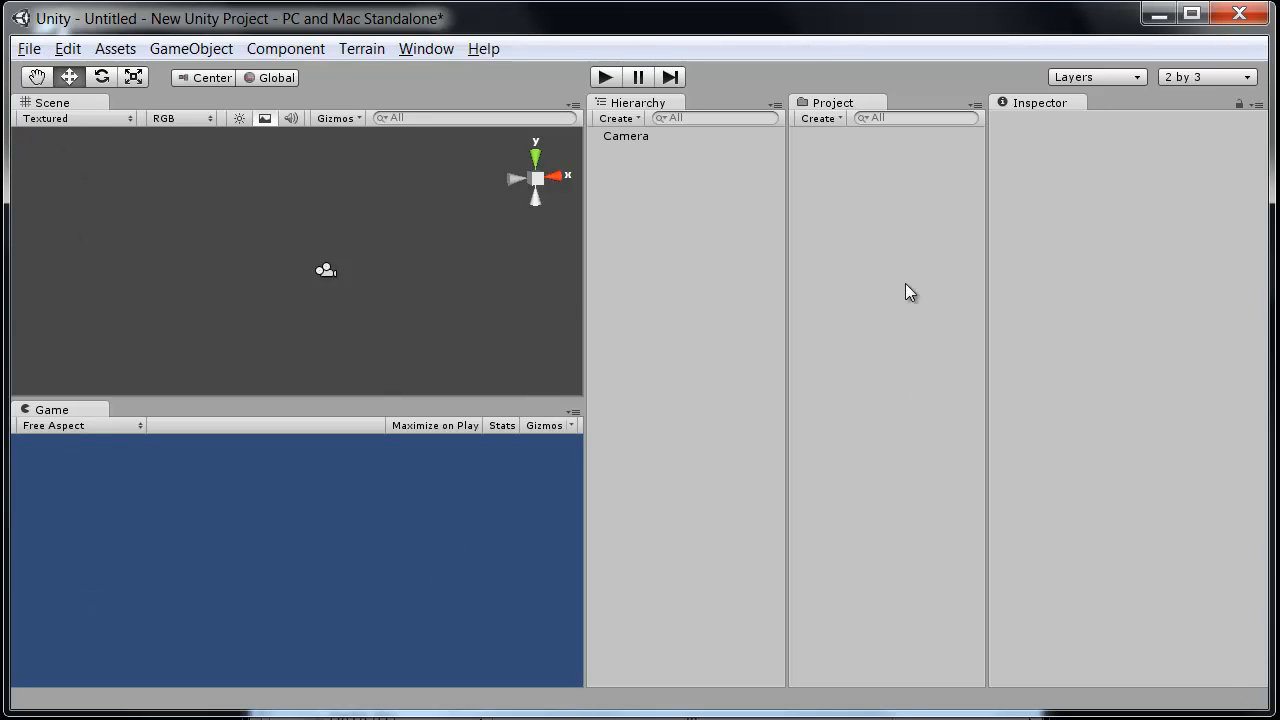
pyautogui.moveTo(322, 272)
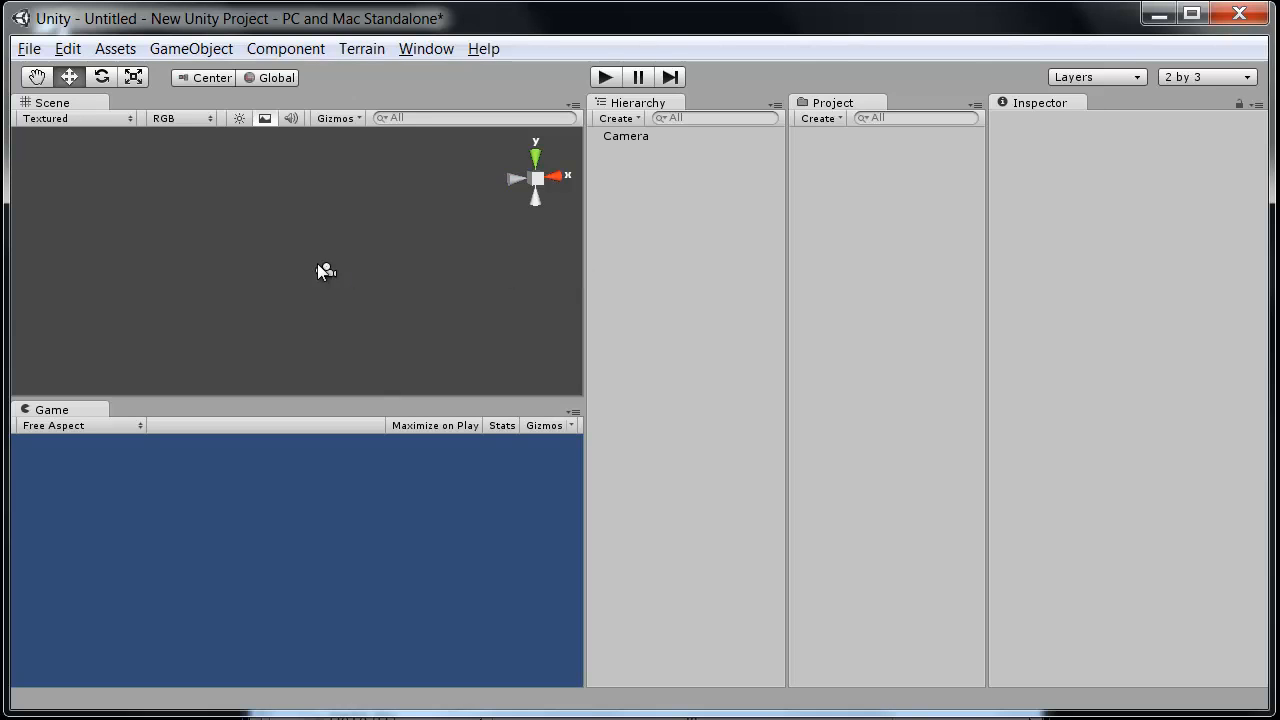
pyautogui.moveTo(257, 208)
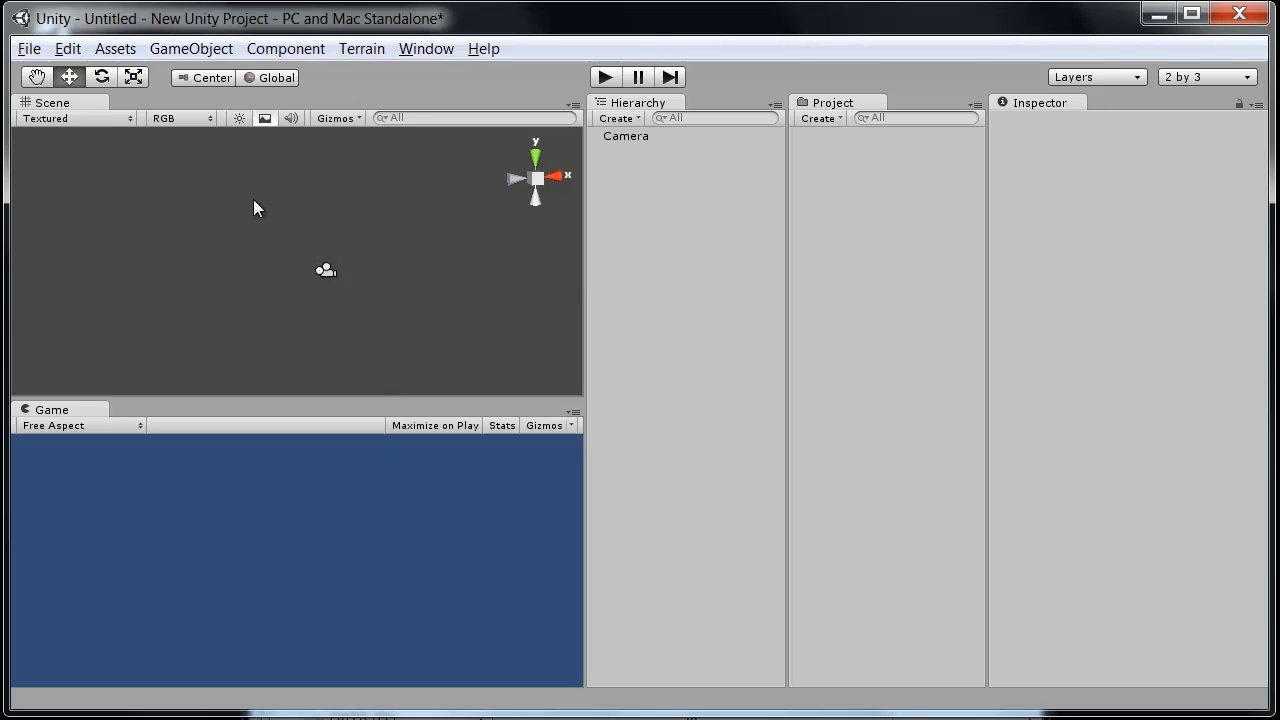
pyautogui.moveTo(630, 48)
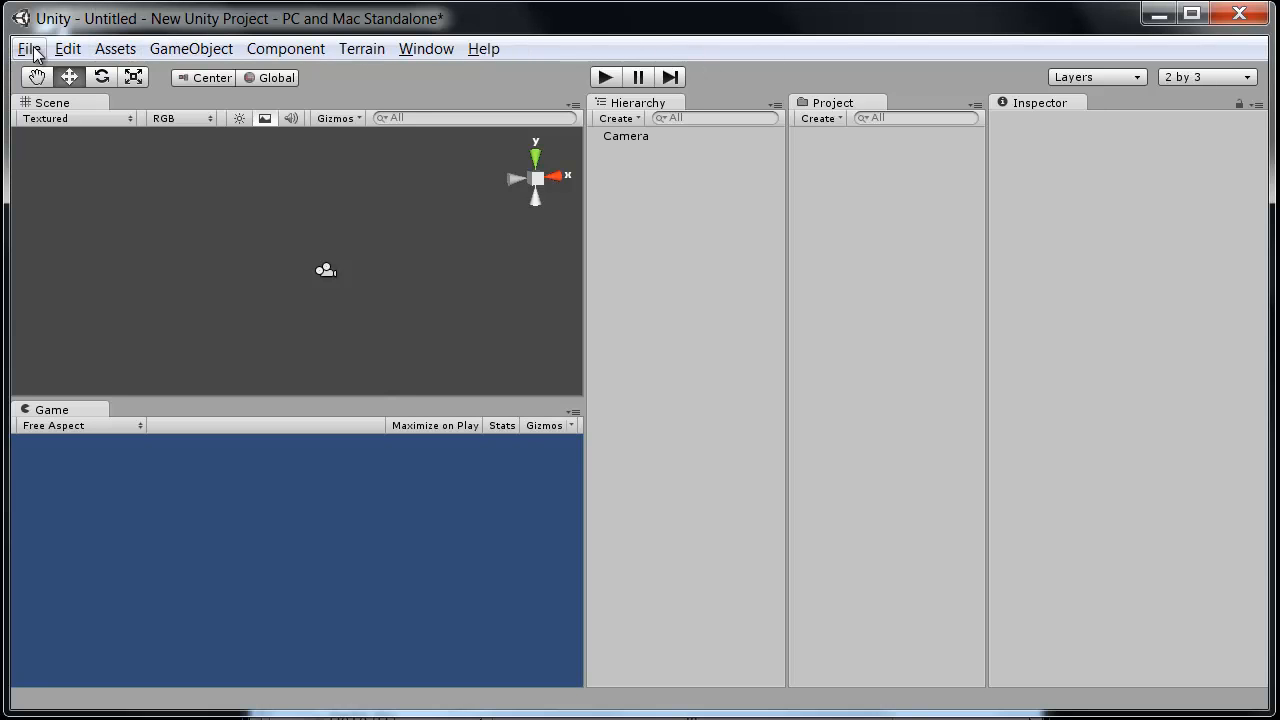
# Browse the File, Edit and Assets menus in turn without running any command
pyautogui.click(28, 48)
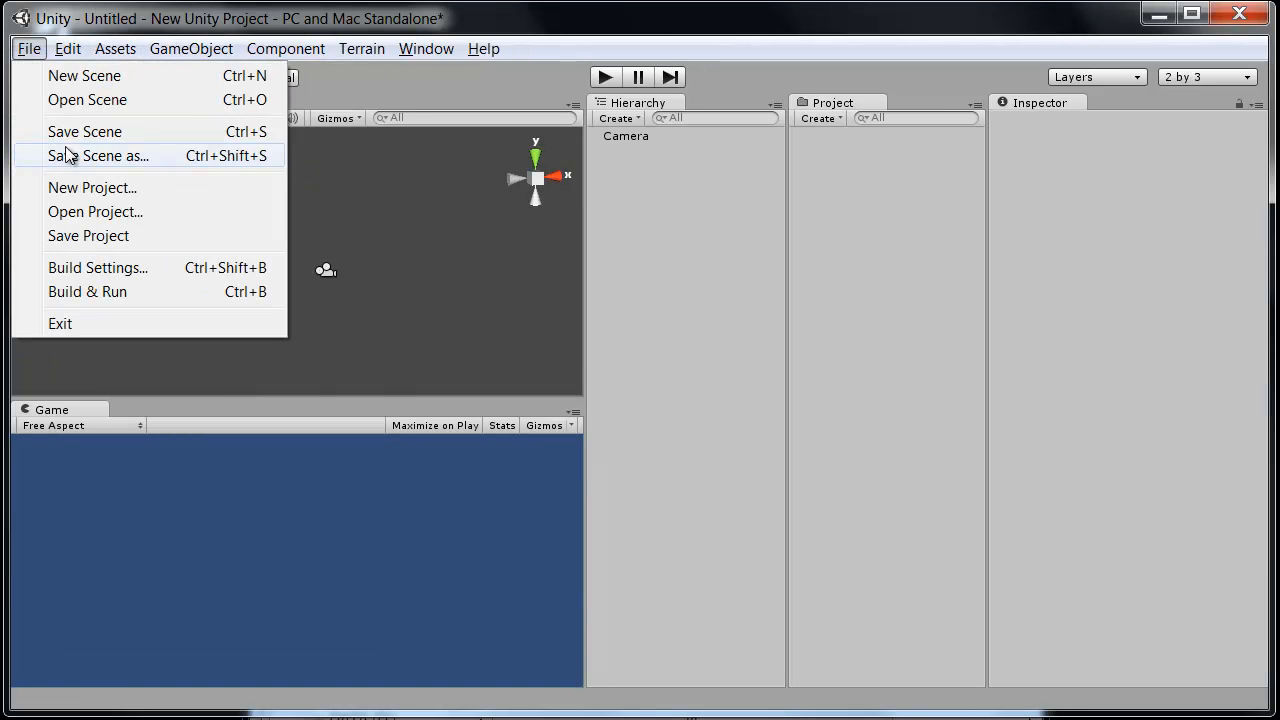
pyautogui.moveTo(88, 235)
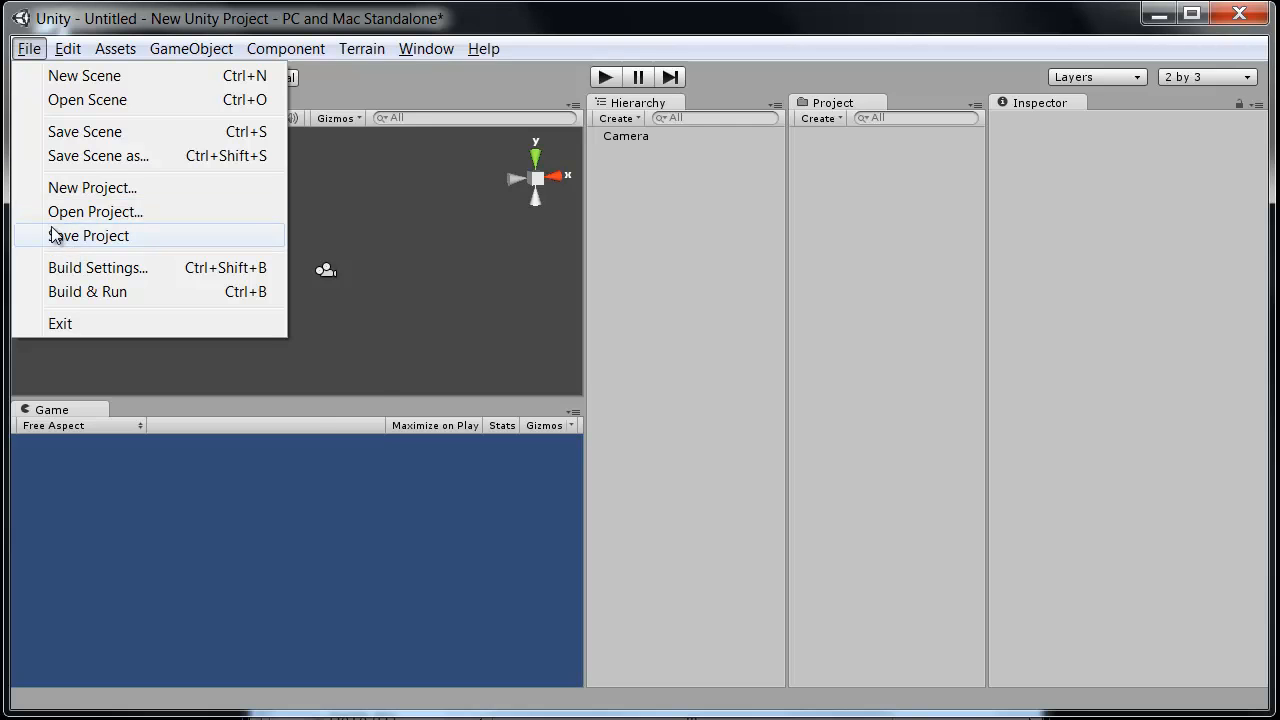
pyautogui.click(67, 48)
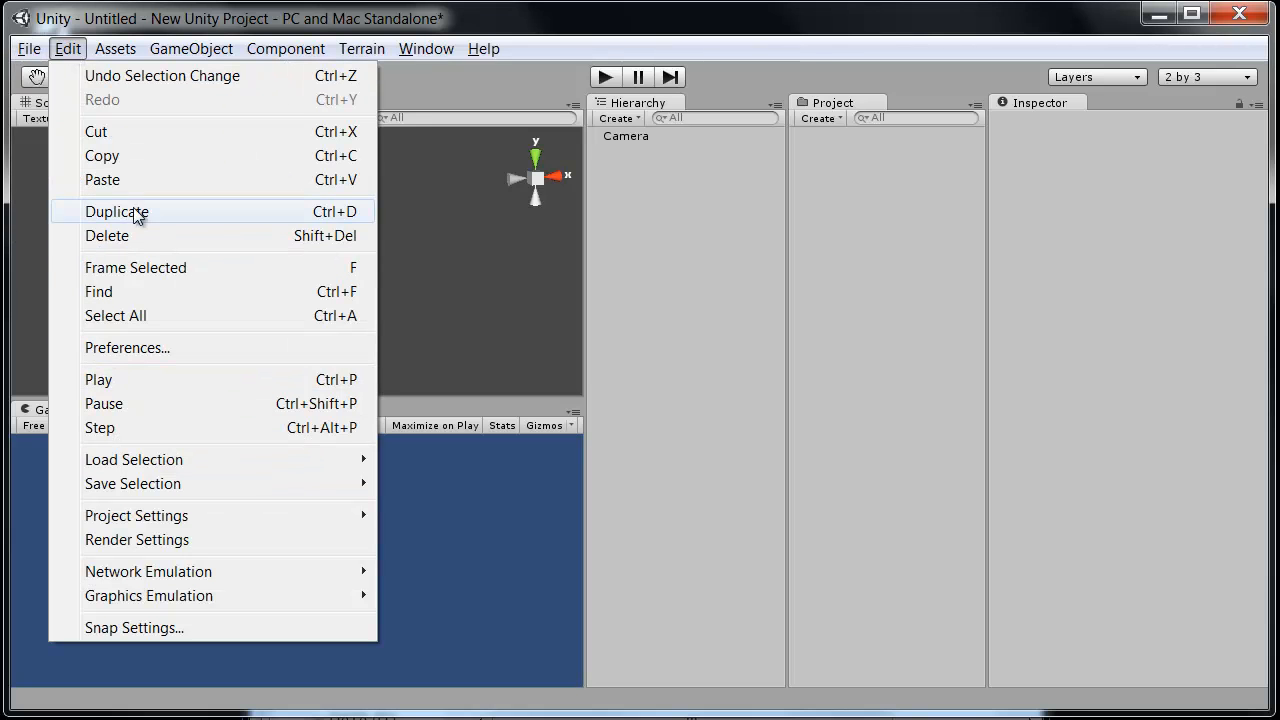
pyautogui.moveTo(150, 123)
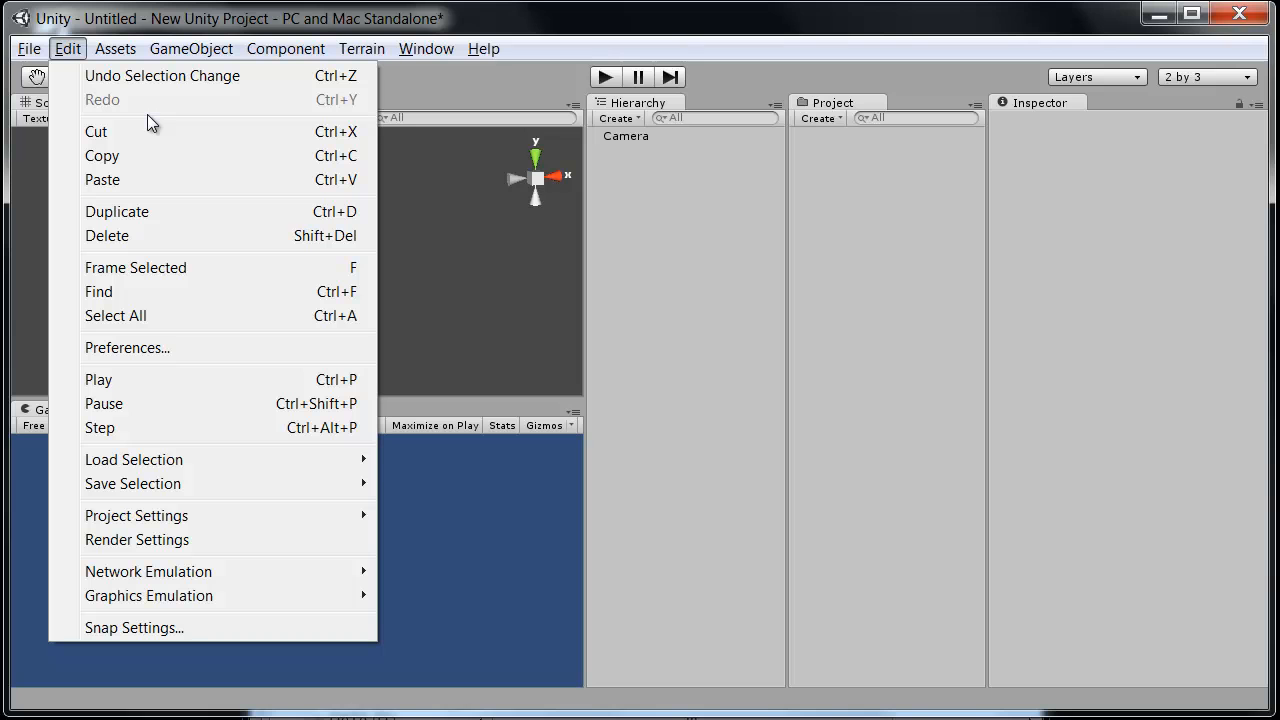
pyautogui.moveTo(130, 76)
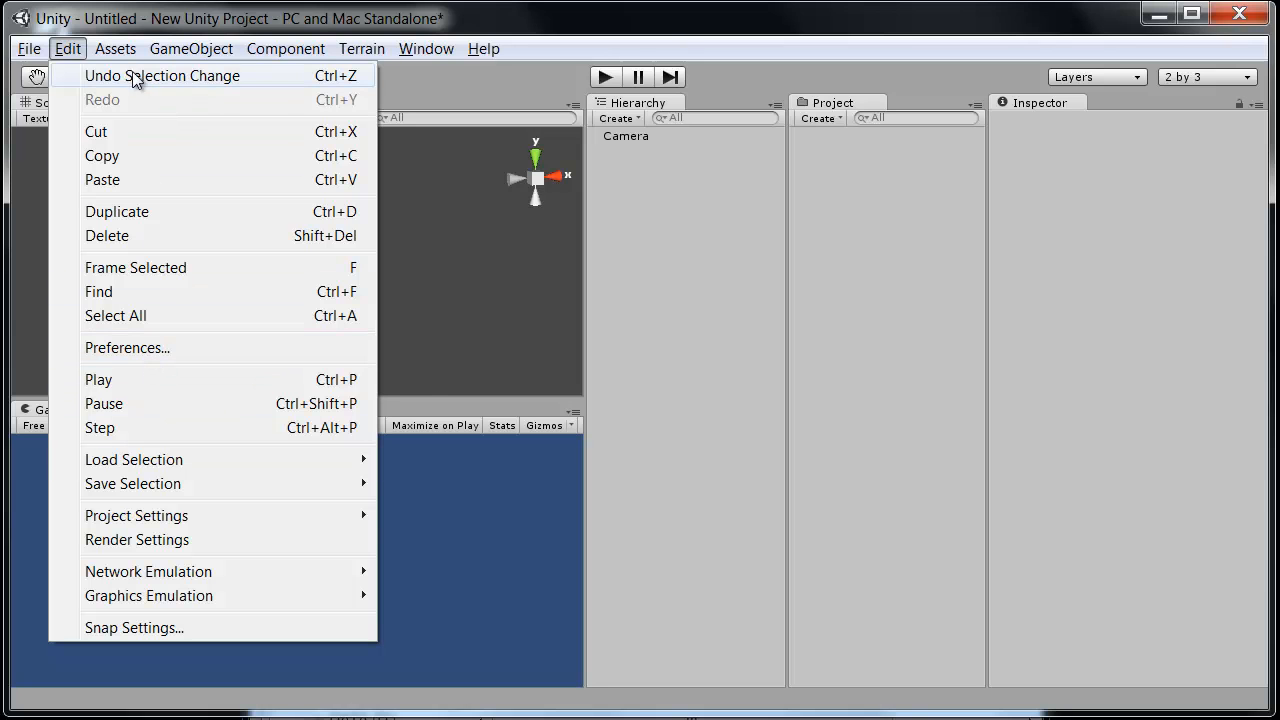
pyautogui.click(114, 48)
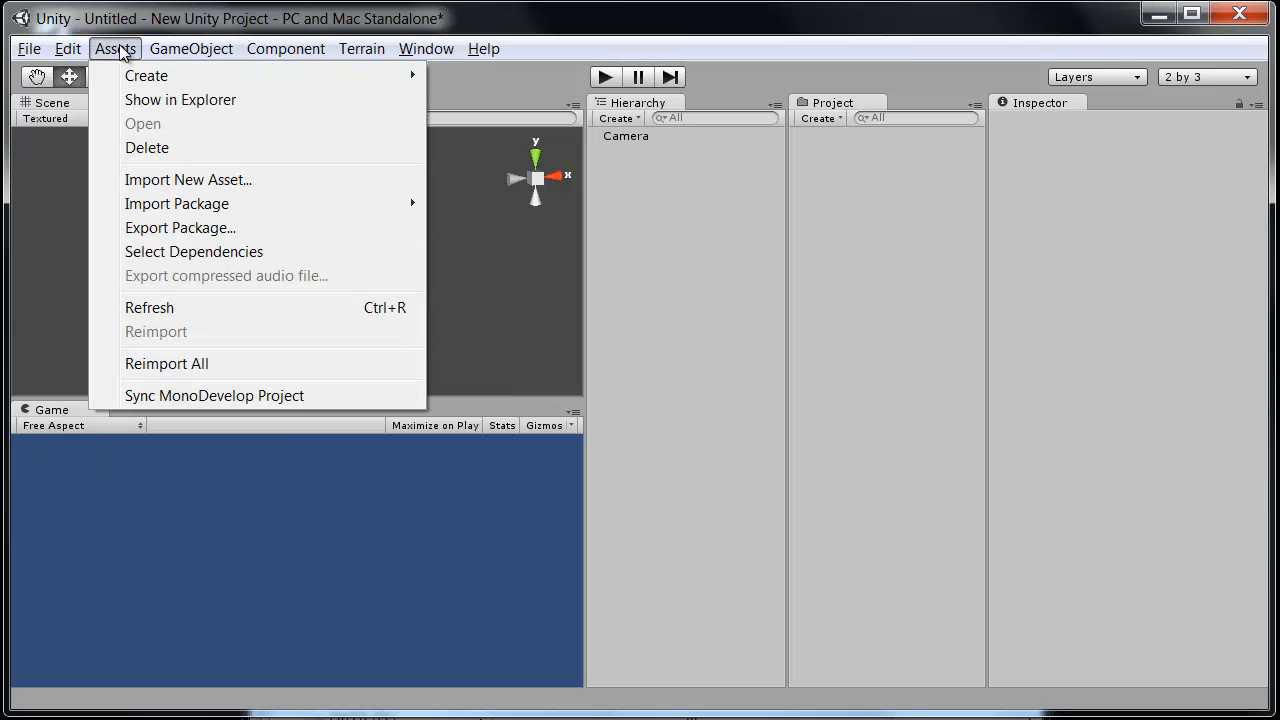
pyautogui.moveTo(220, 192)
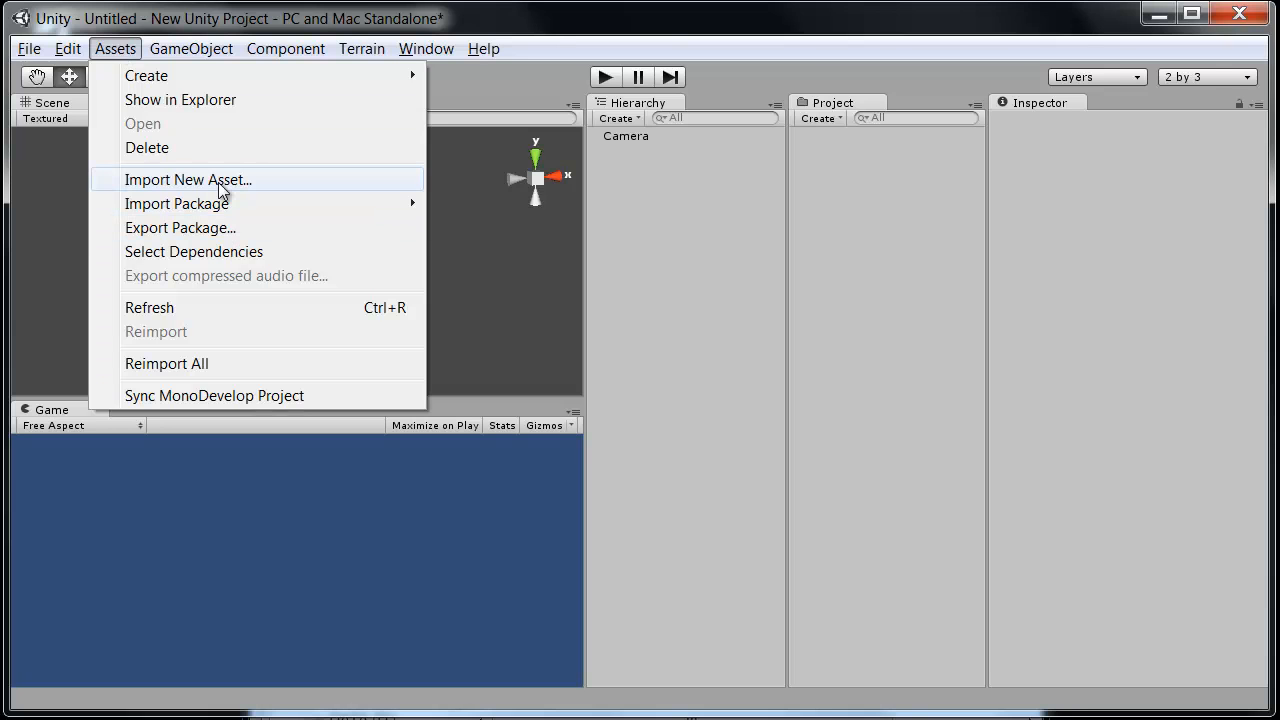
pyautogui.moveTo(200, 113)
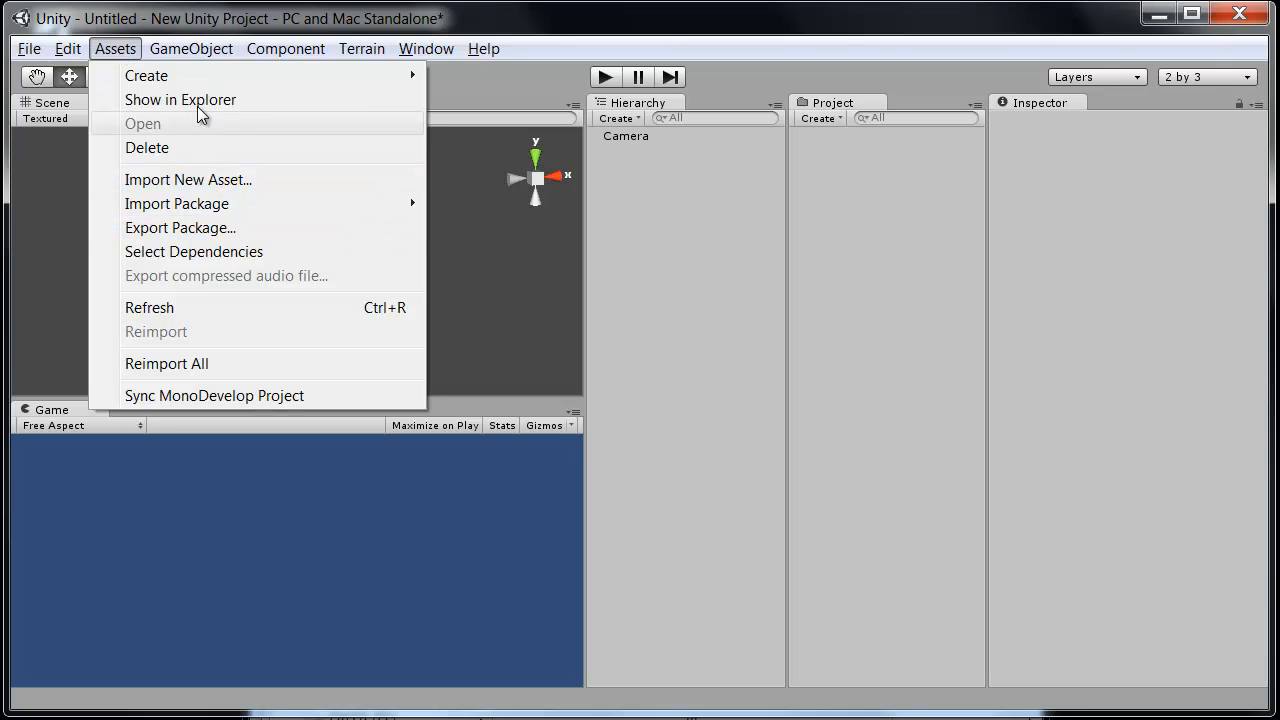
# Browse GameObject > Create Other entries, then move on to the Component menu
pyautogui.click(191, 48)
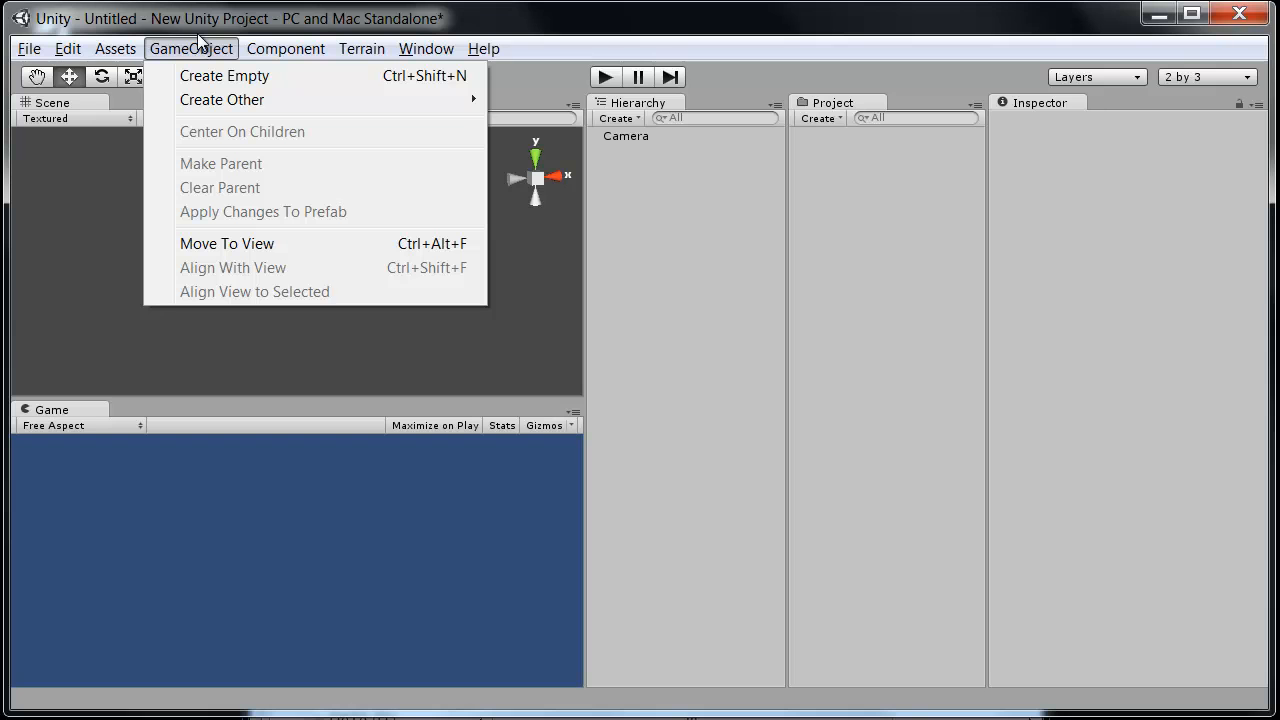
pyautogui.moveTo(221, 99)
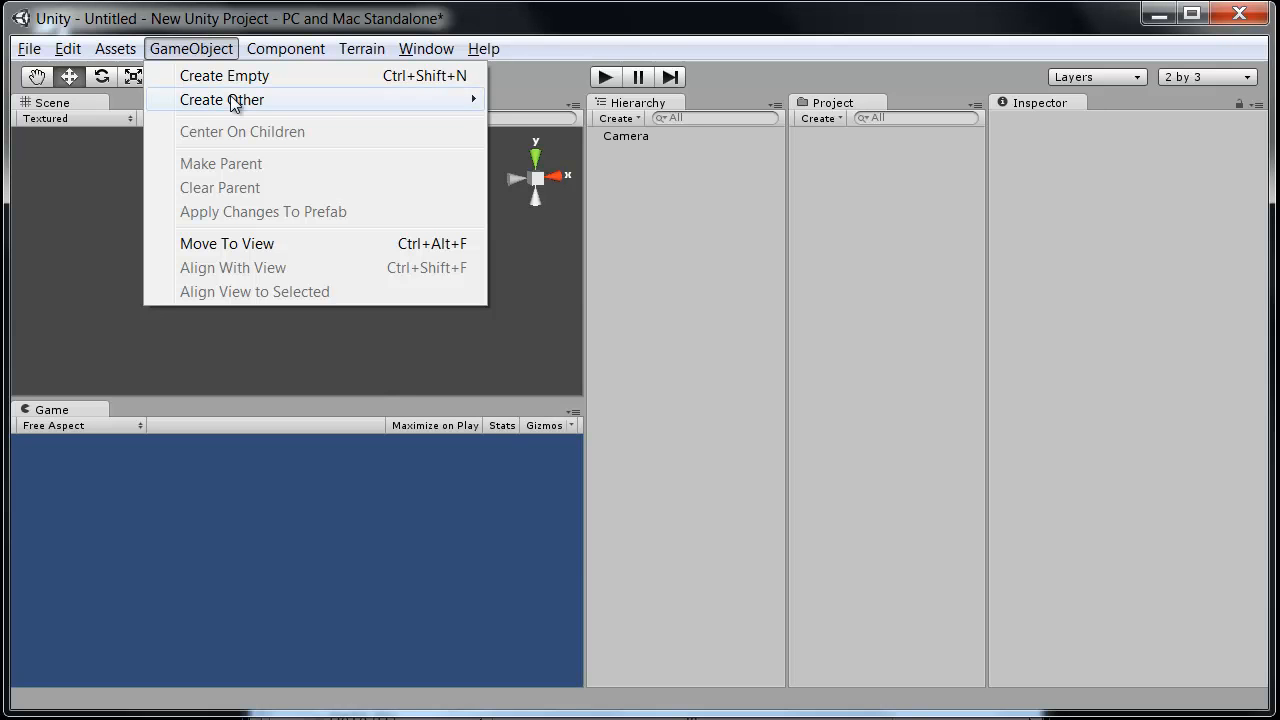
pyautogui.moveTo(221, 99)
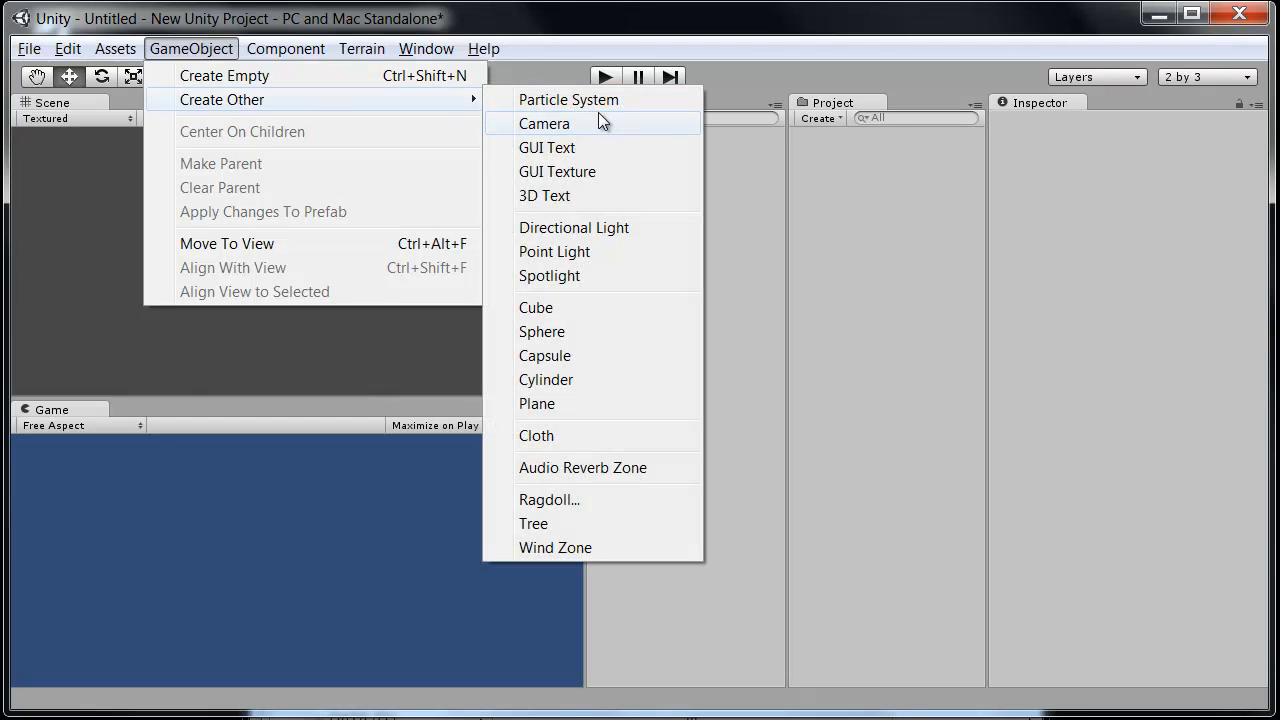
pyautogui.moveTo(611, 318)
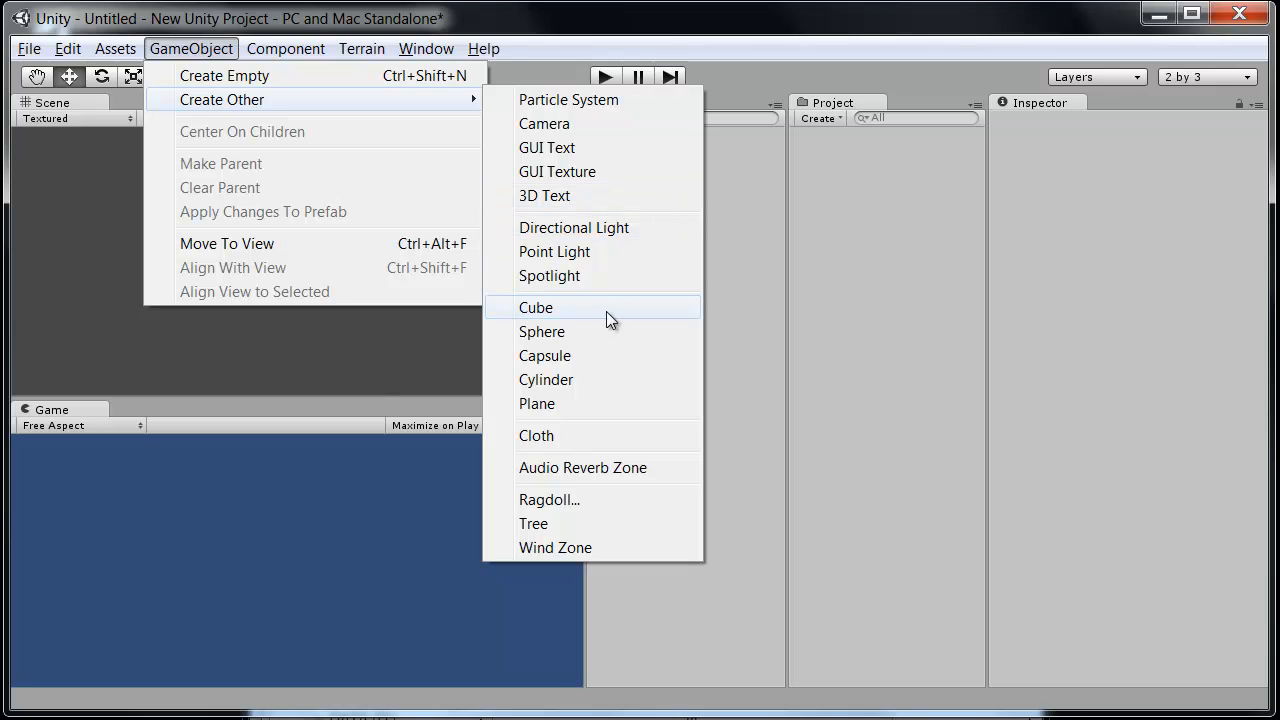
pyautogui.moveTo(600, 355)
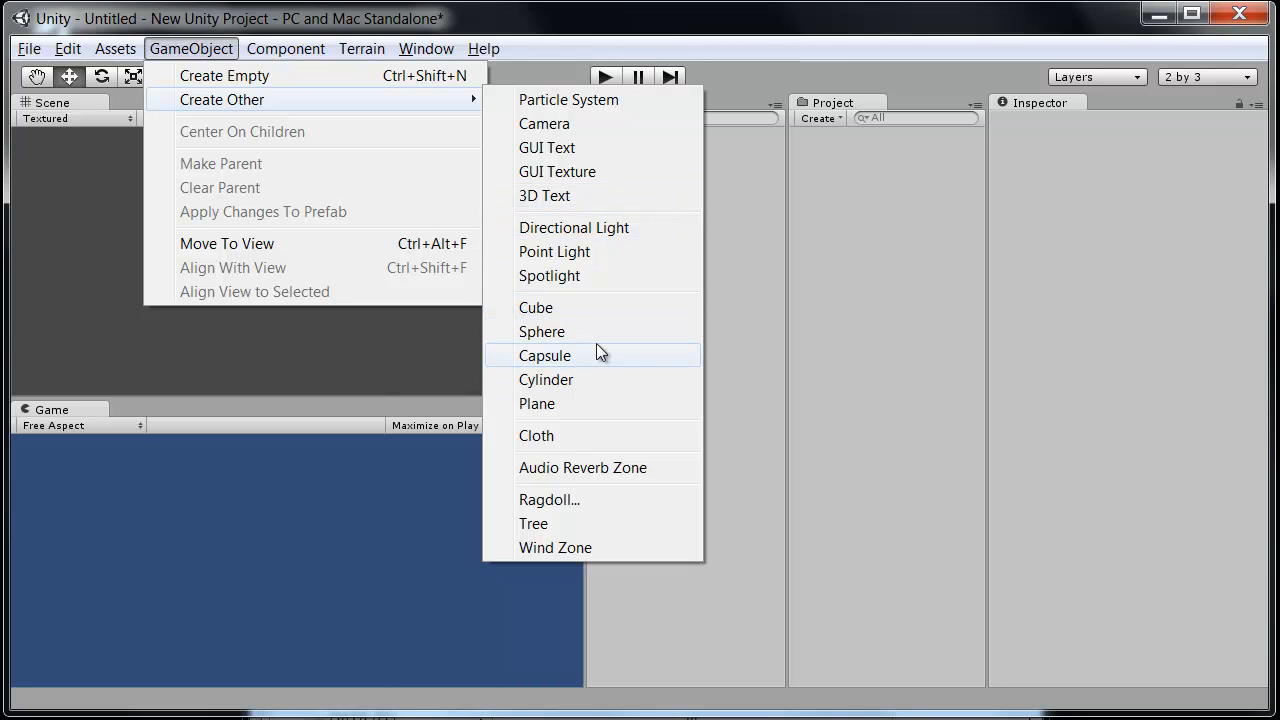
pyautogui.moveTo(595, 251)
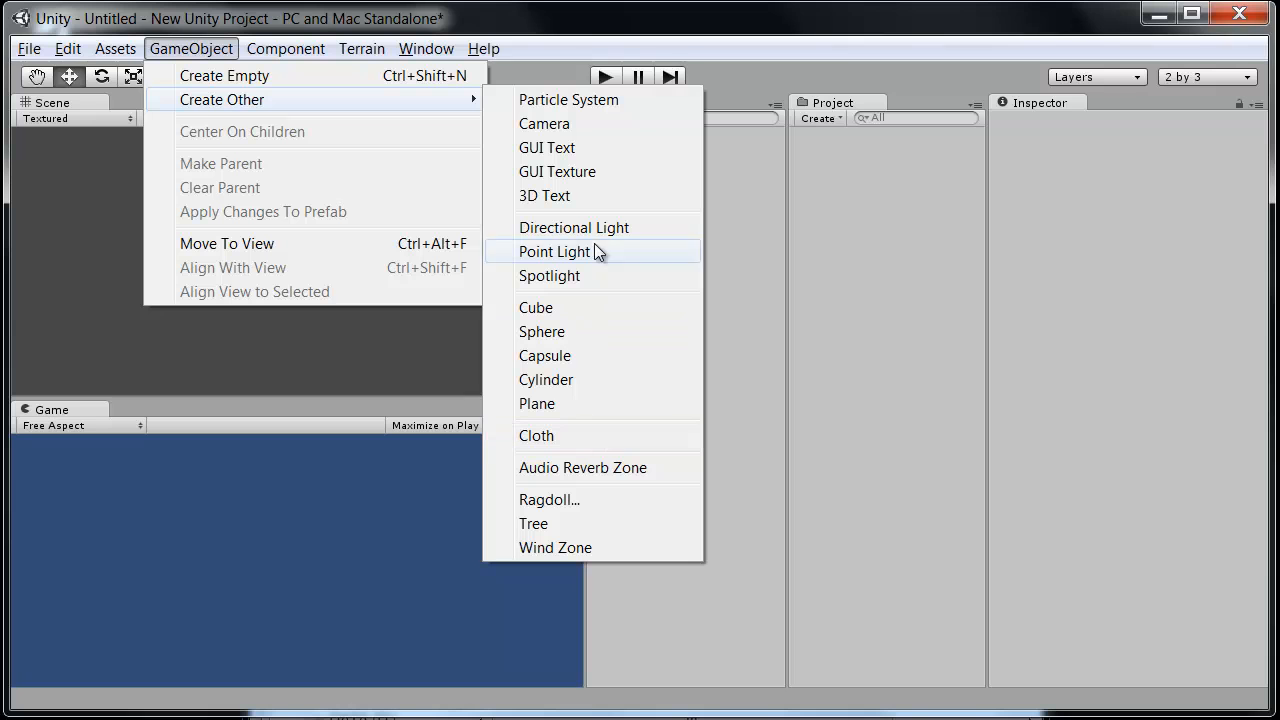
pyautogui.moveTo(602, 331)
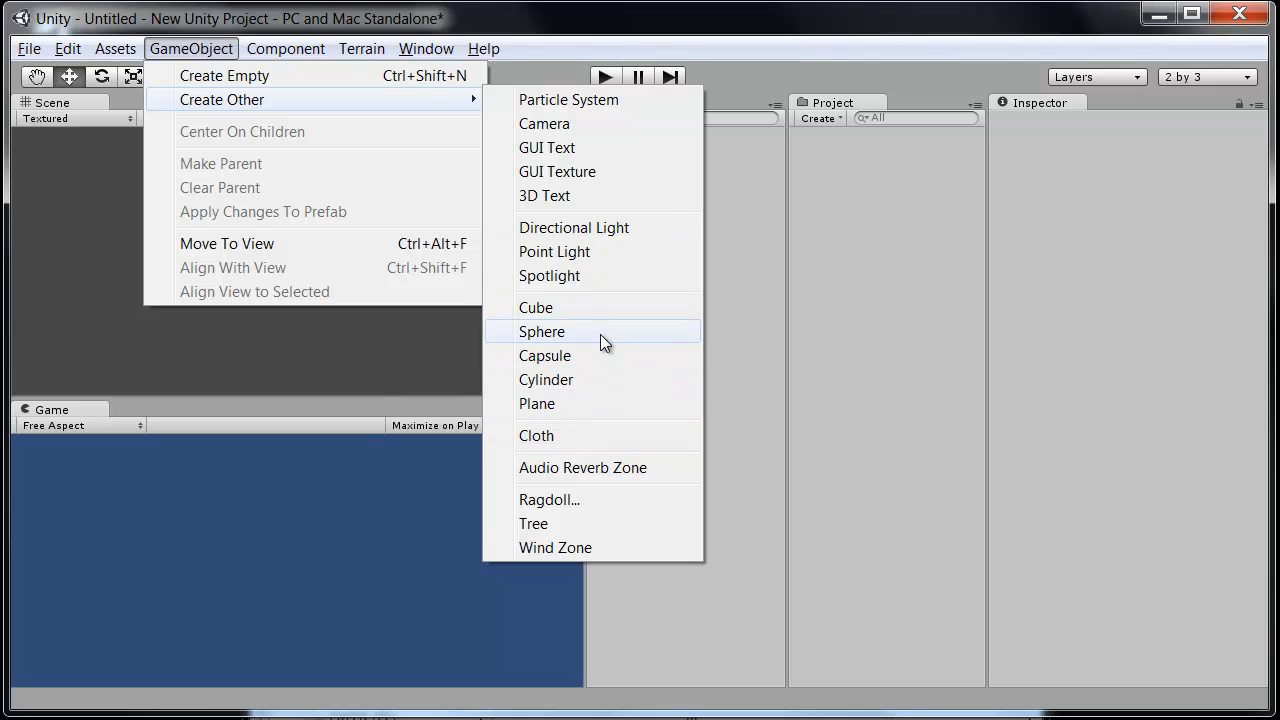
pyautogui.click(285, 48)
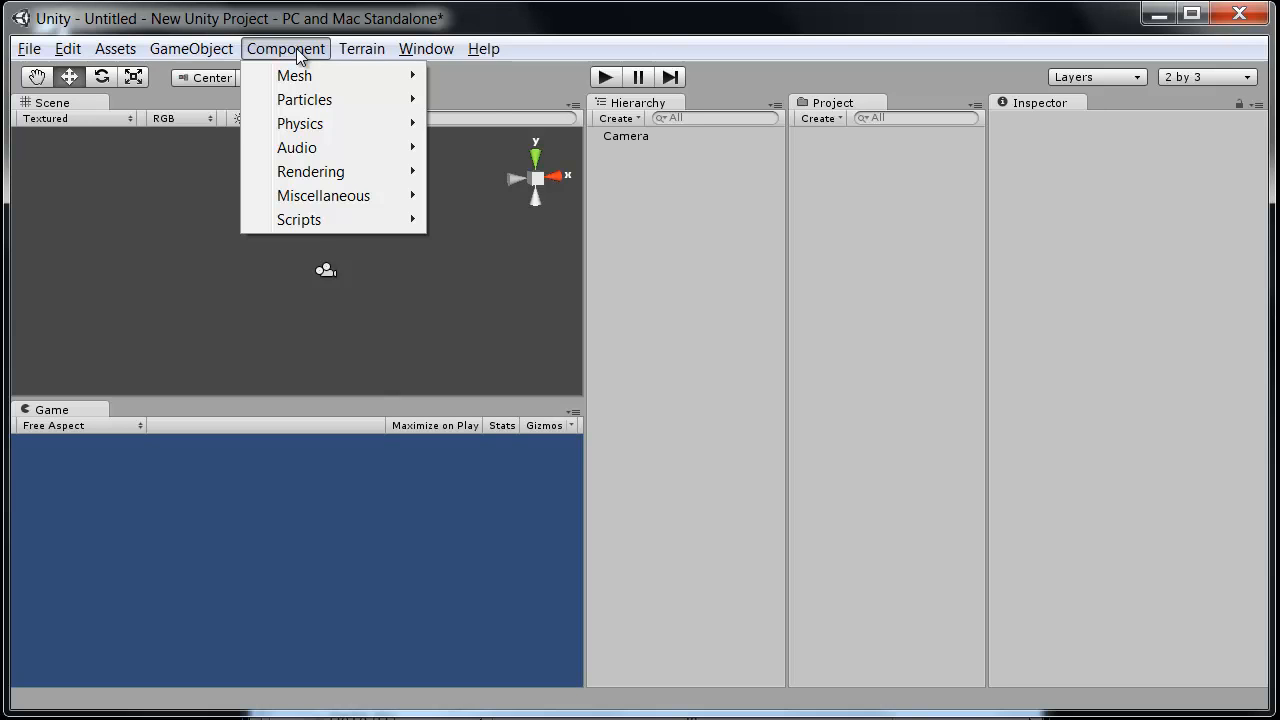
pyautogui.moveTo(270, 54)
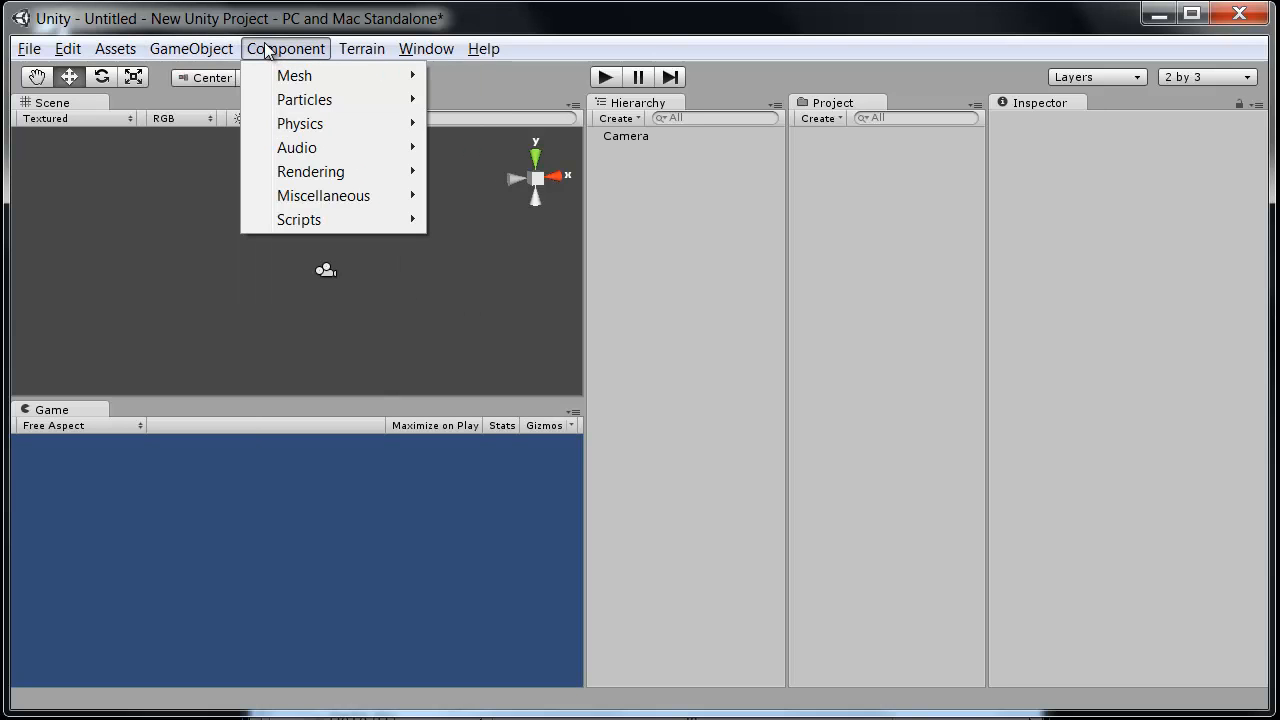
pyautogui.moveTo(300, 123)
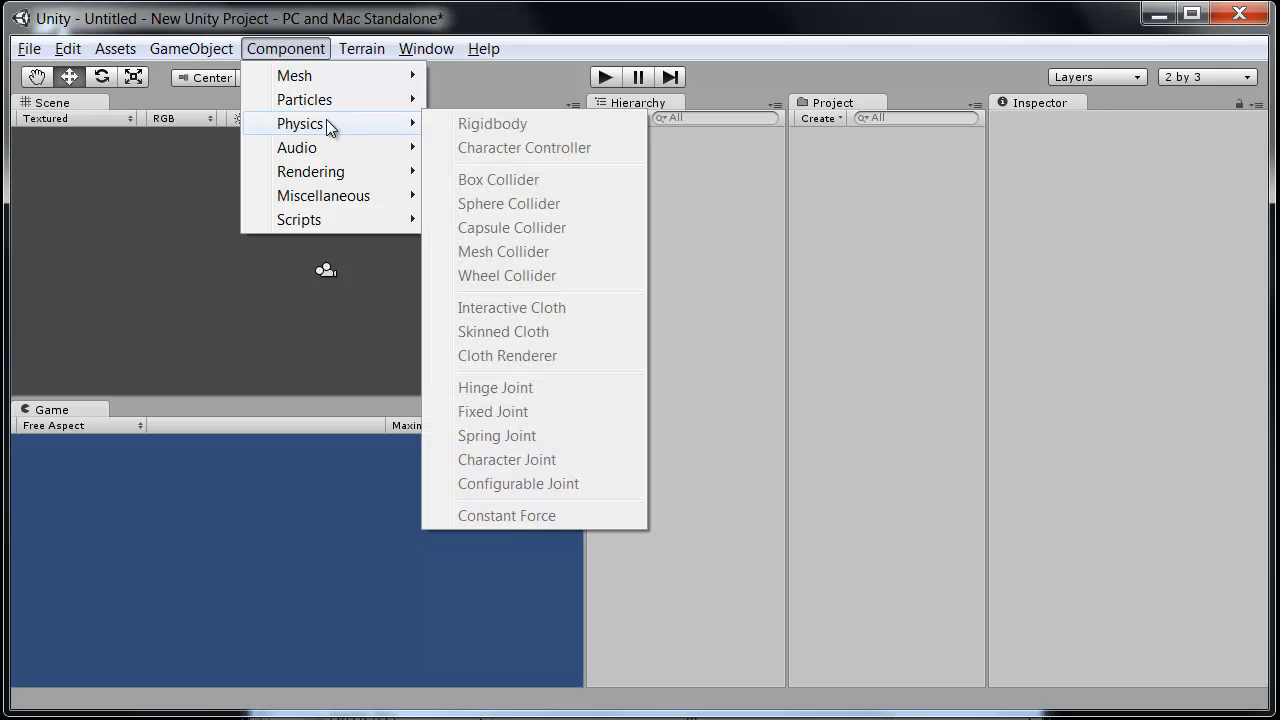
pyautogui.moveTo(545, 123)
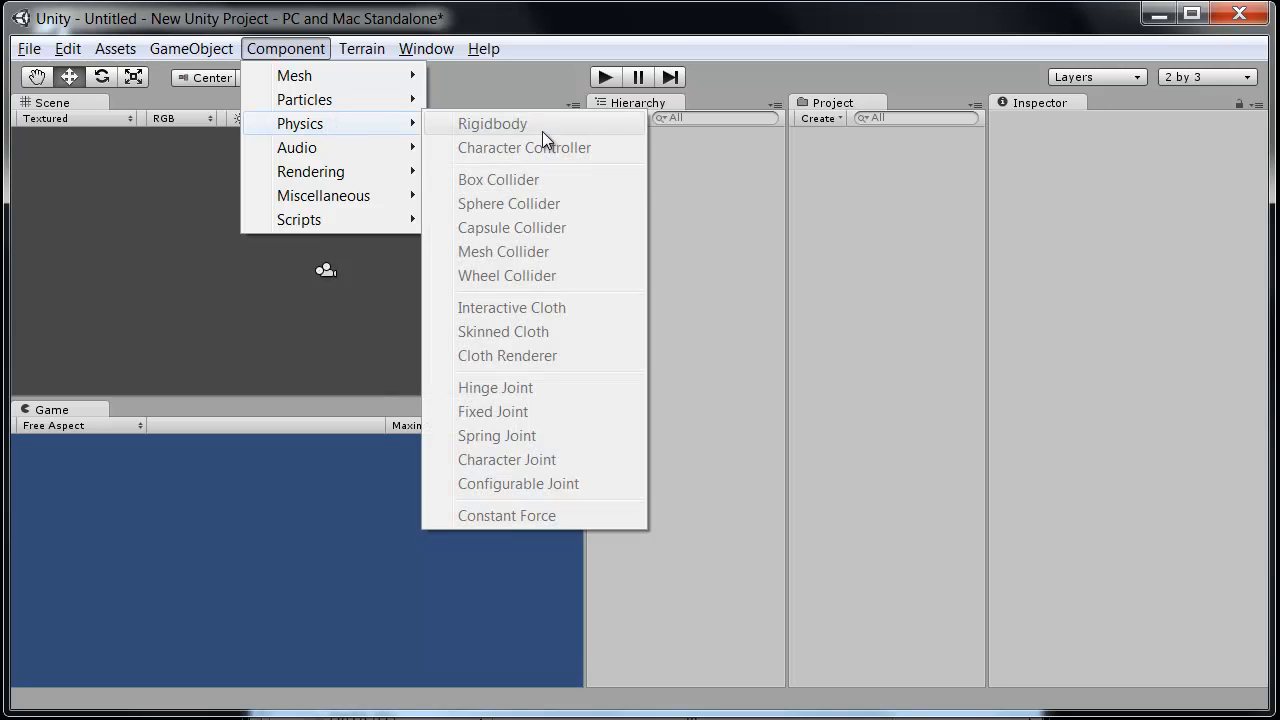
pyautogui.moveTo(420, 152)
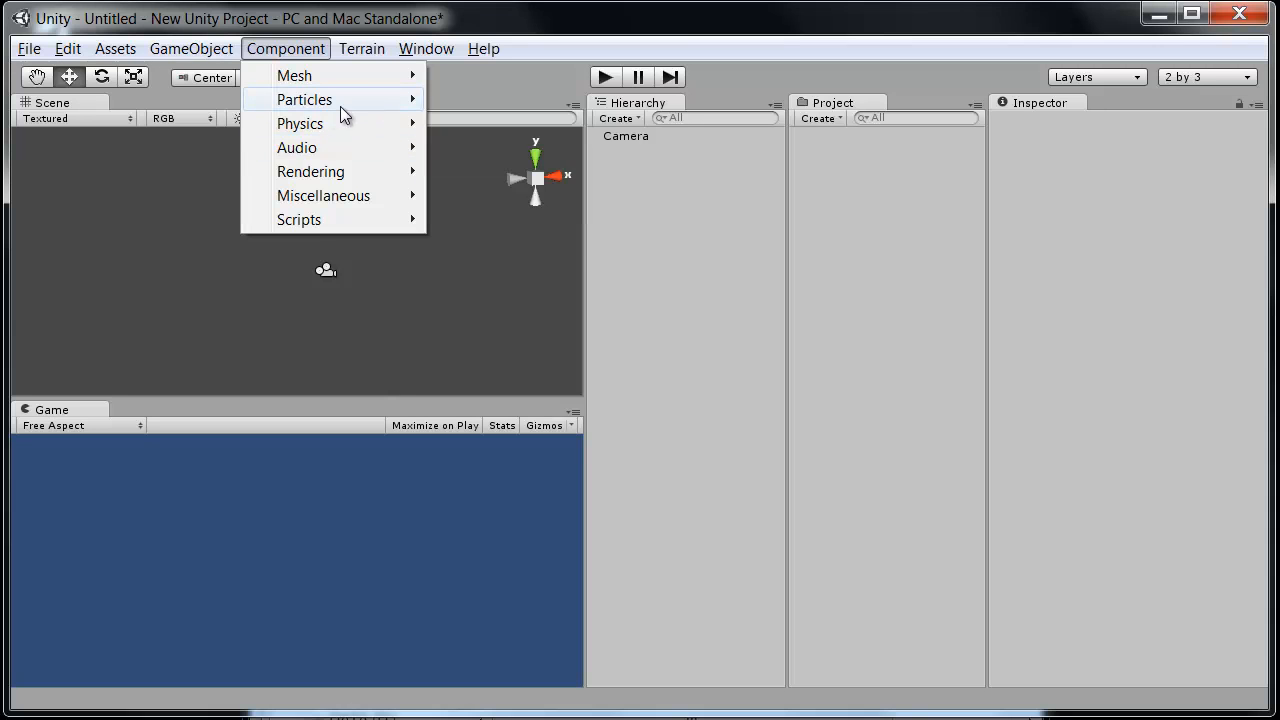
pyautogui.moveTo(300, 123)
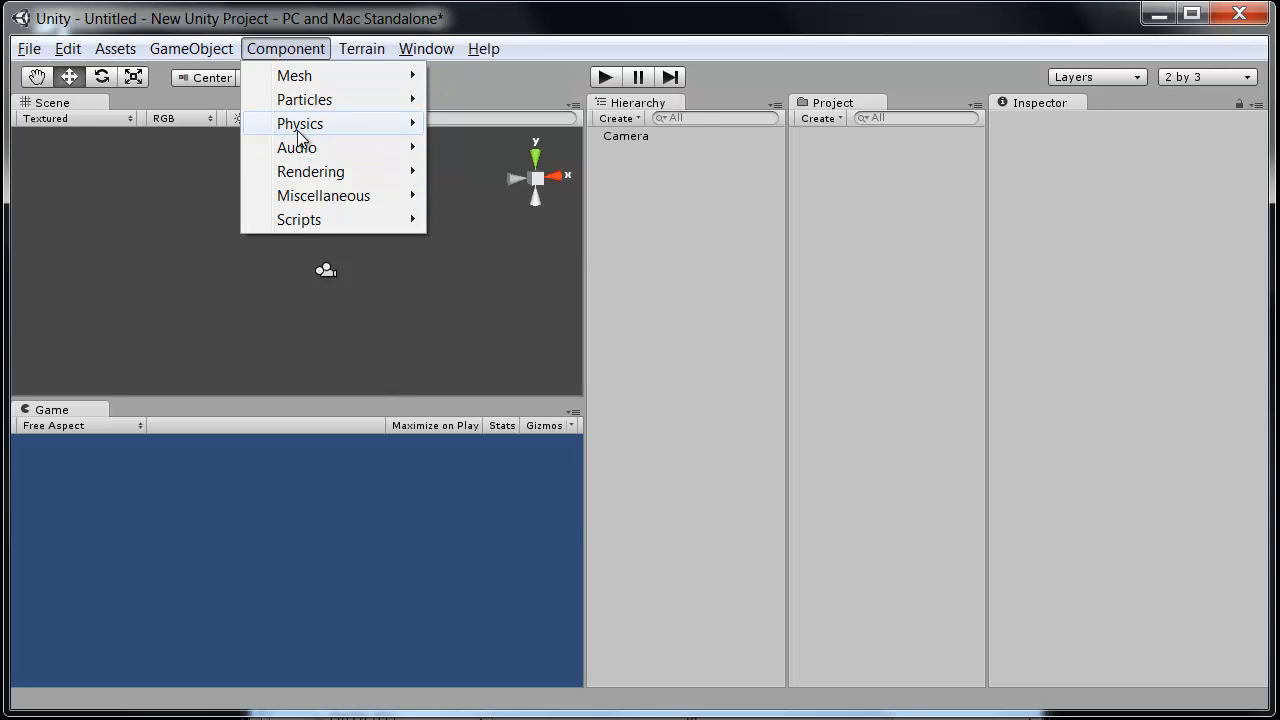
pyautogui.moveTo(300, 123)
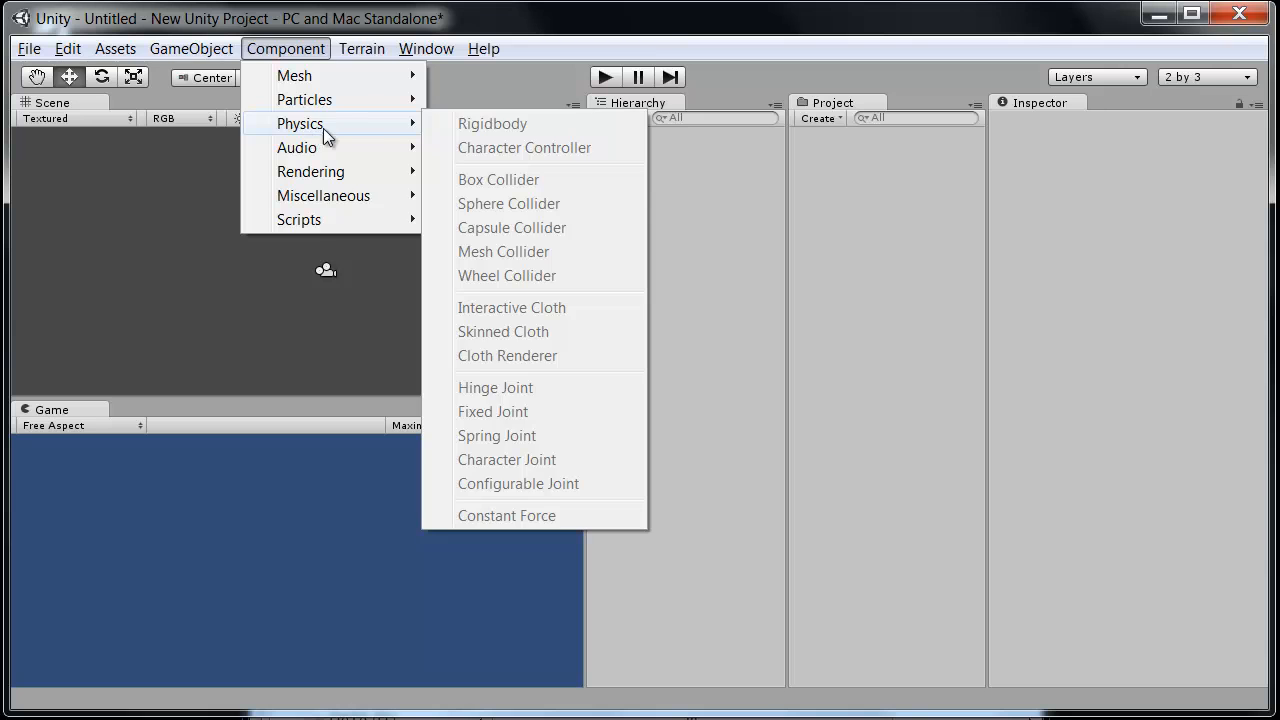
pyautogui.click(361, 48)
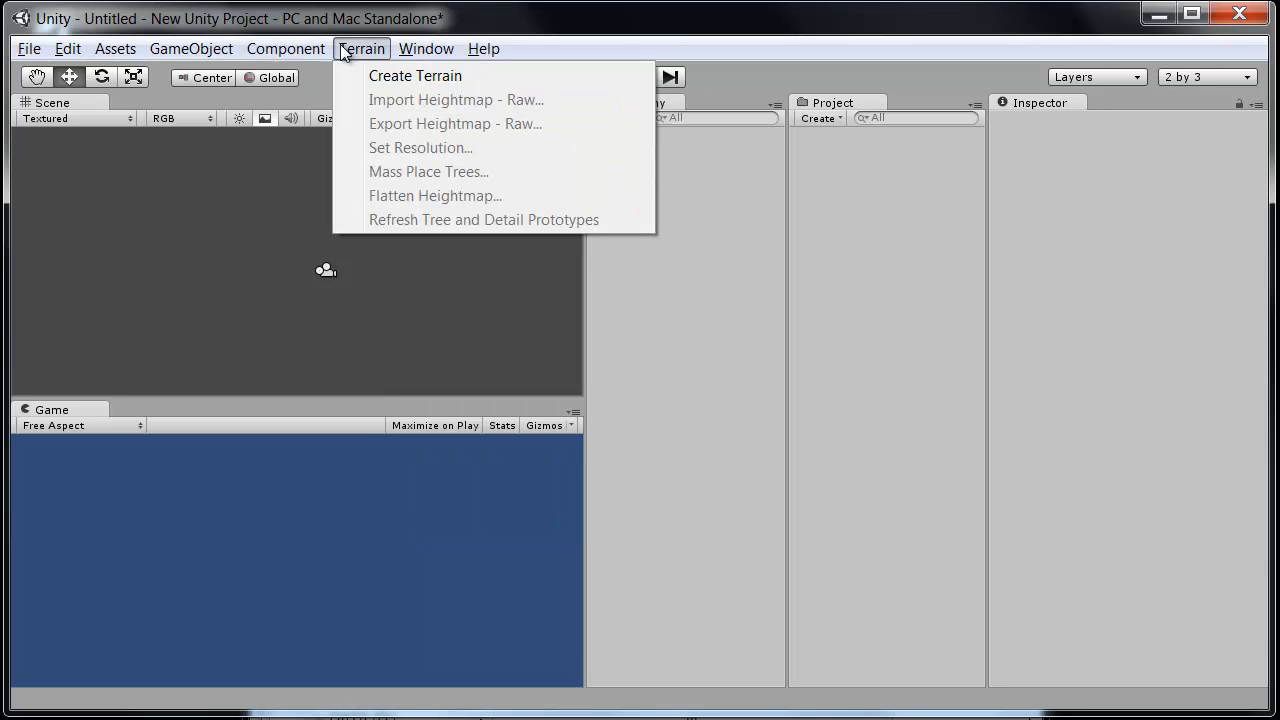
pyautogui.click(426, 48)
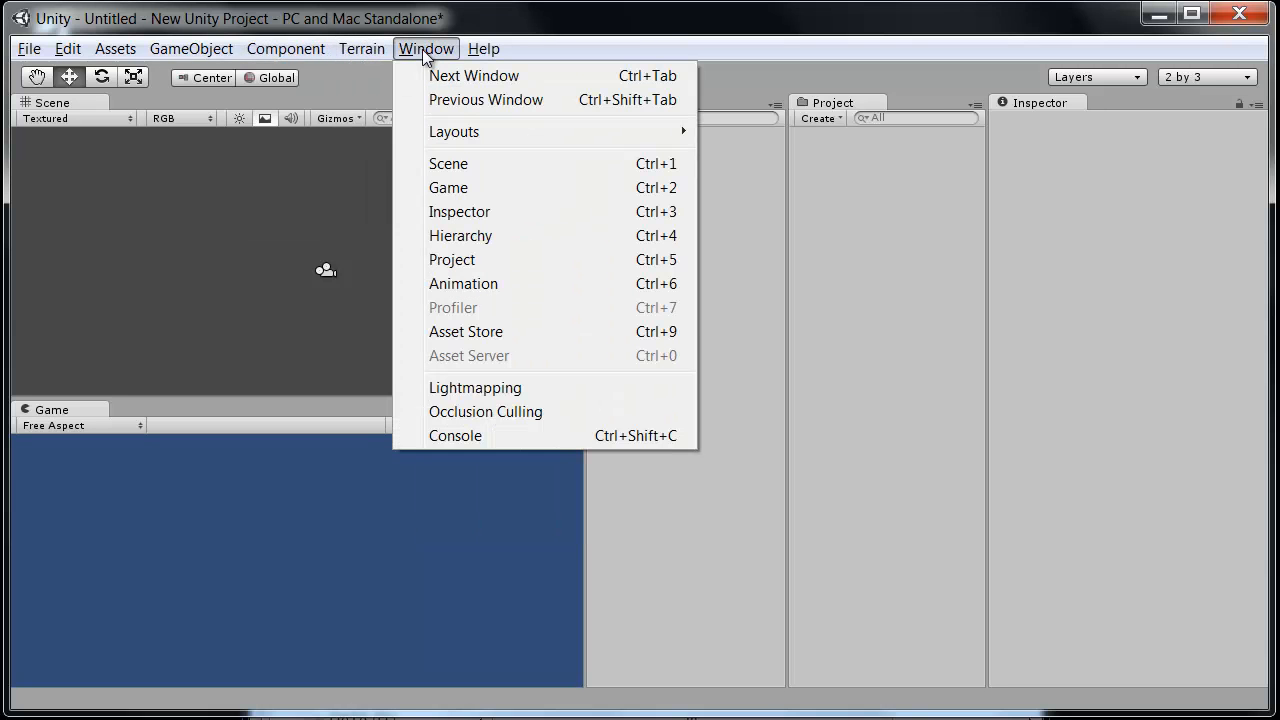
pyautogui.moveTo(519, 212)
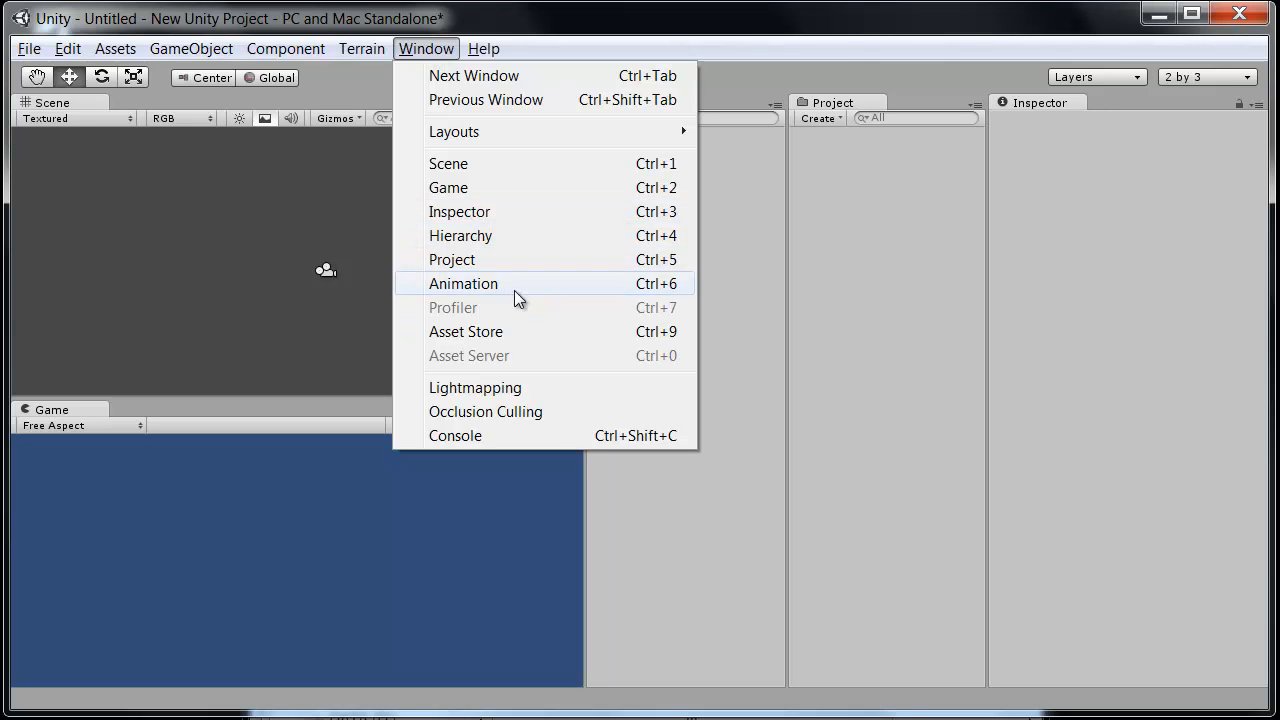
pyautogui.moveTo(490, 259)
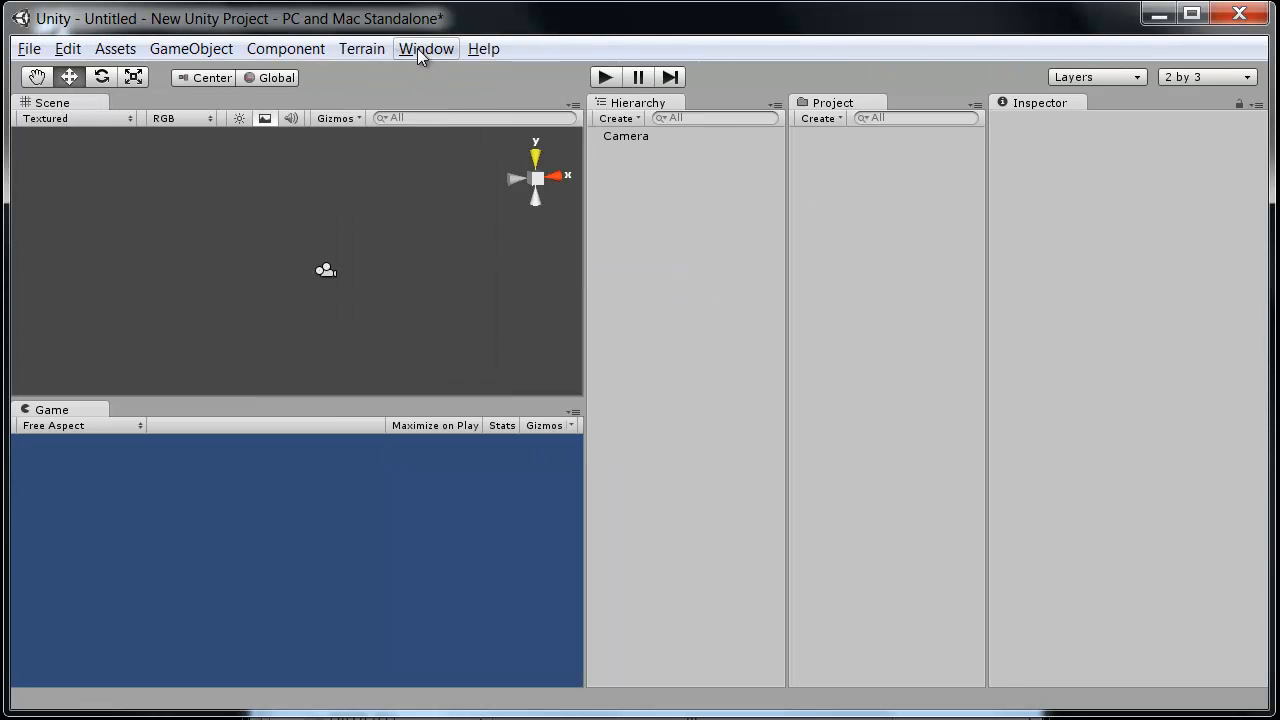
pyautogui.click(425, 48)
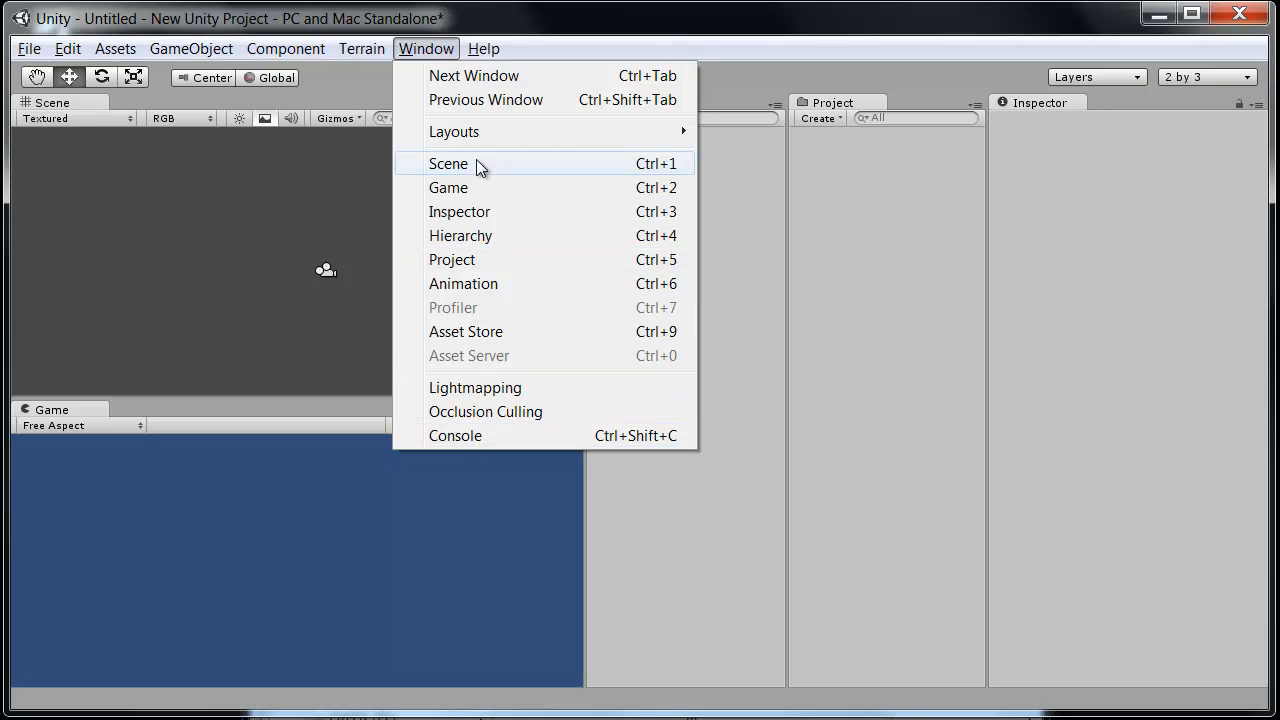
pyautogui.click(483, 48)
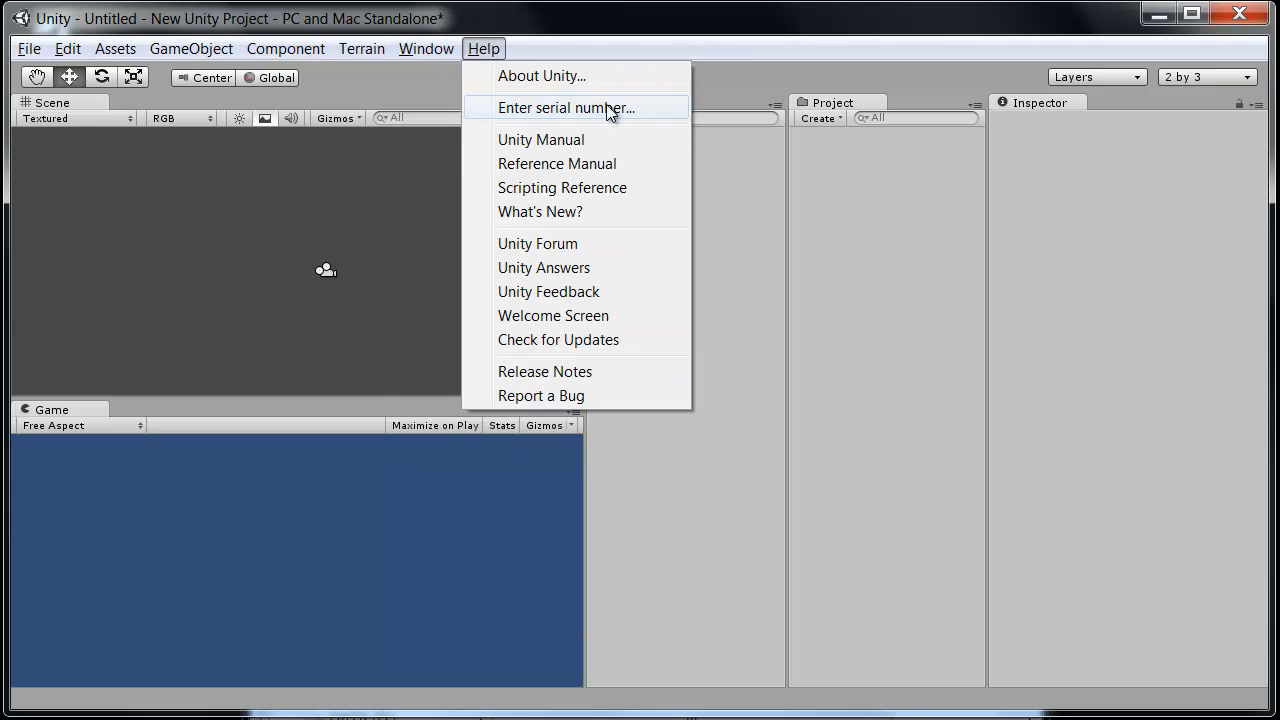
pyautogui.moveTo(537, 243)
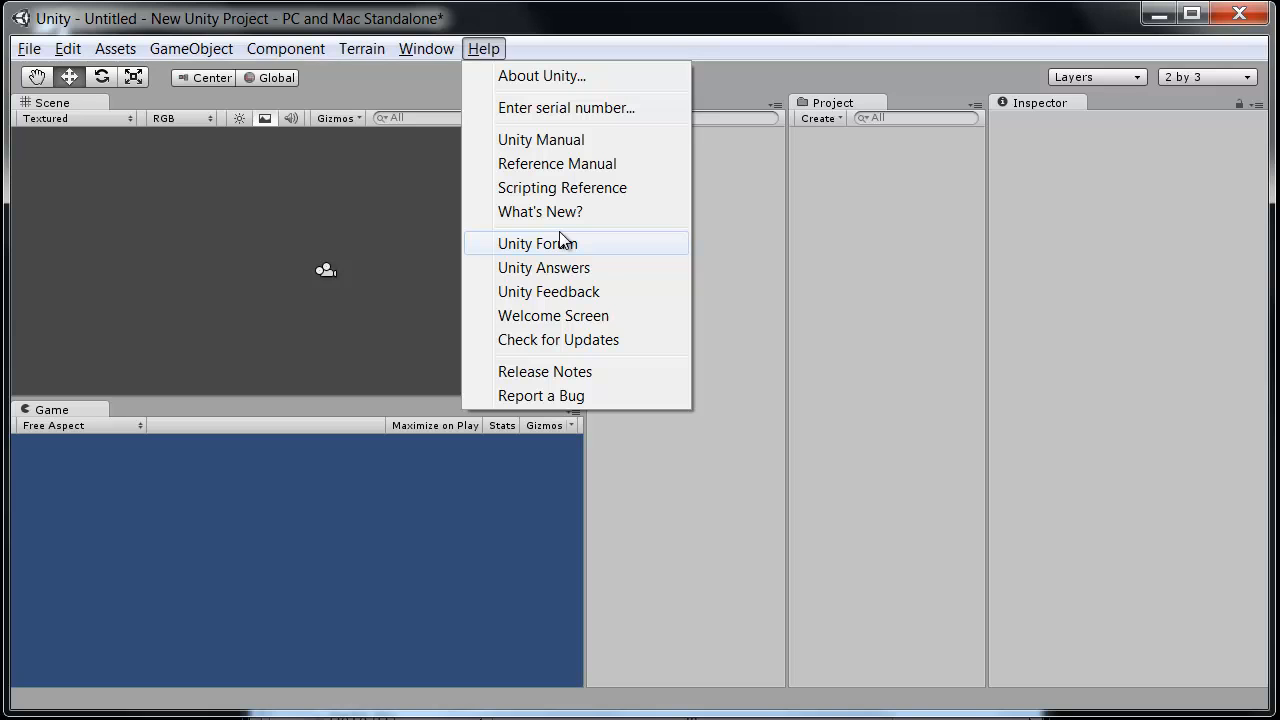
pyautogui.moveTo(548, 211)
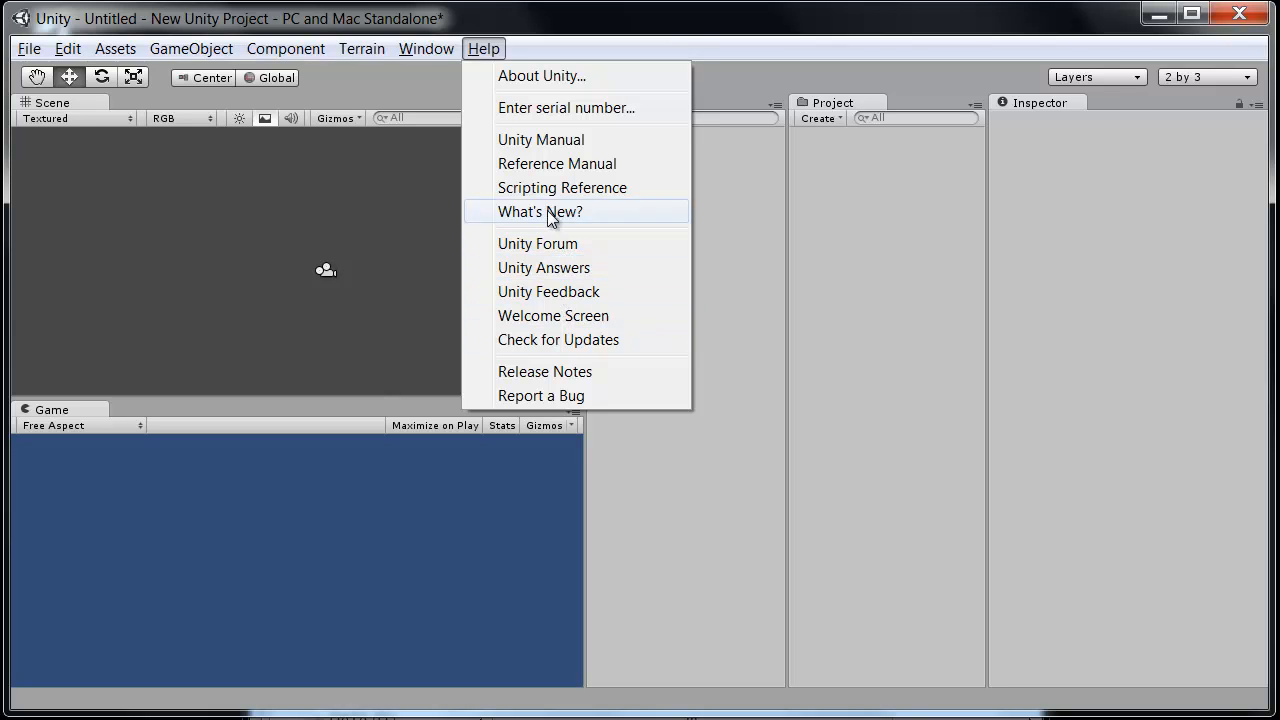
pyautogui.moveTo(565, 415)
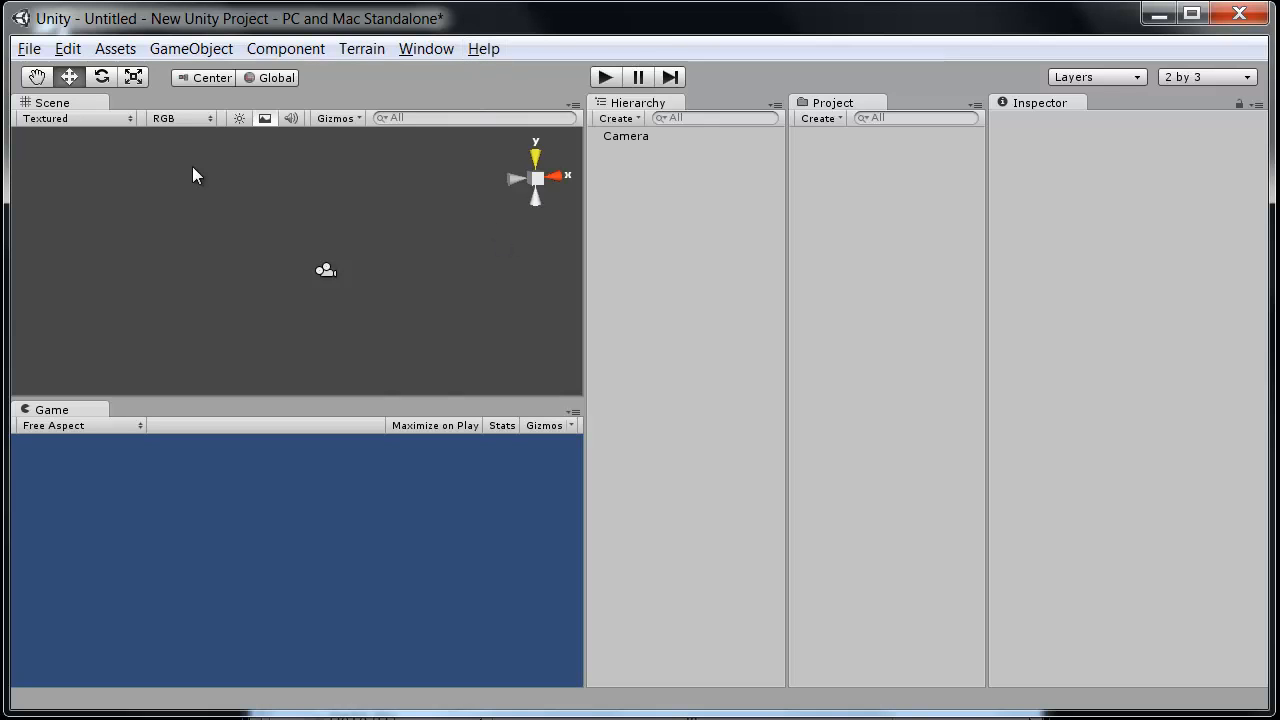
pyautogui.moveTo(560, 361)
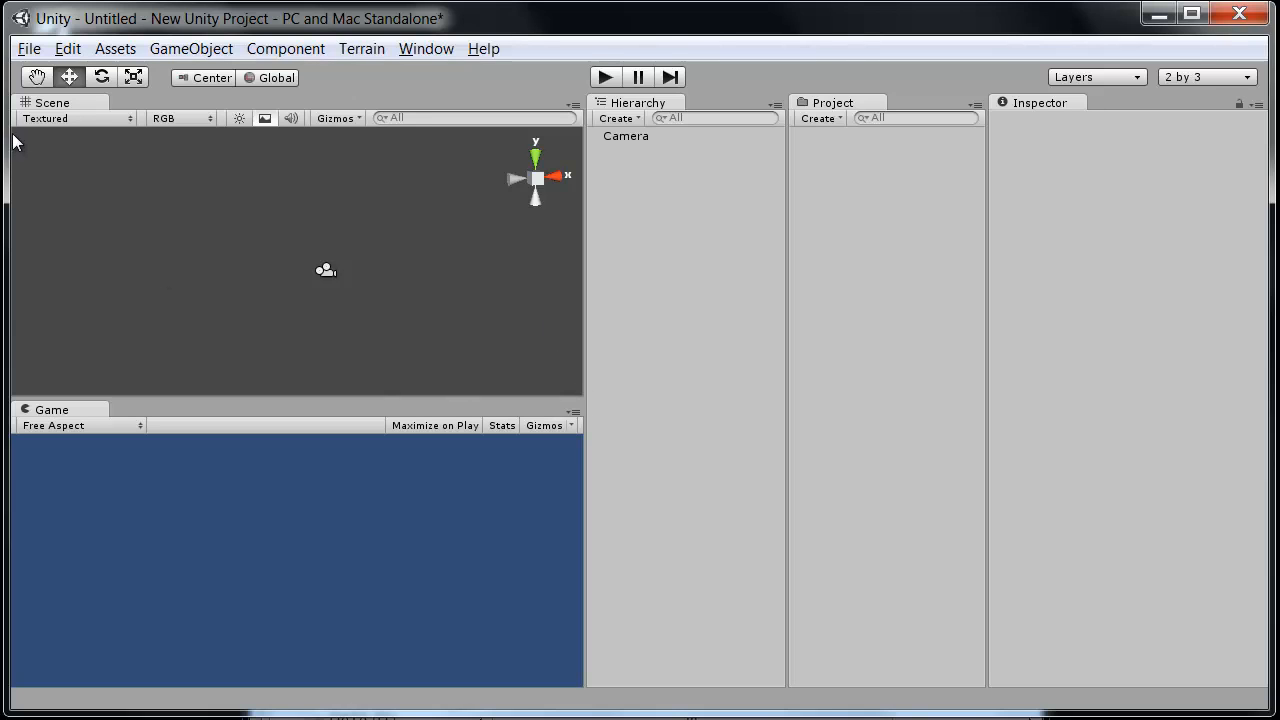
pyautogui.moveTo(585, 189)
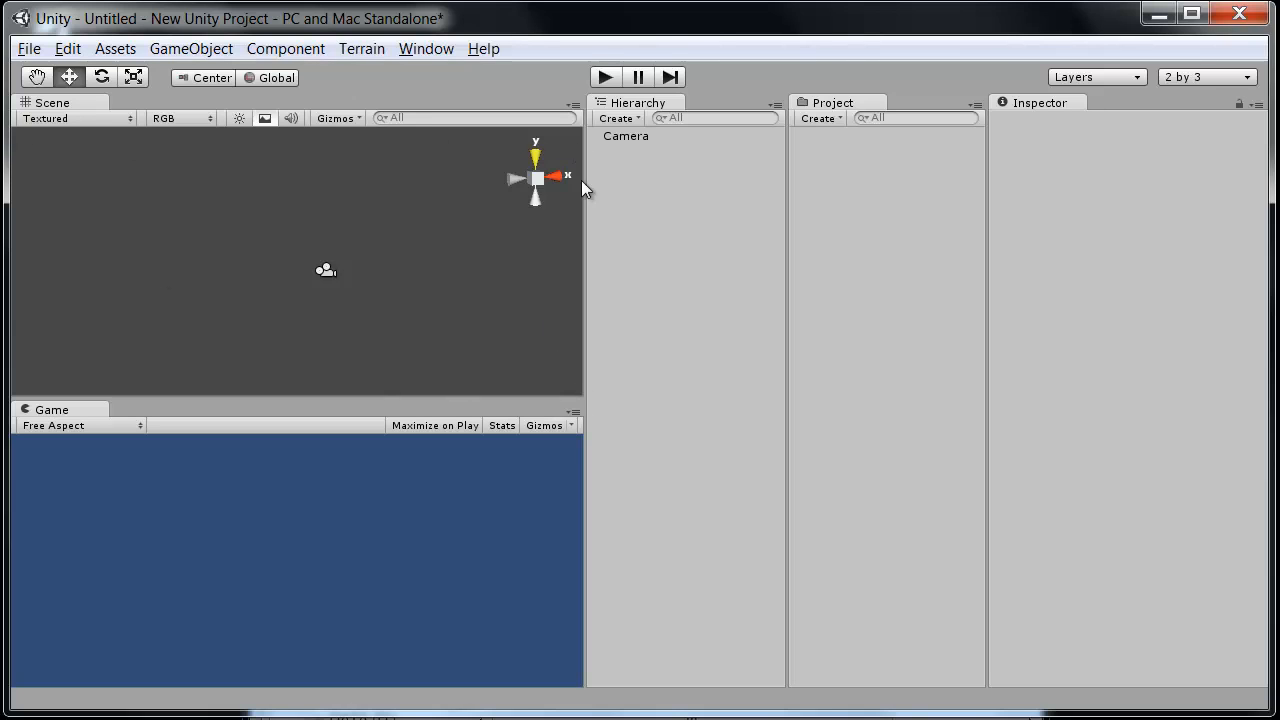
pyautogui.moveTo(127, 223)
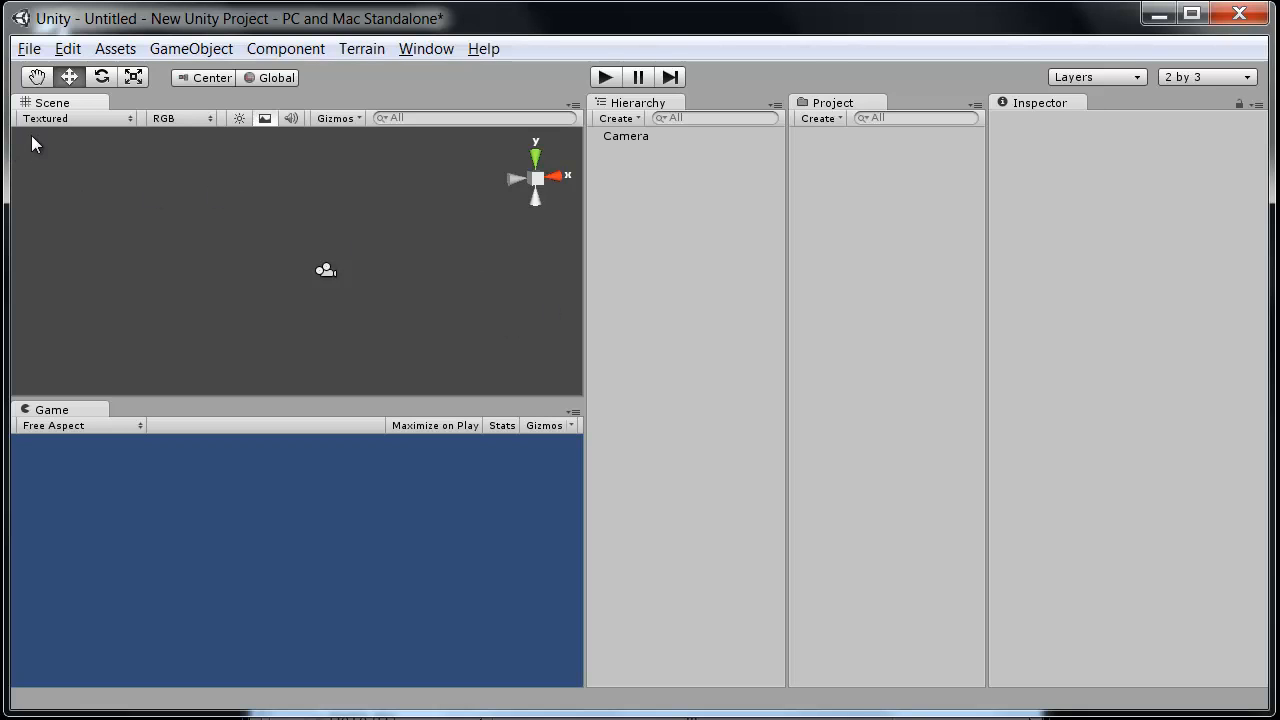
pyautogui.moveTo(98, 138)
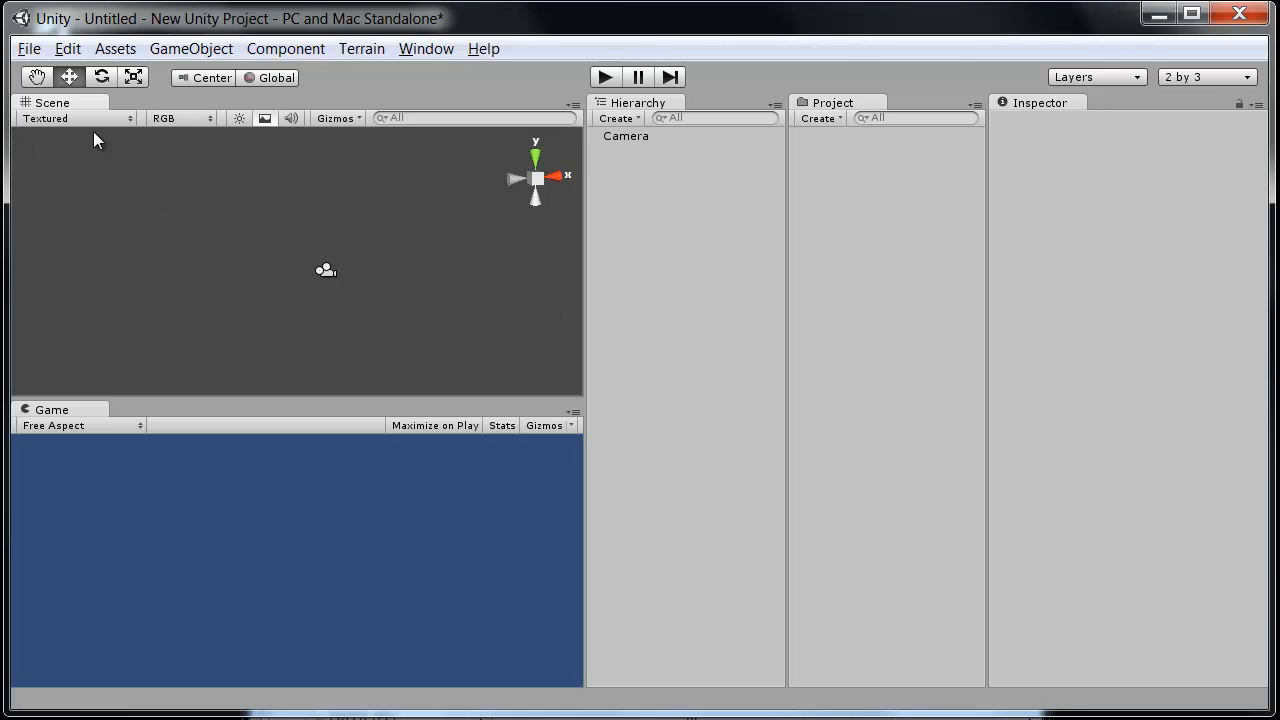
pyautogui.moveTo(258, 218)
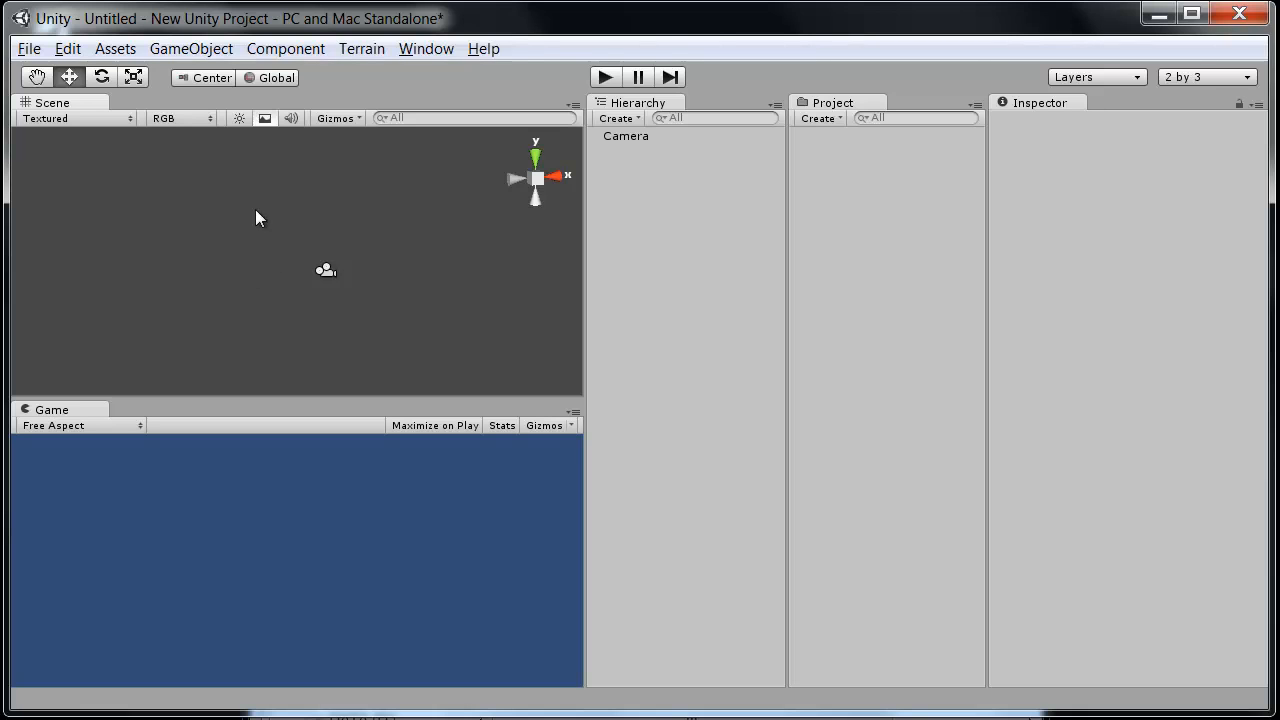
pyautogui.moveTo(268, 128)
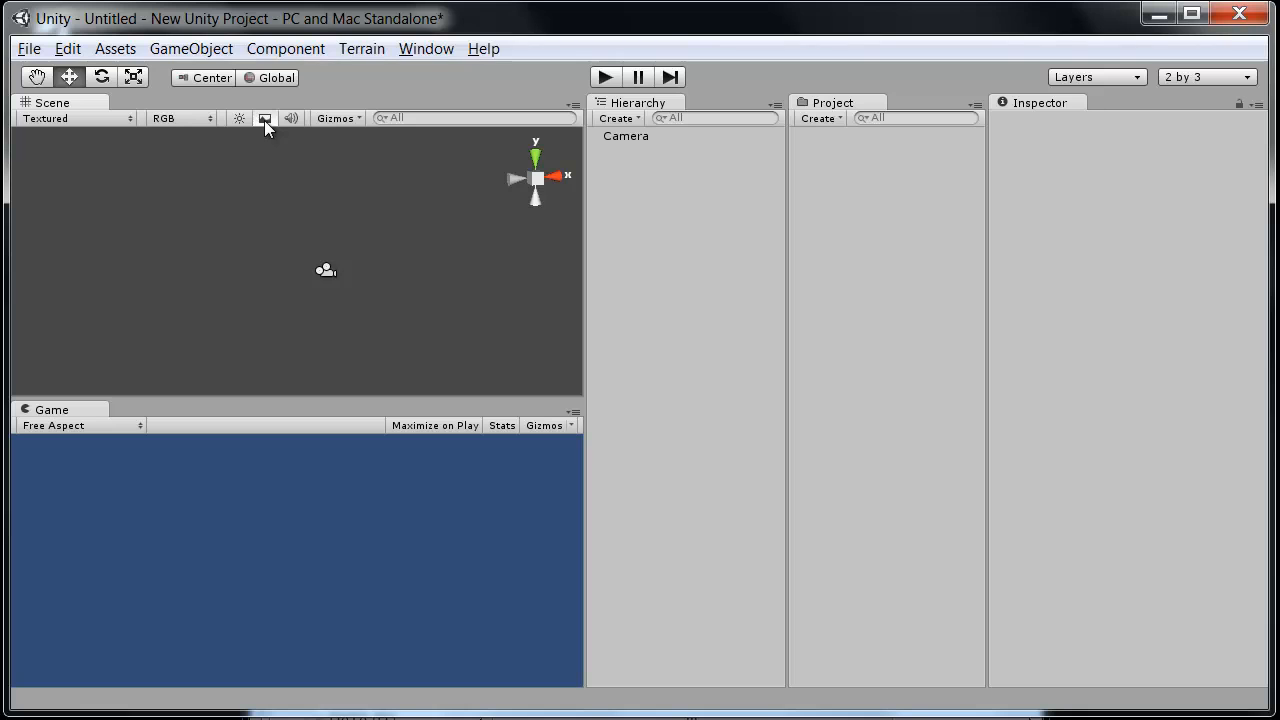
pyautogui.moveTo(275, 128)
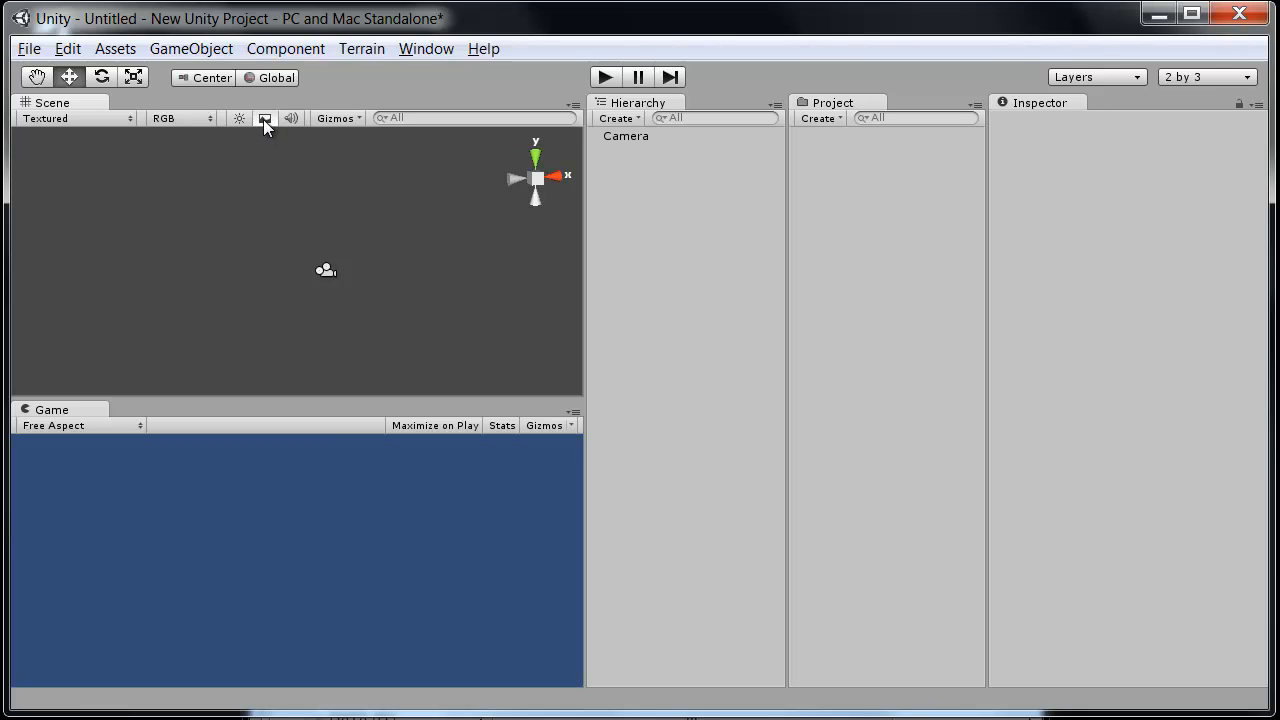
# Make the Scene view active to inspect the ground grid and camera
pyautogui.click(265, 118)
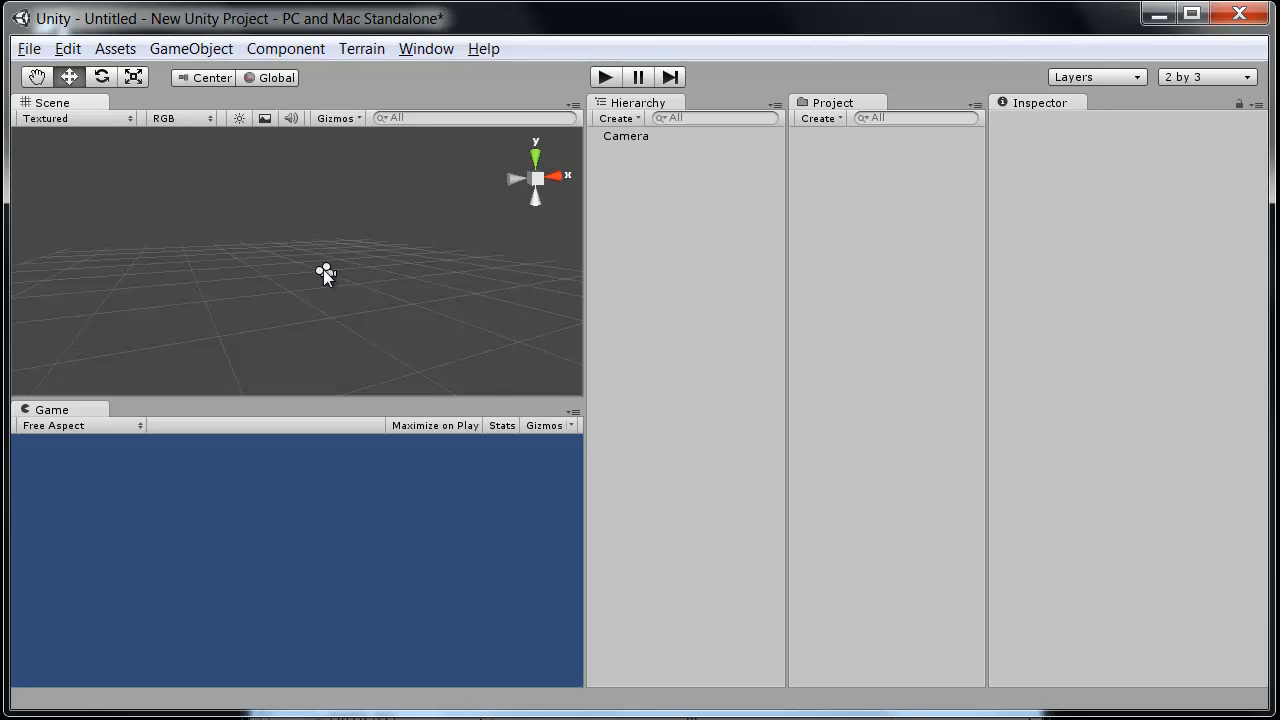
pyautogui.moveTo(415, 307)
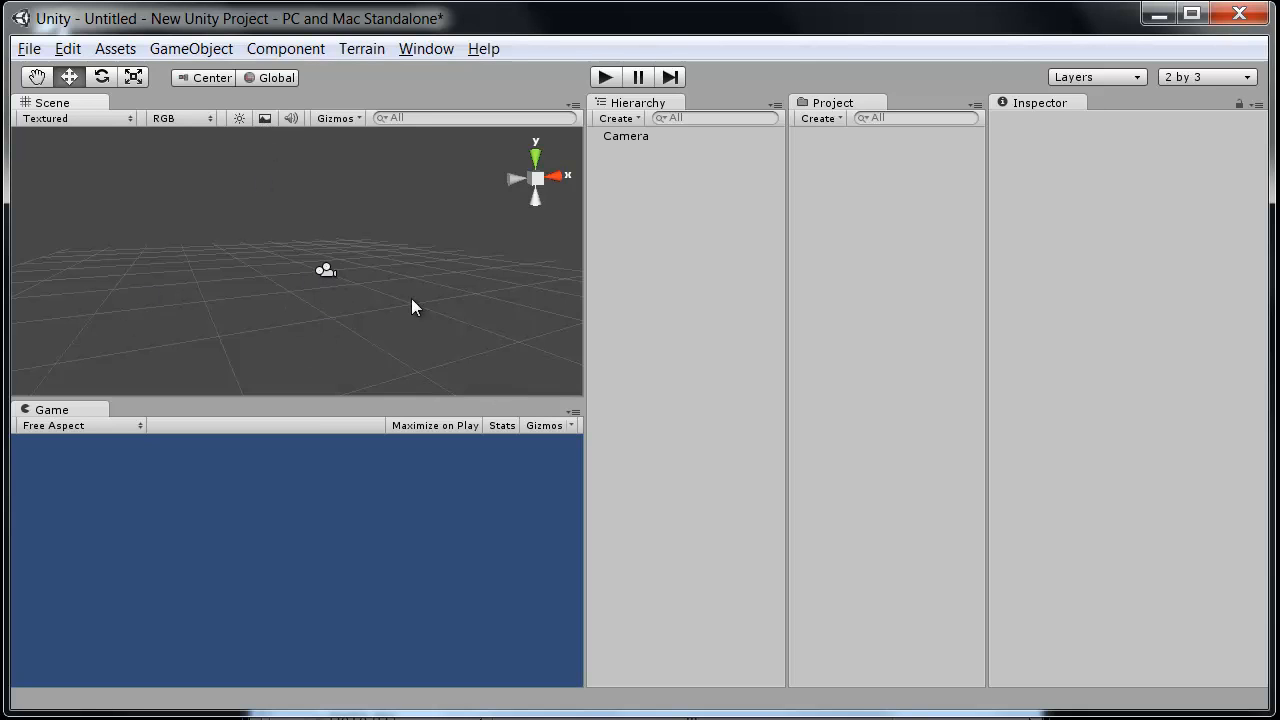
pyautogui.moveTo(291, 240)
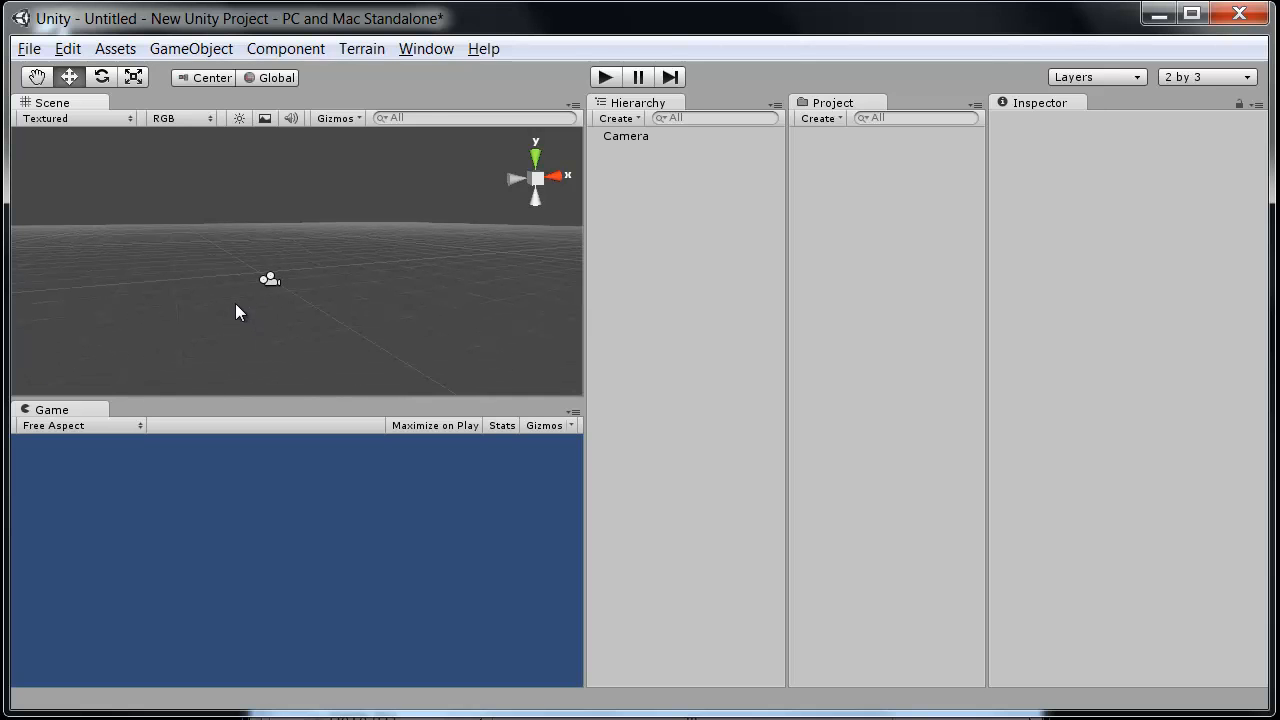
pyautogui.moveTo(167, 276)
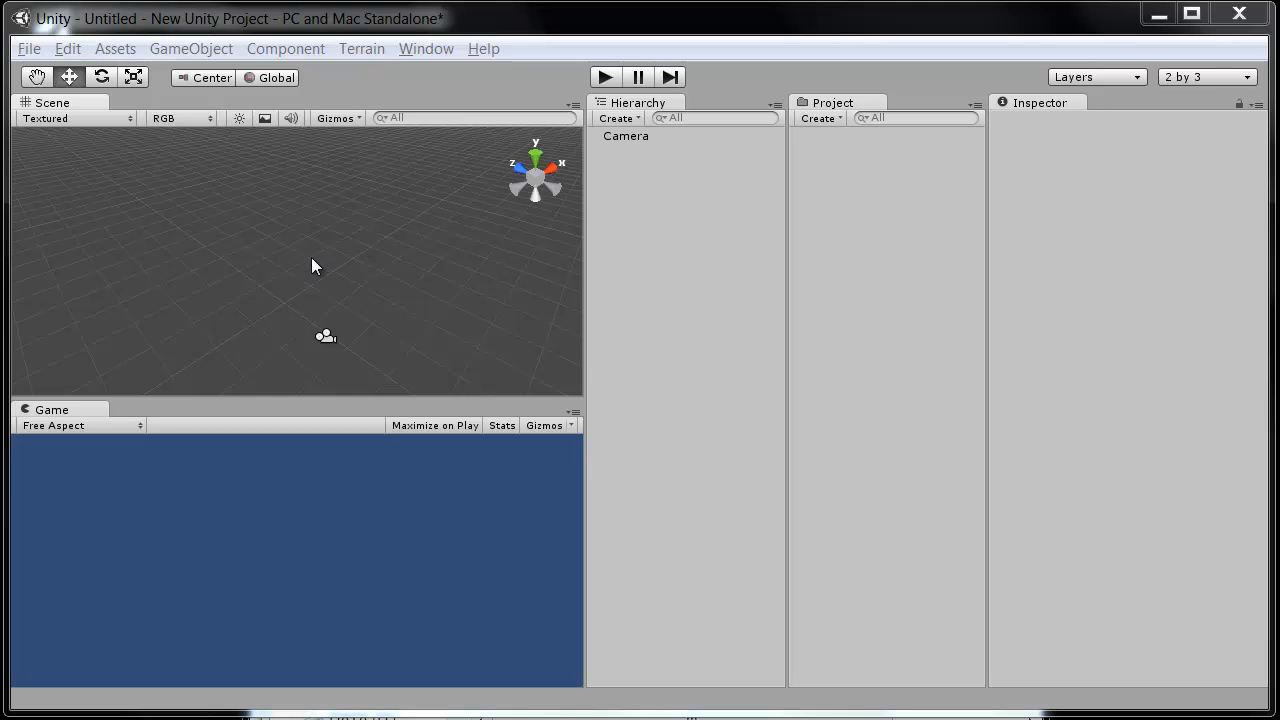
pyautogui.moveTo(390, 281)
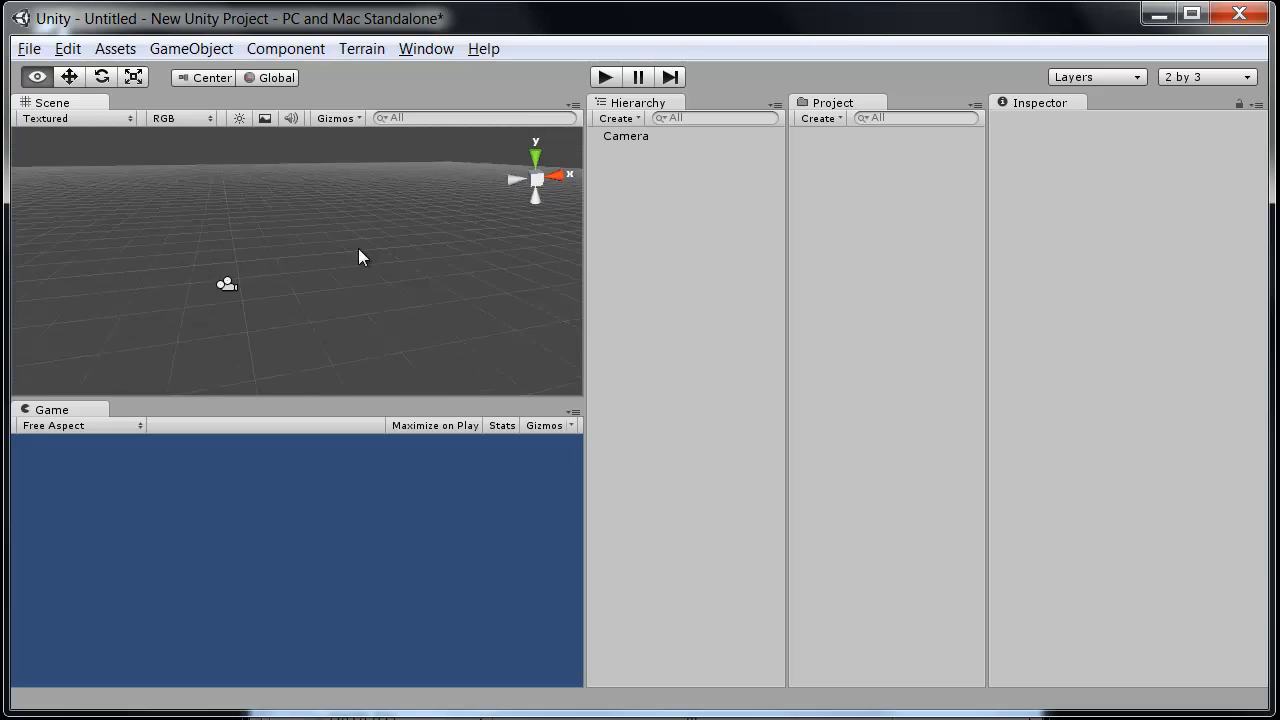
pyautogui.click(36, 76)
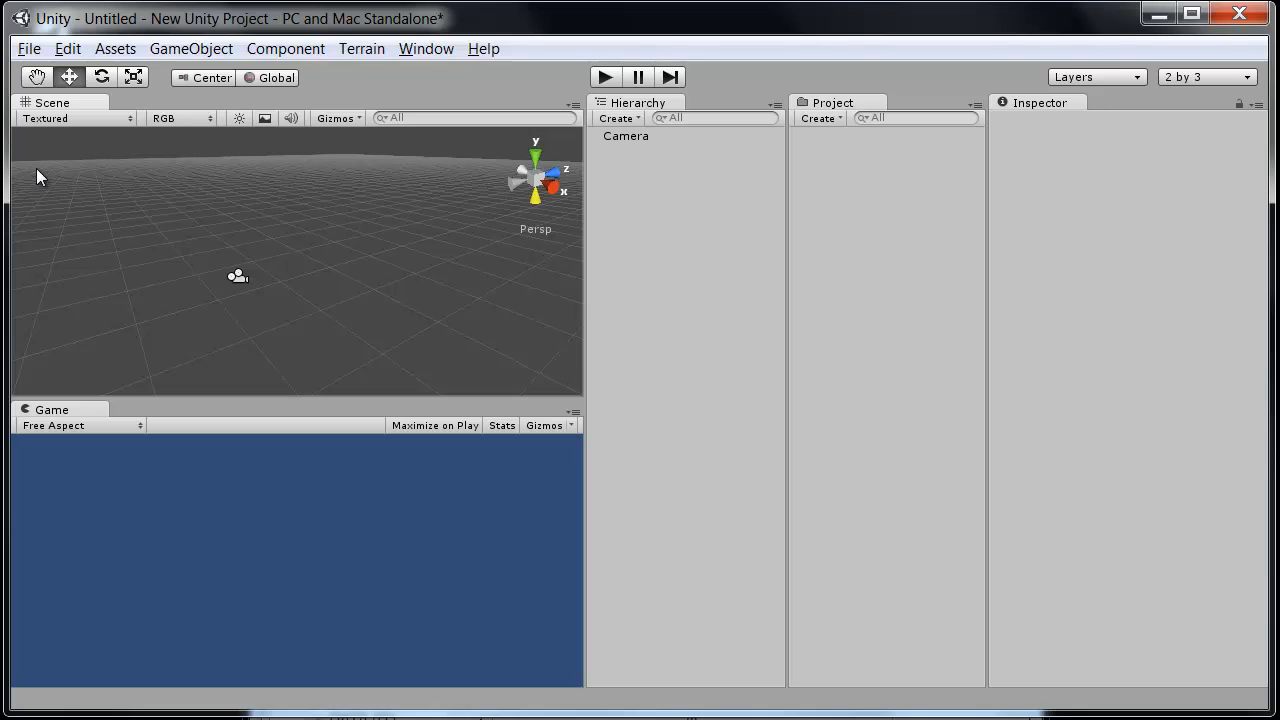
pyautogui.moveTo(85, 192)
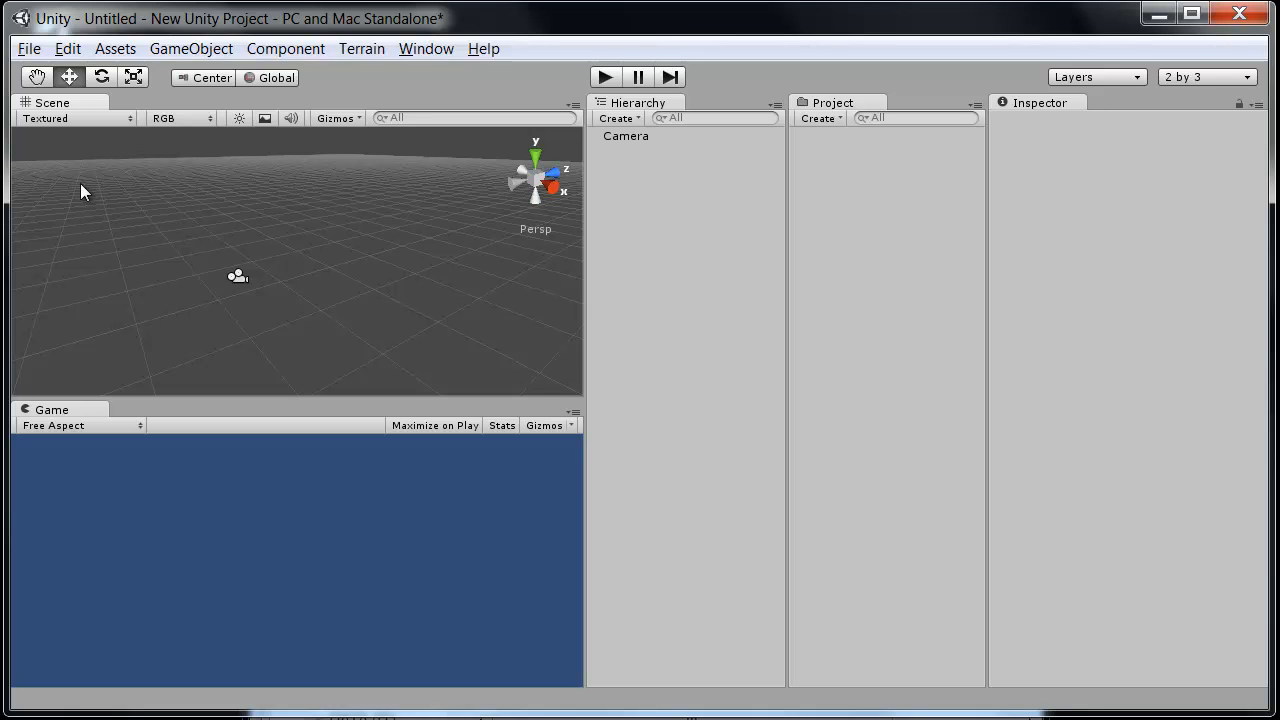
pyautogui.moveTo(543, 287)
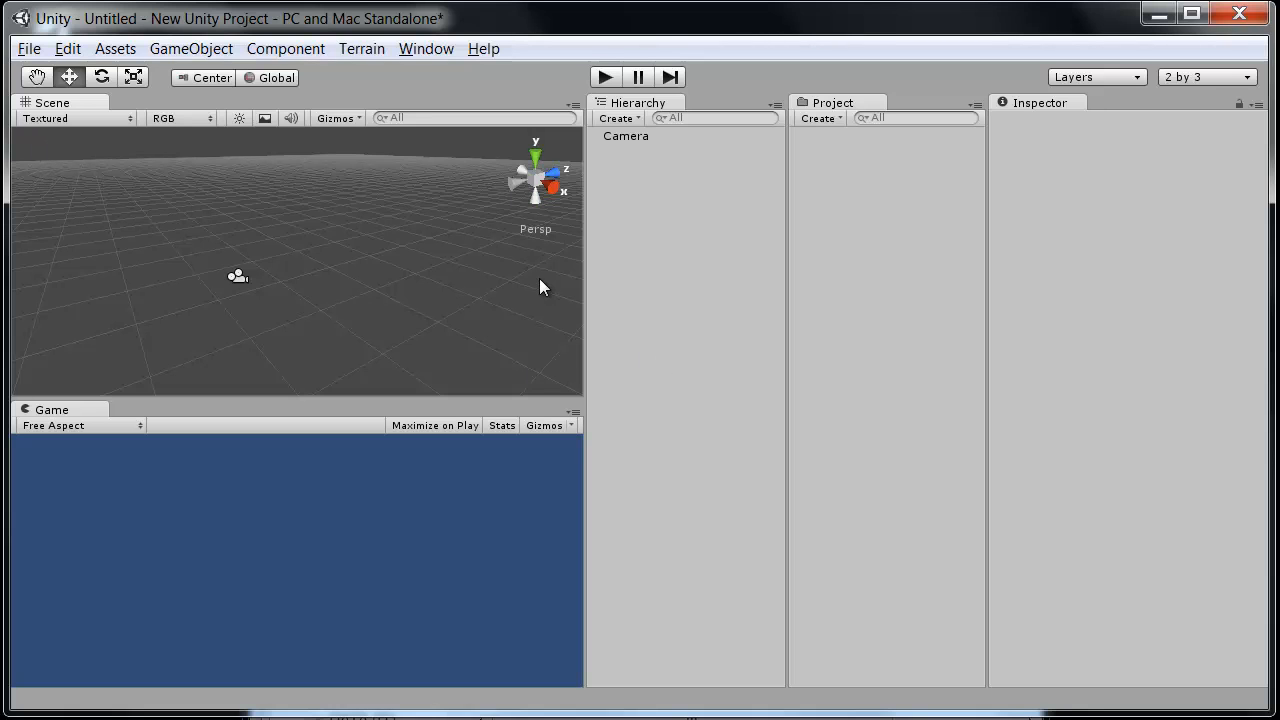
pyautogui.moveTo(699, 640)
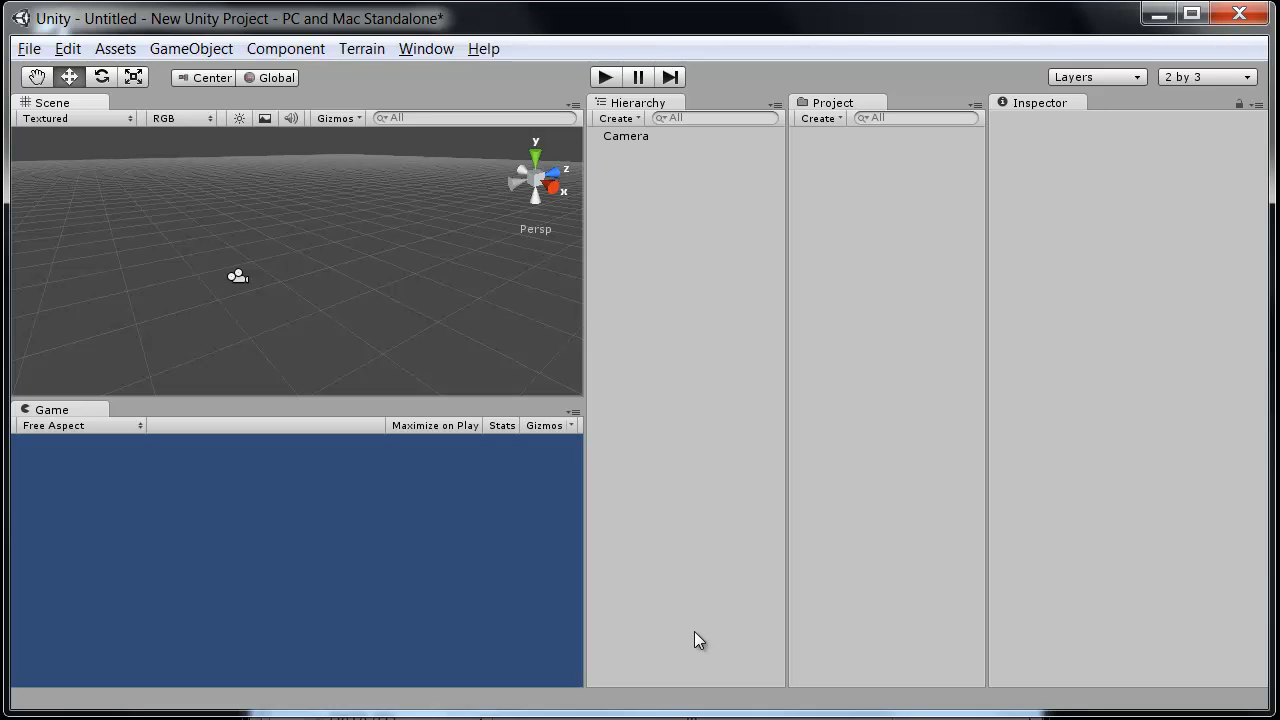
pyautogui.moveTo(602, 146)
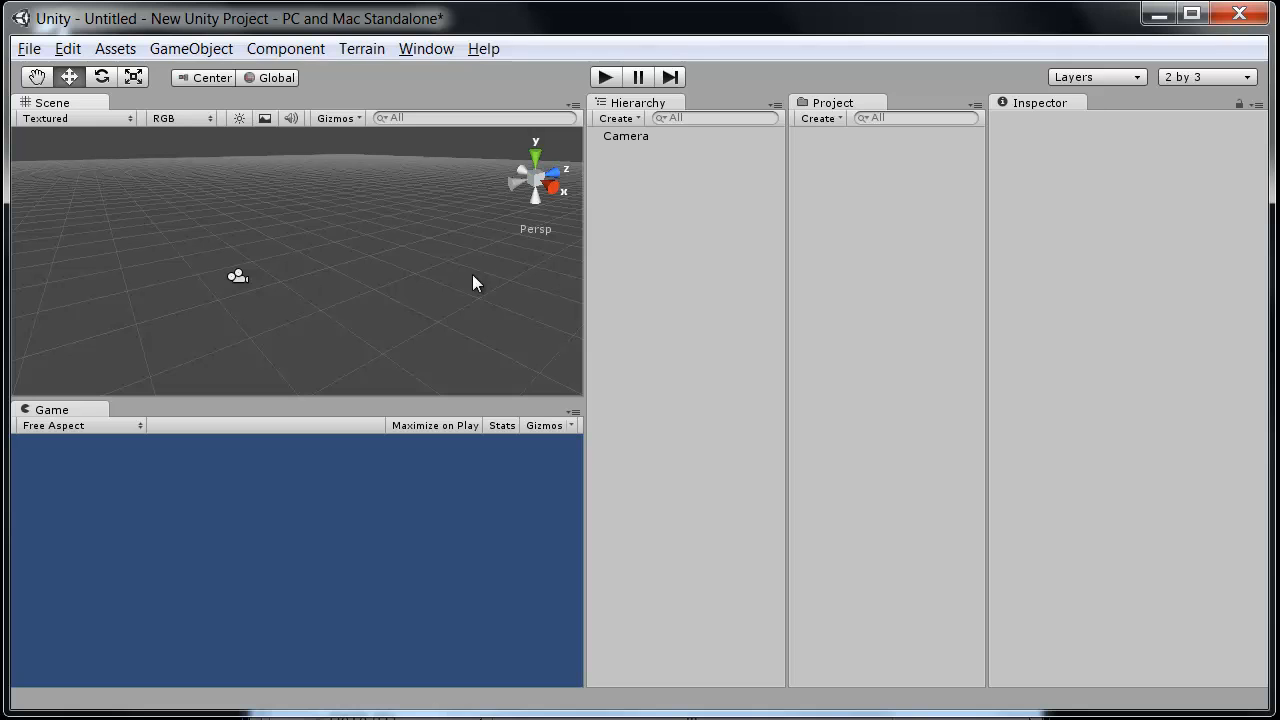
pyautogui.moveTo(188, 260)
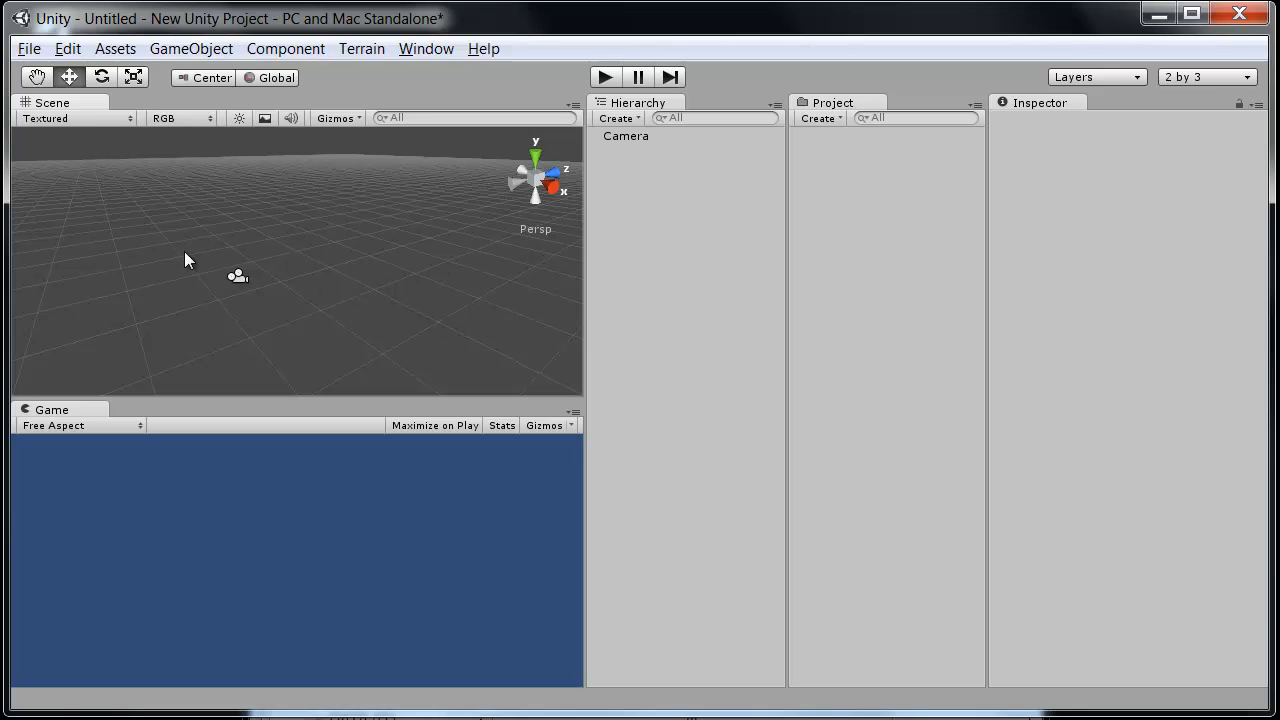
pyautogui.moveTo(572, 240)
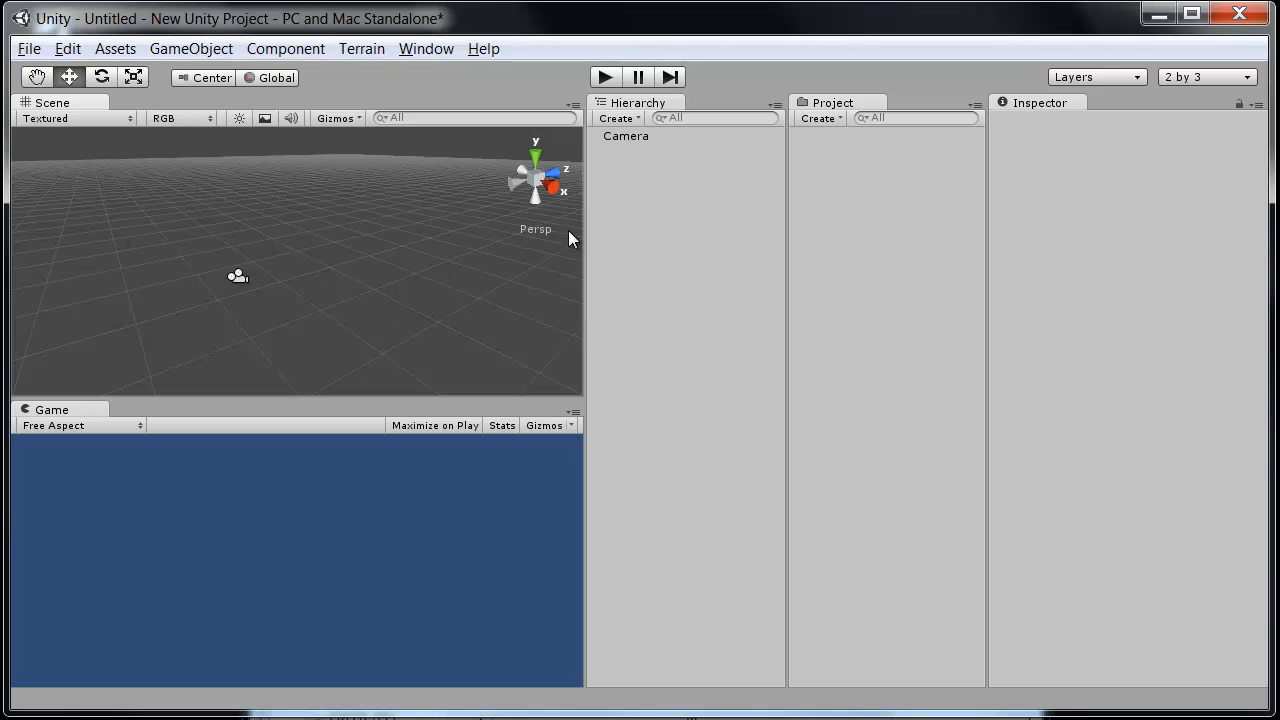
pyautogui.moveTo(748, 143)
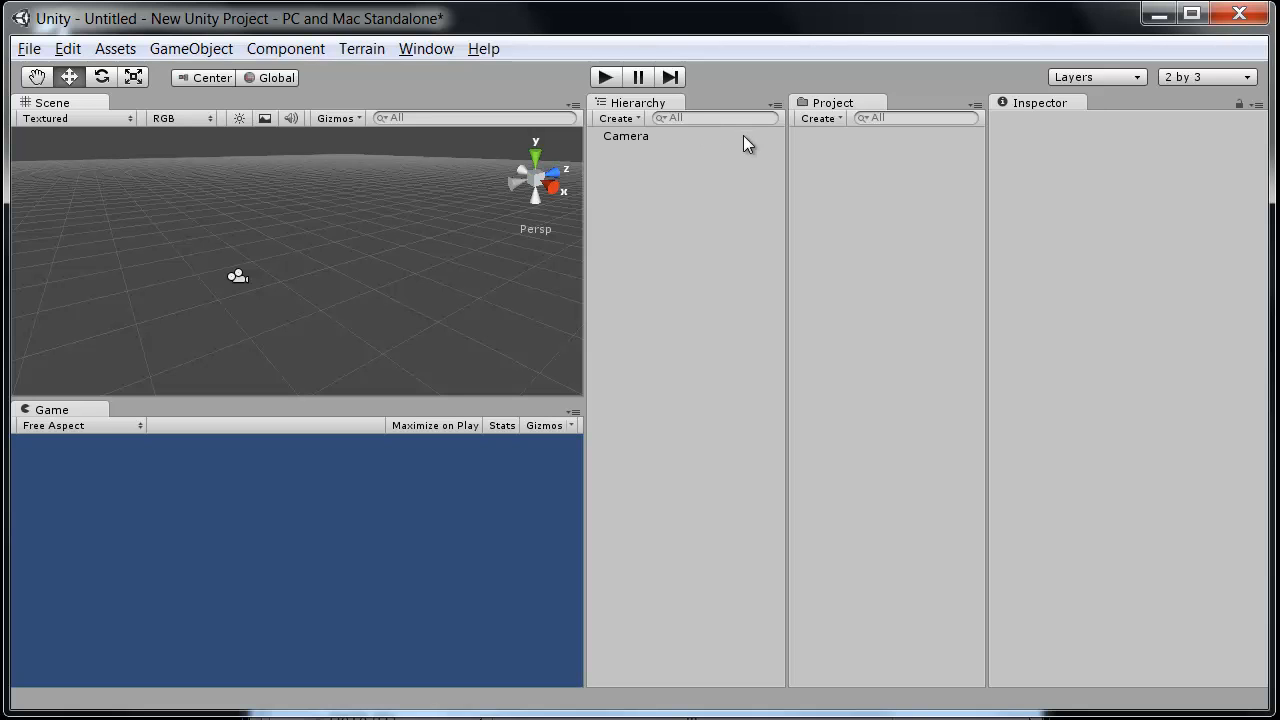
pyautogui.moveTo(663, 213)
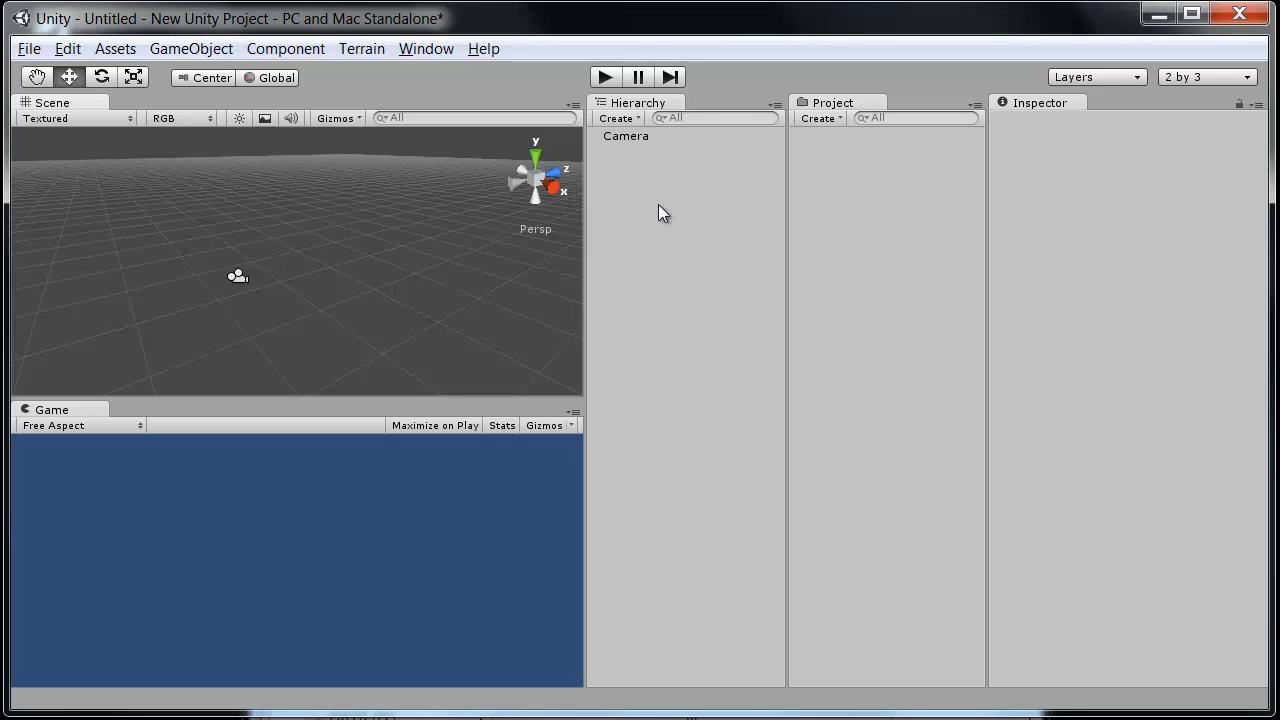
pyautogui.moveTo(805, 210)
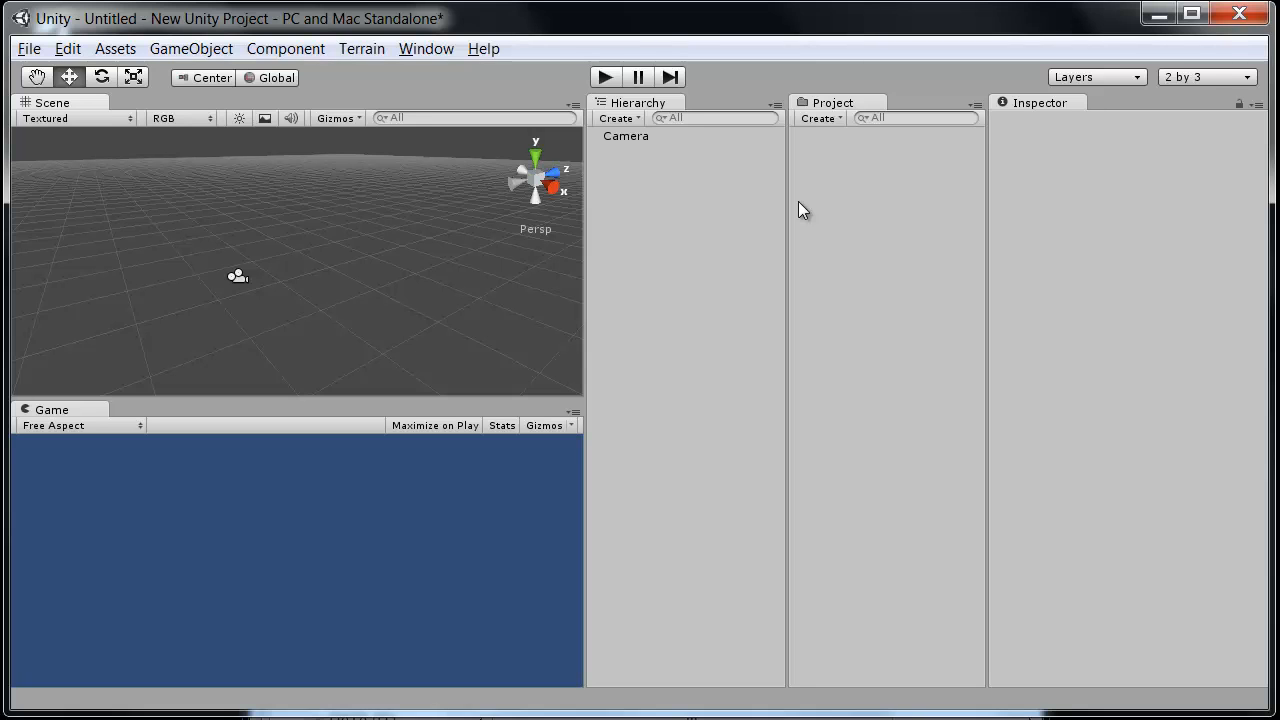
pyautogui.moveTo(828, 218)
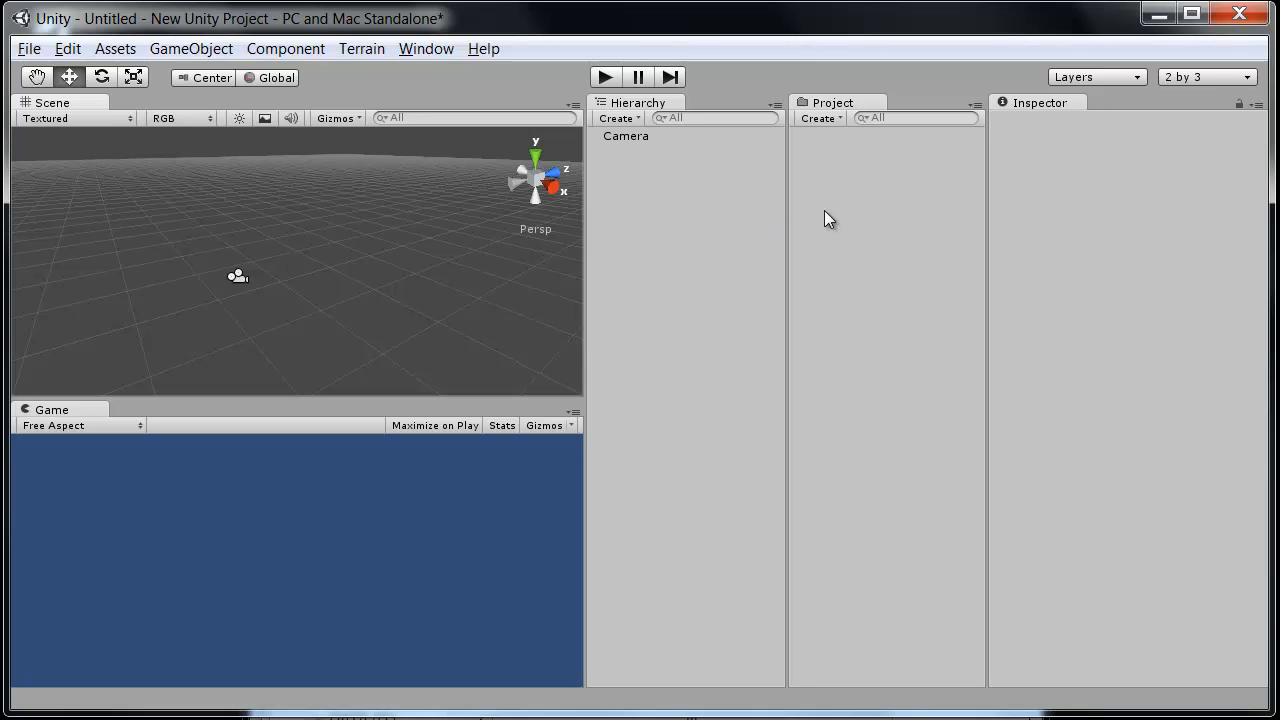
pyautogui.moveTo(897, 268)
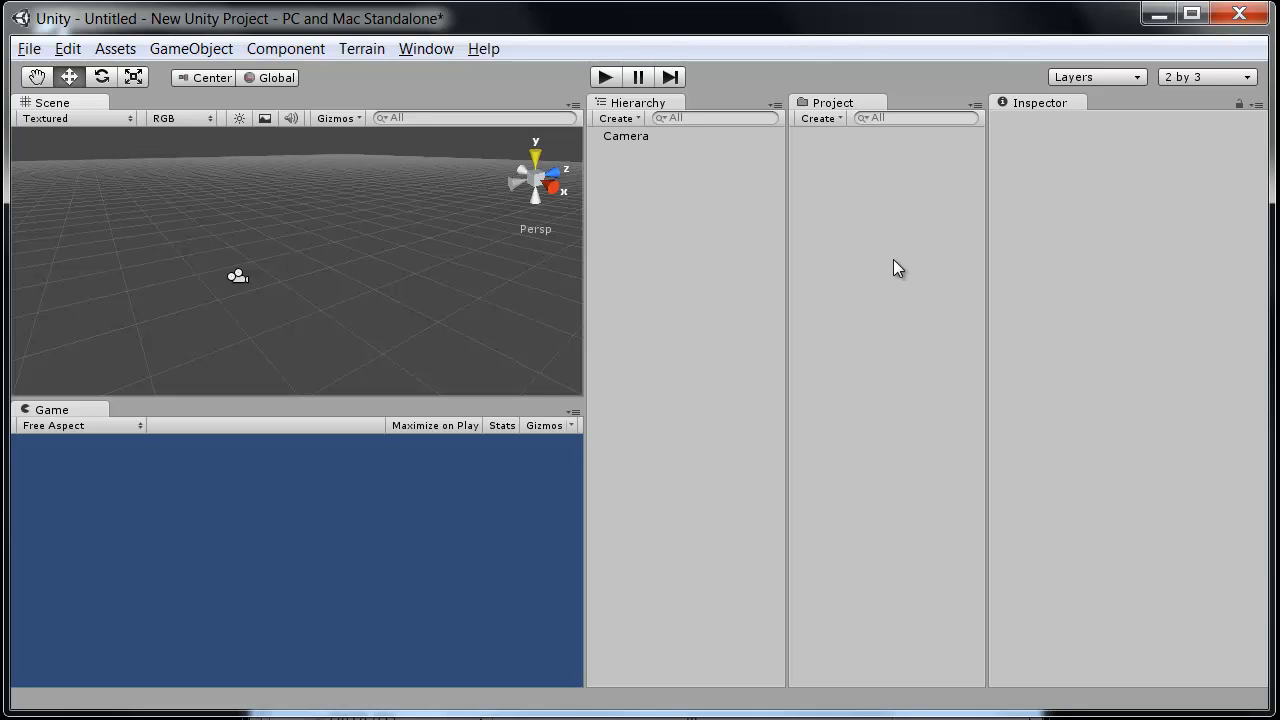
pyautogui.moveTo(875, 250)
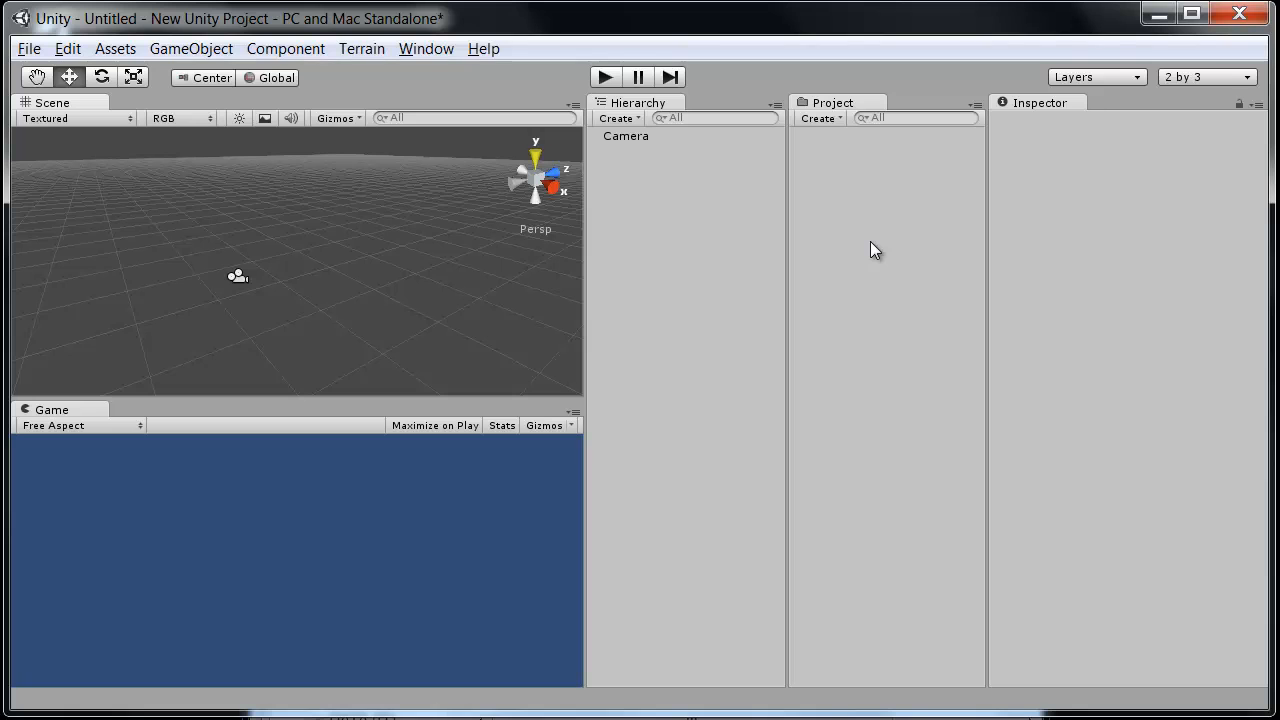
pyautogui.moveTo(836, 210)
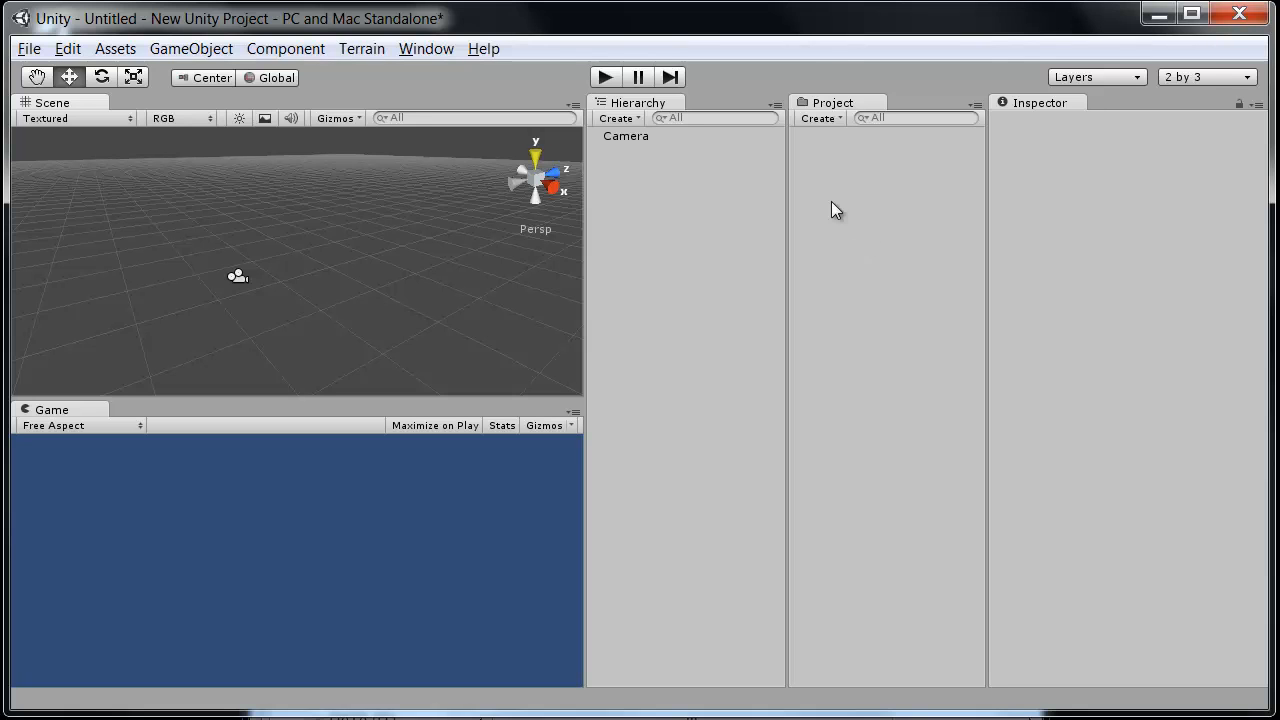
pyautogui.moveTo(808, 148)
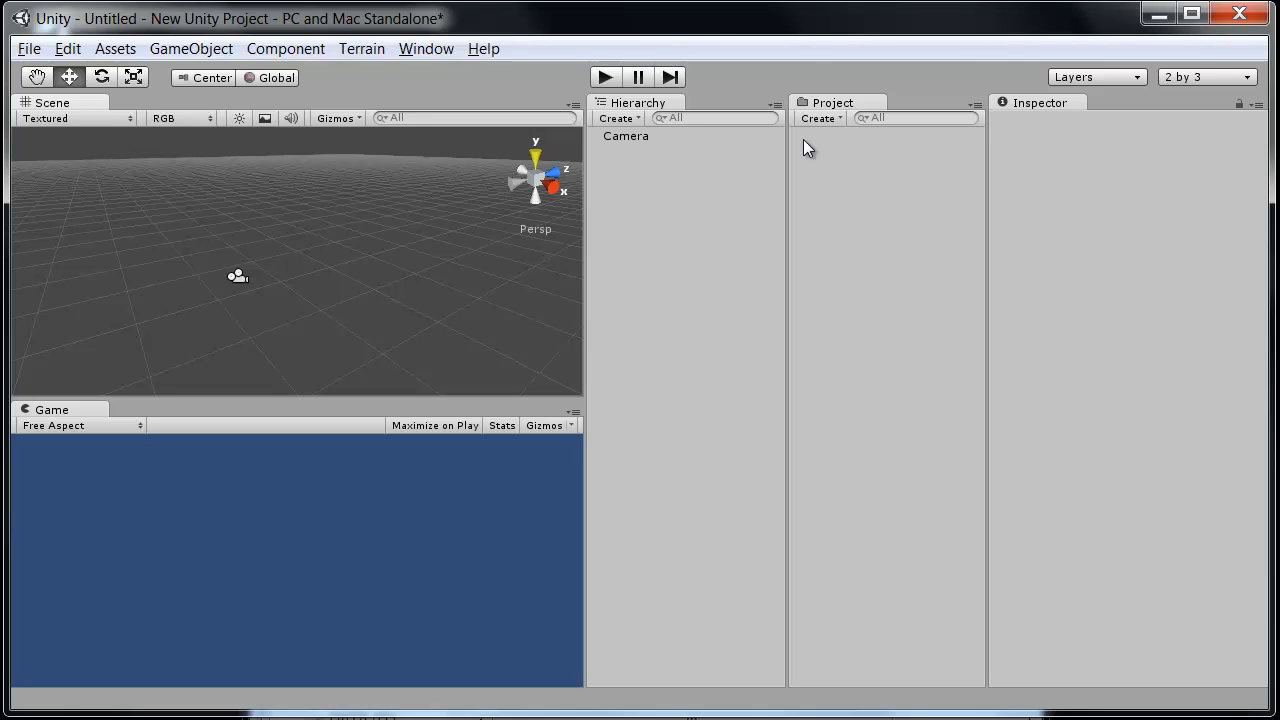
pyautogui.moveTo(822, 163)
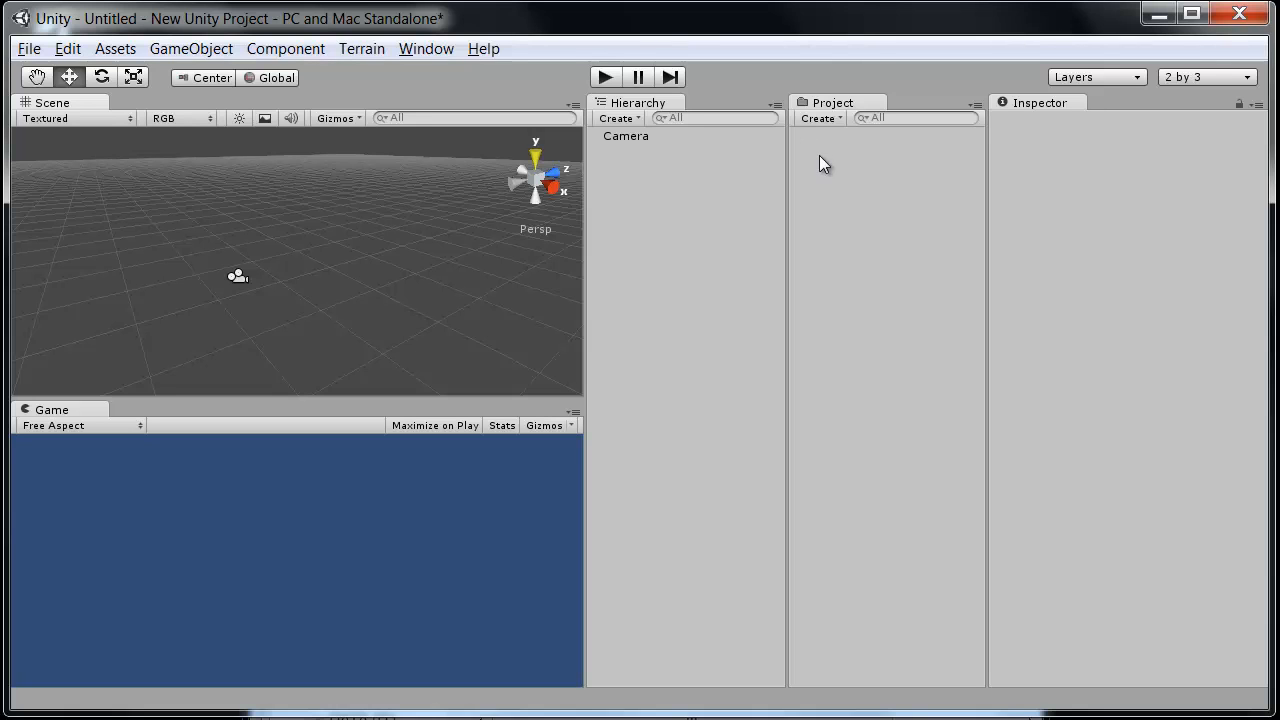
pyautogui.moveTo(824, 154)
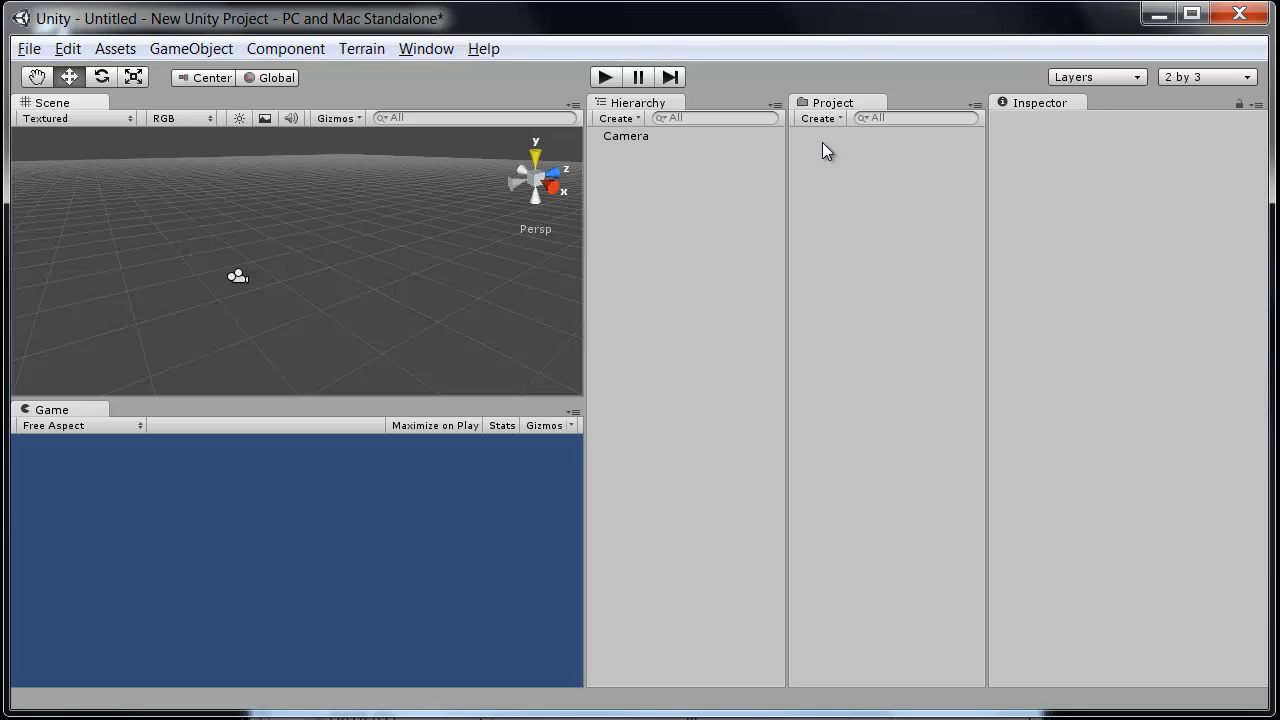
pyautogui.moveTo(968, 150)
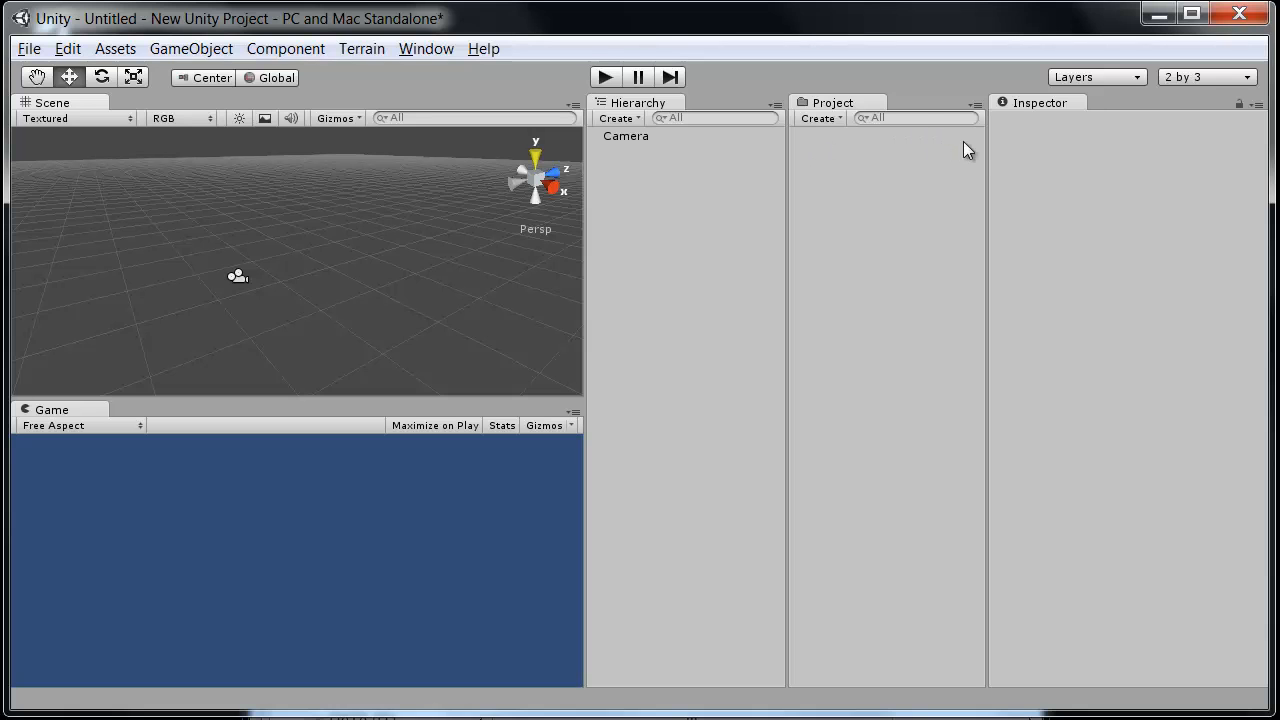
pyautogui.moveTo(836, 169)
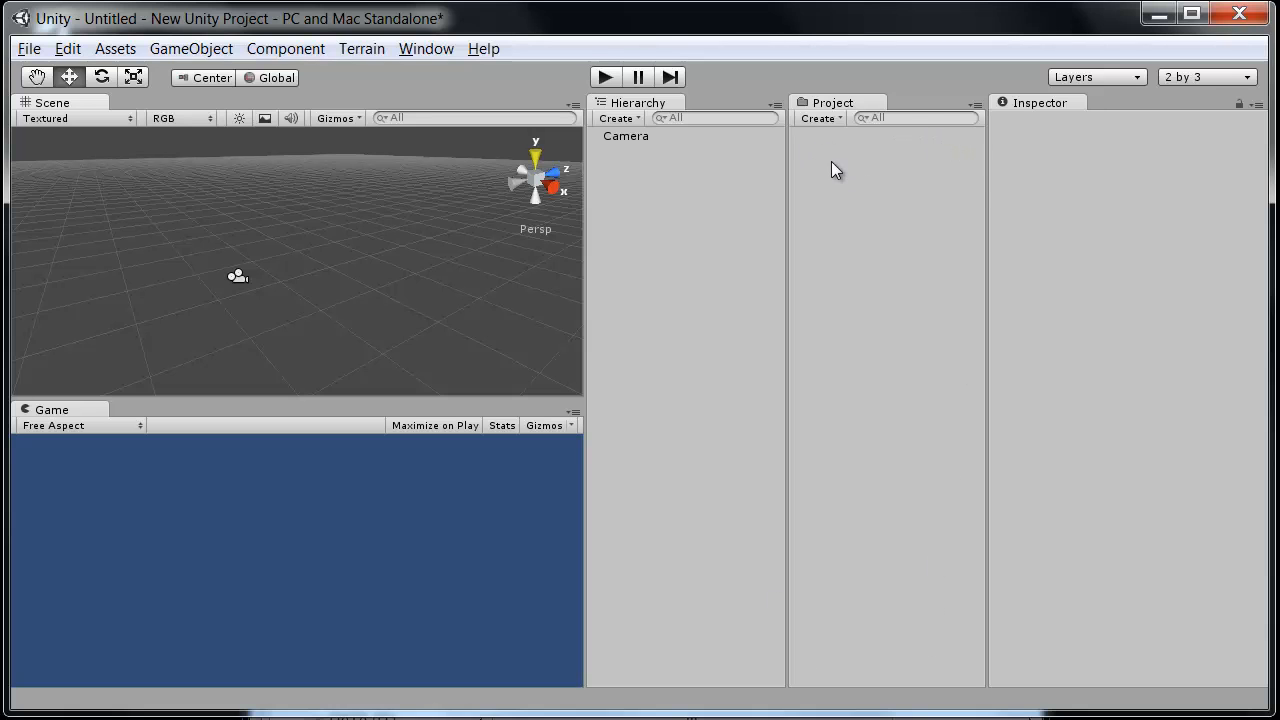
pyautogui.moveTo(994, 114)
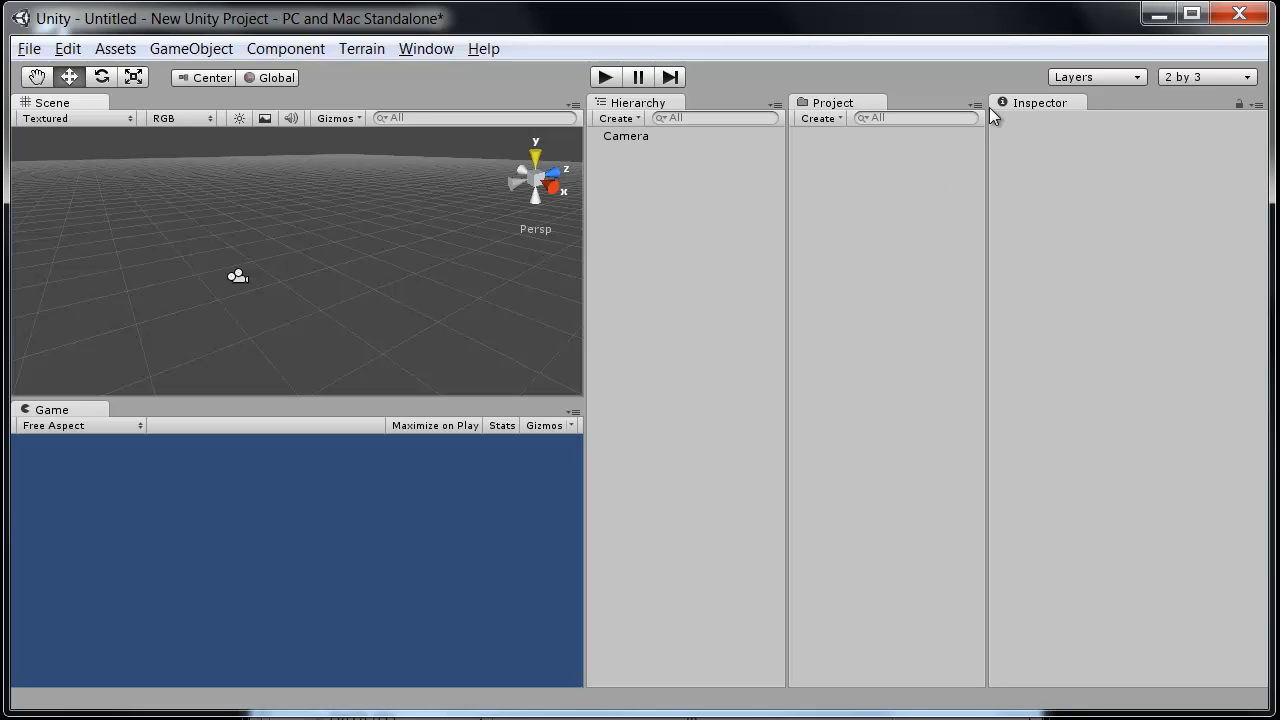
pyautogui.moveTo(1217, 674)
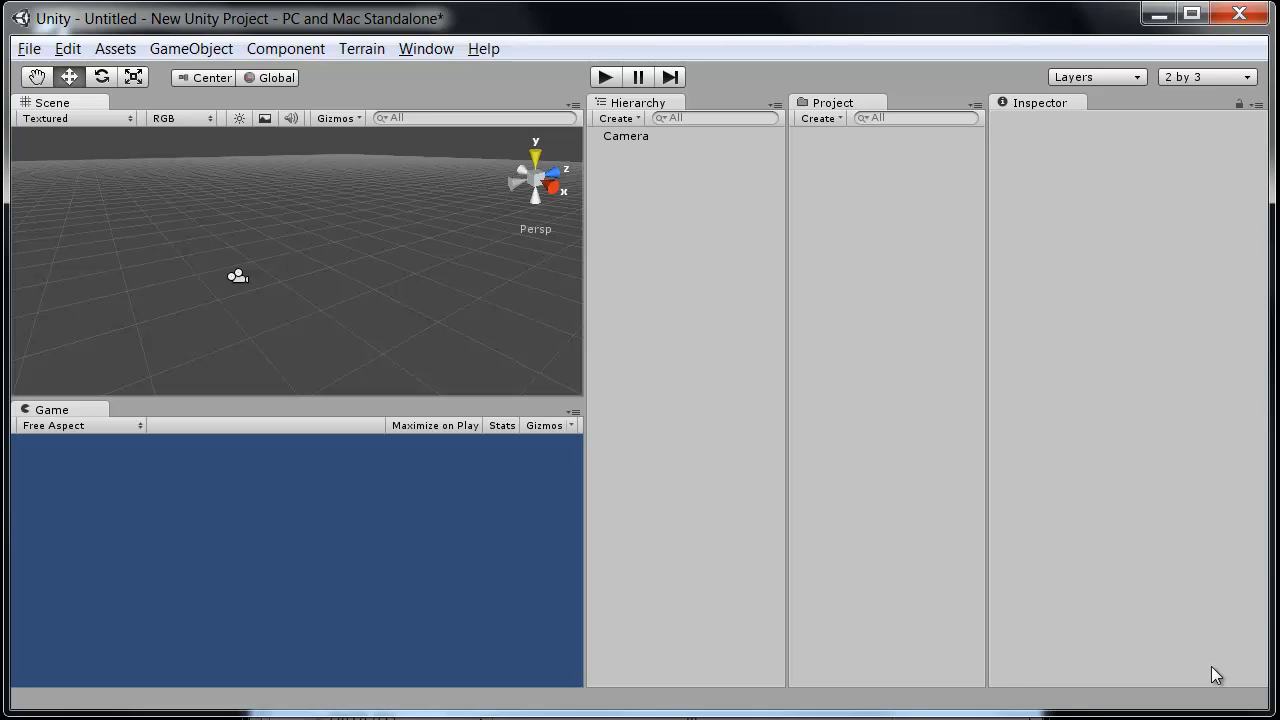
pyautogui.moveTo(1005, 113)
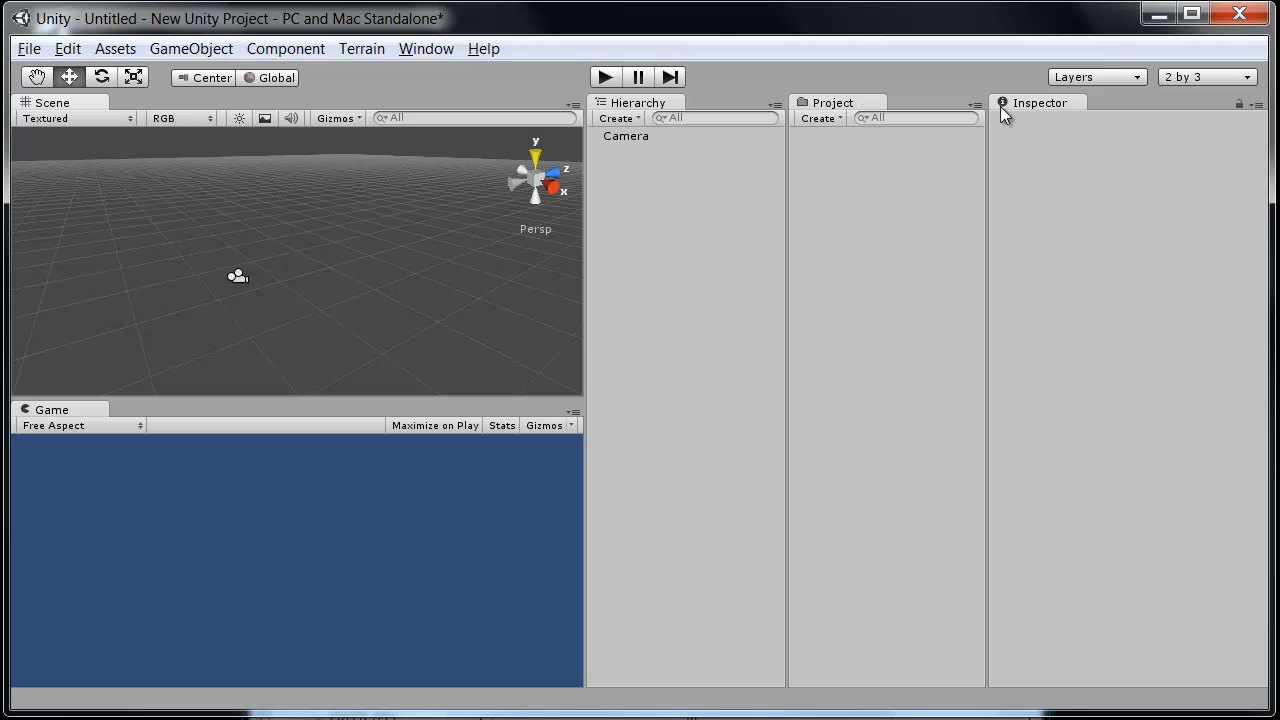
pyautogui.moveTo(1103, 113)
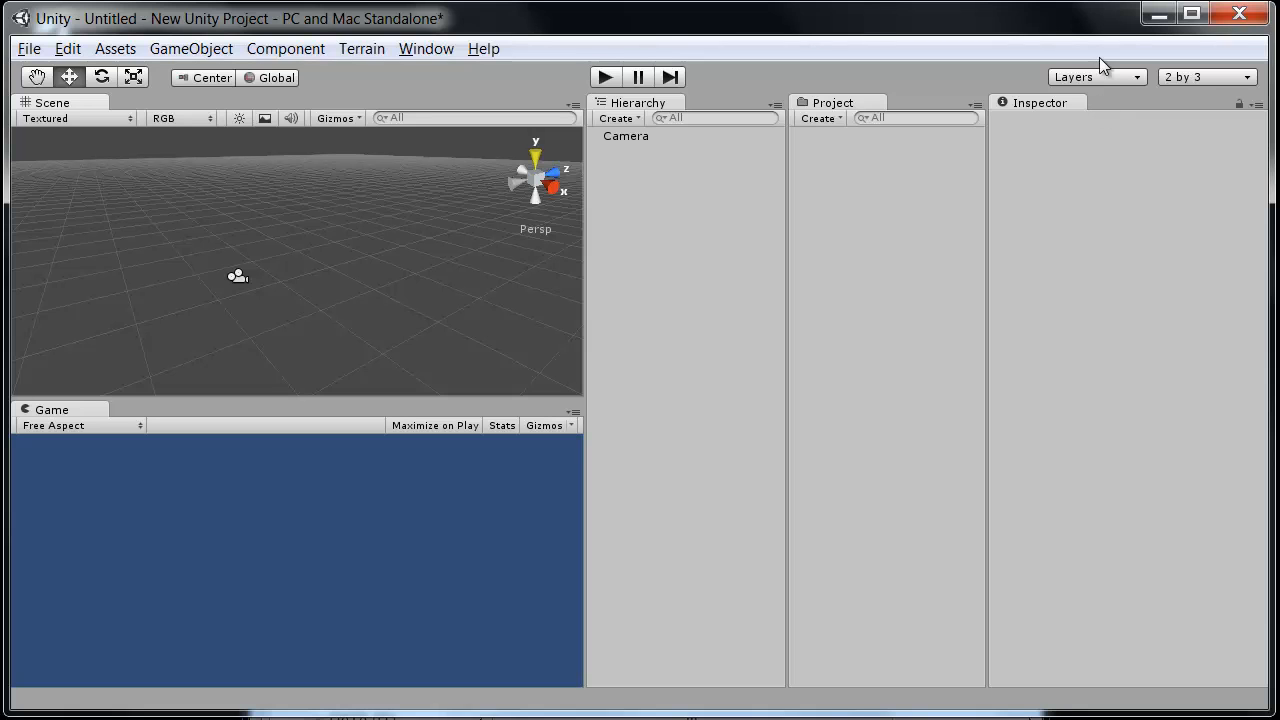
pyautogui.moveTo(363, 218)
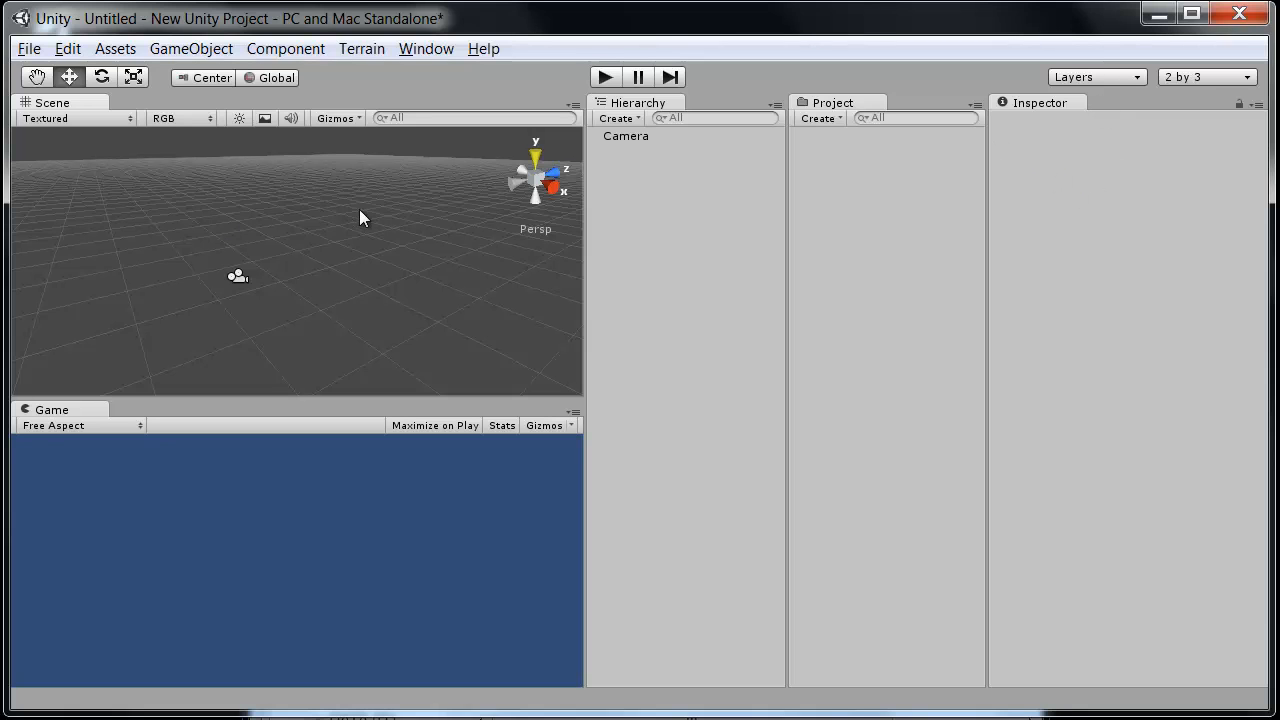
pyautogui.moveTo(470, 480)
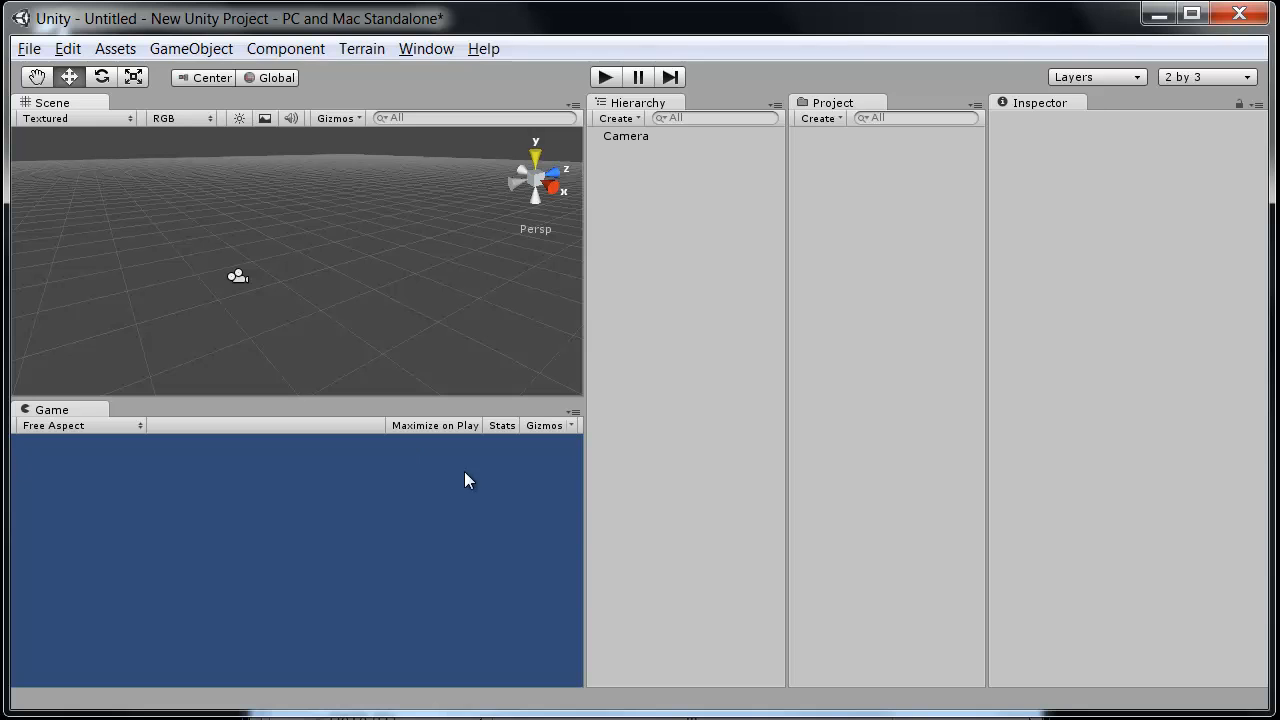
pyautogui.moveTo(3, 583)
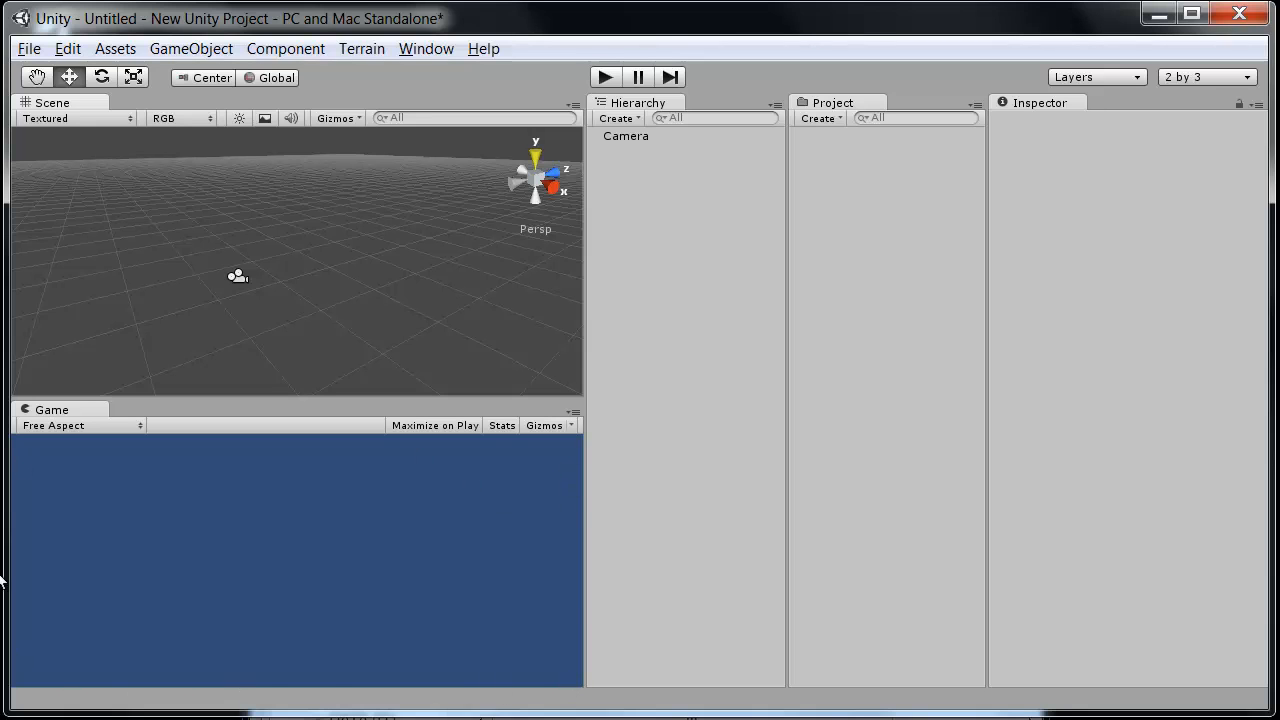
pyautogui.moveTo(15, 453)
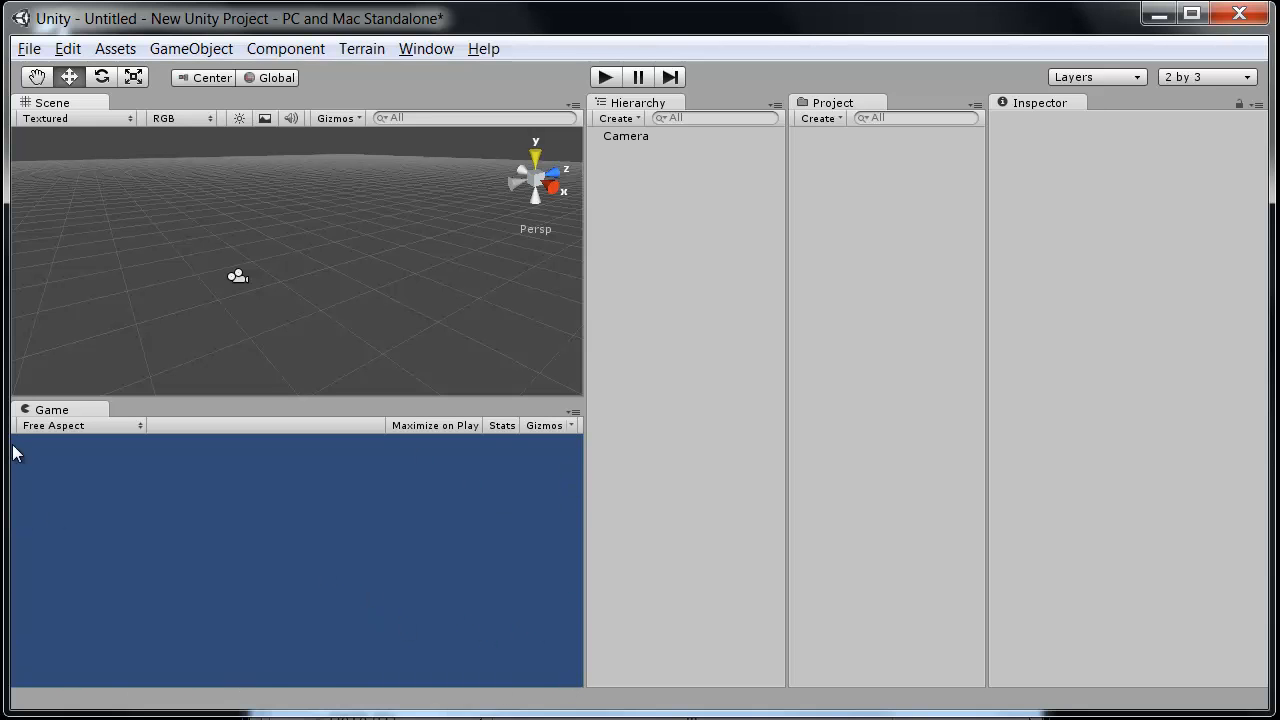
pyautogui.moveTo(40, 447)
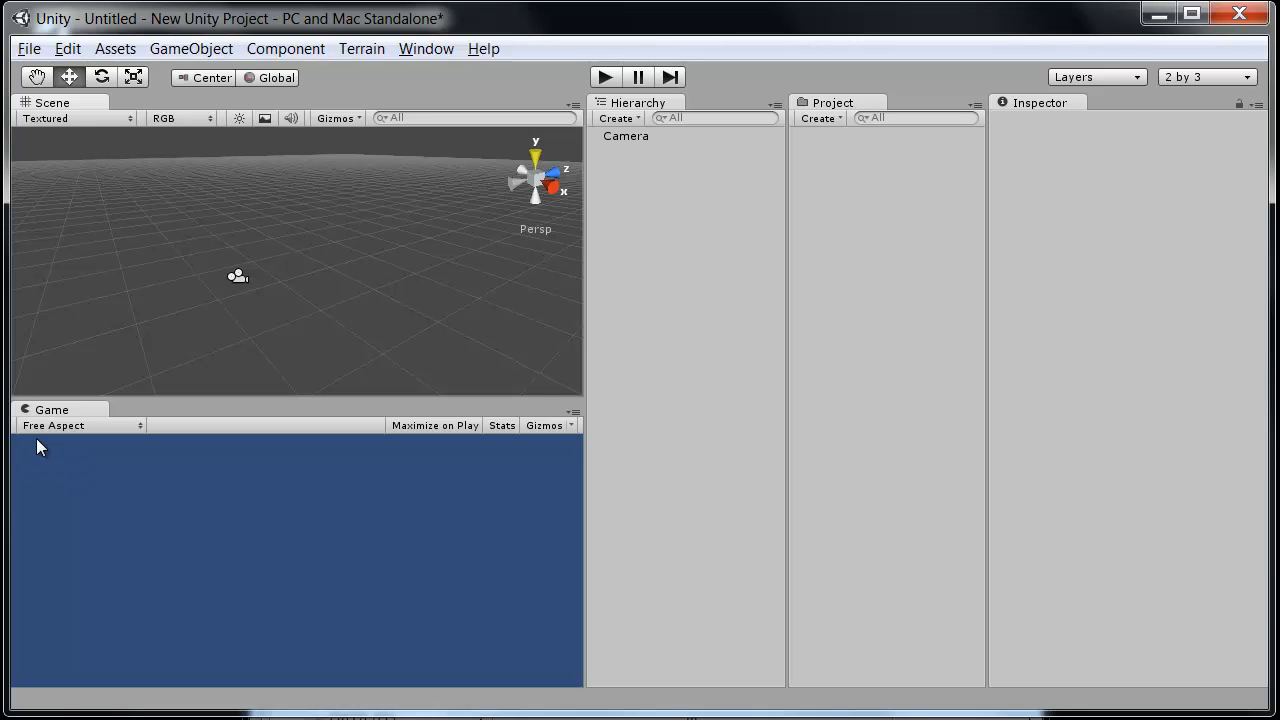
pyautogui.moveTo(527, 478)
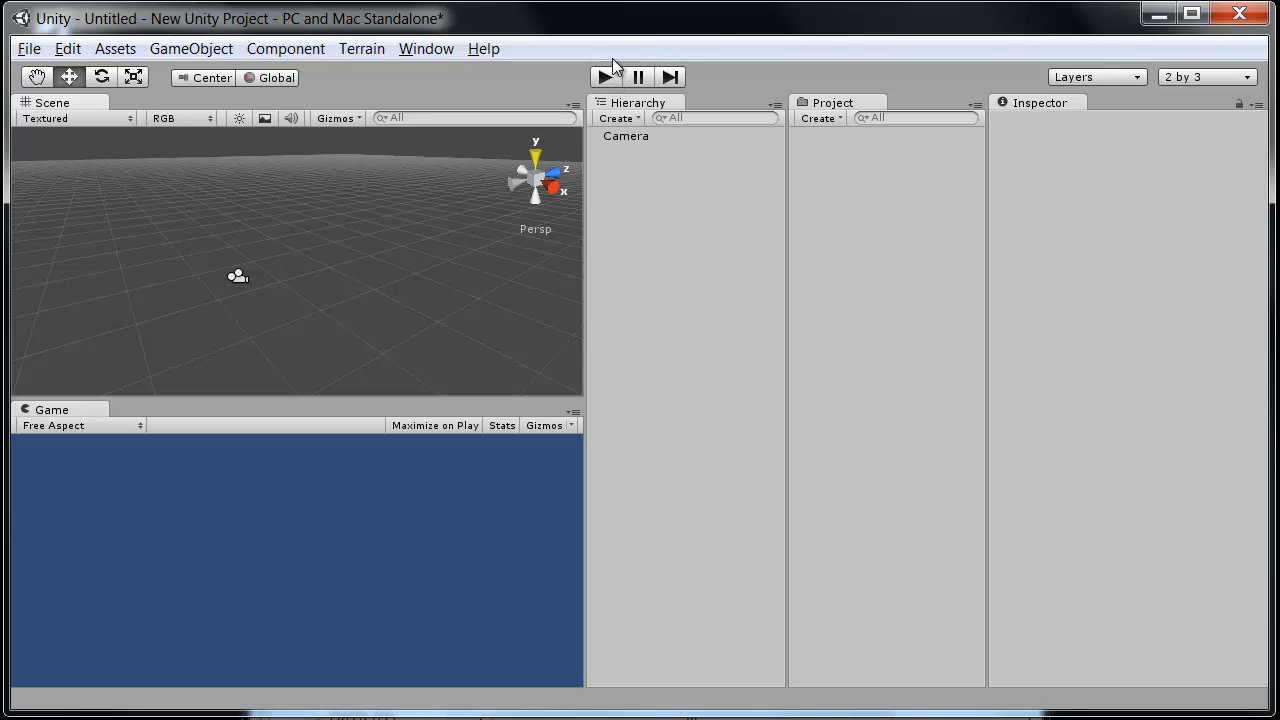
pyautogui.moveTo(620, 67)
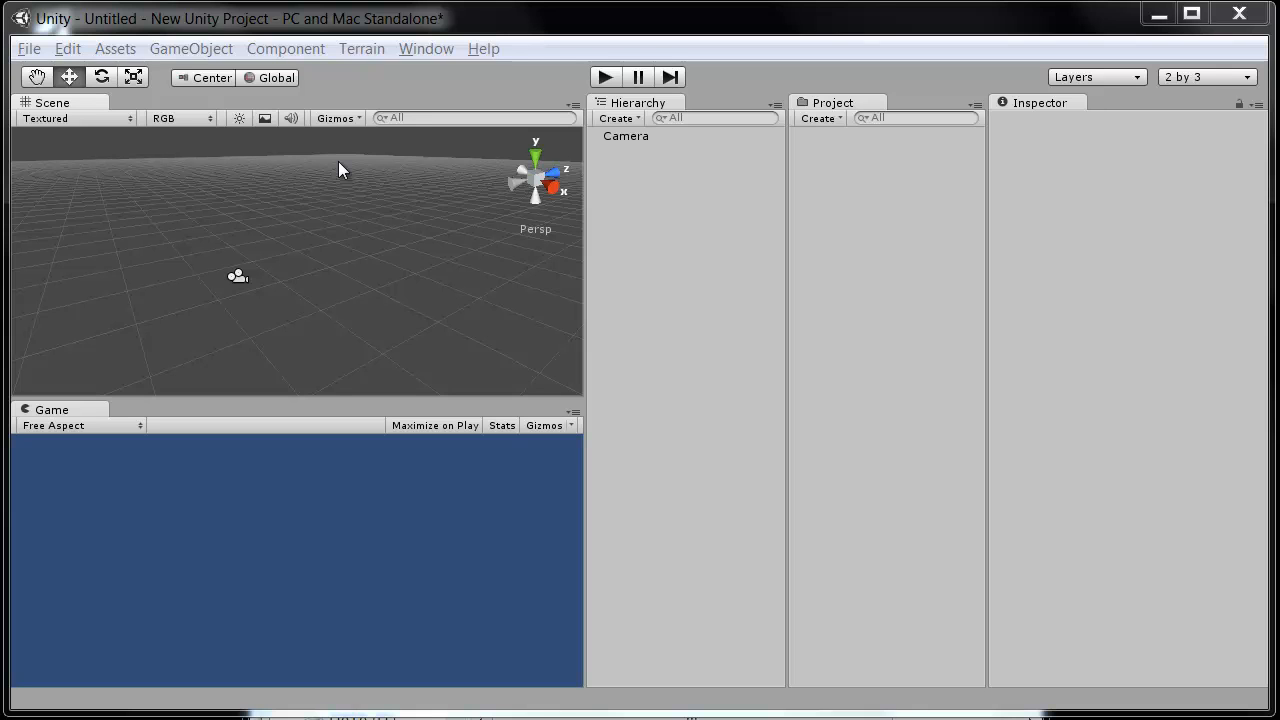
pyautogui.moveTo(240, 250)
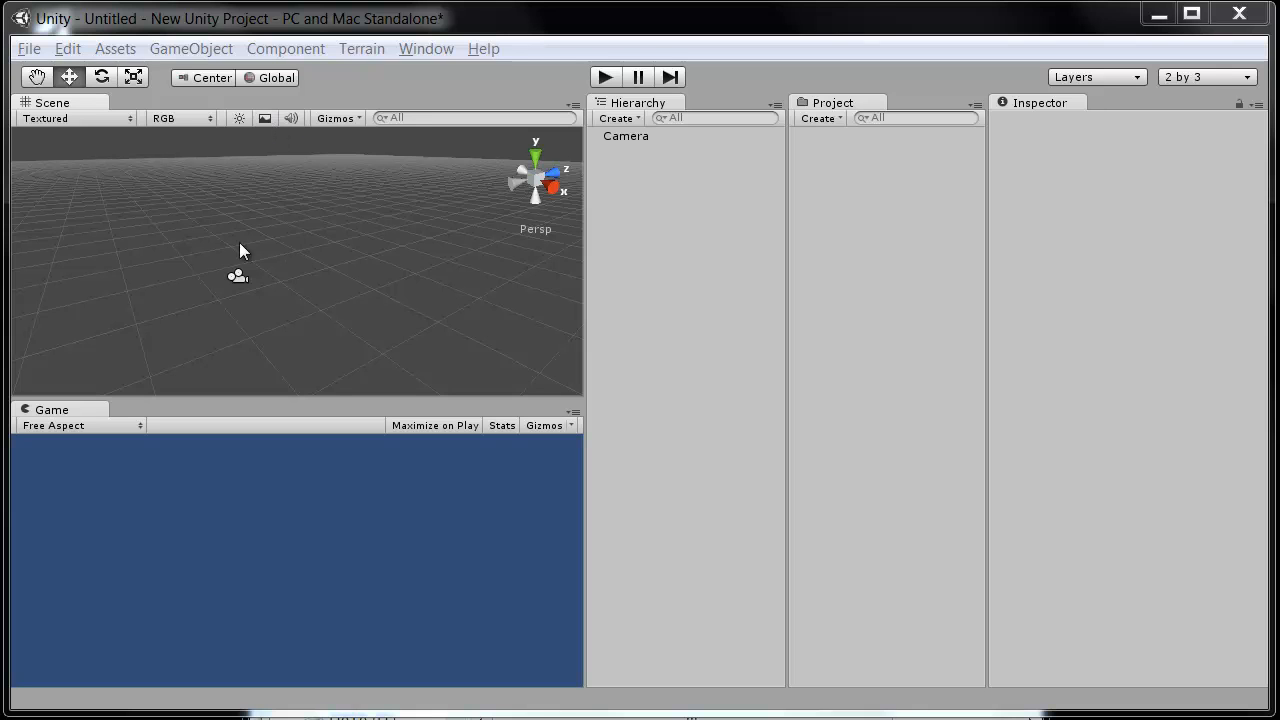
# Create a Cube through GameObject > Create Other > Cube
pyautogui.click(191, 48)
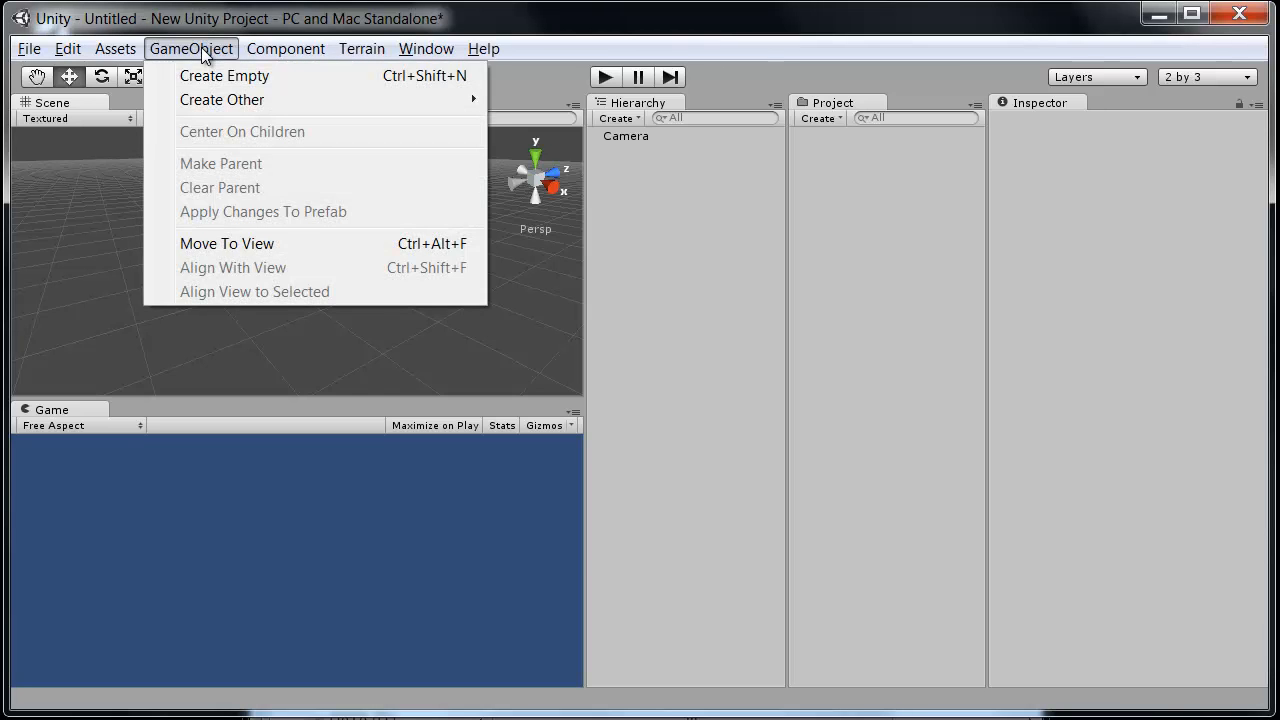
pyautogui.moveTo(221, 99)
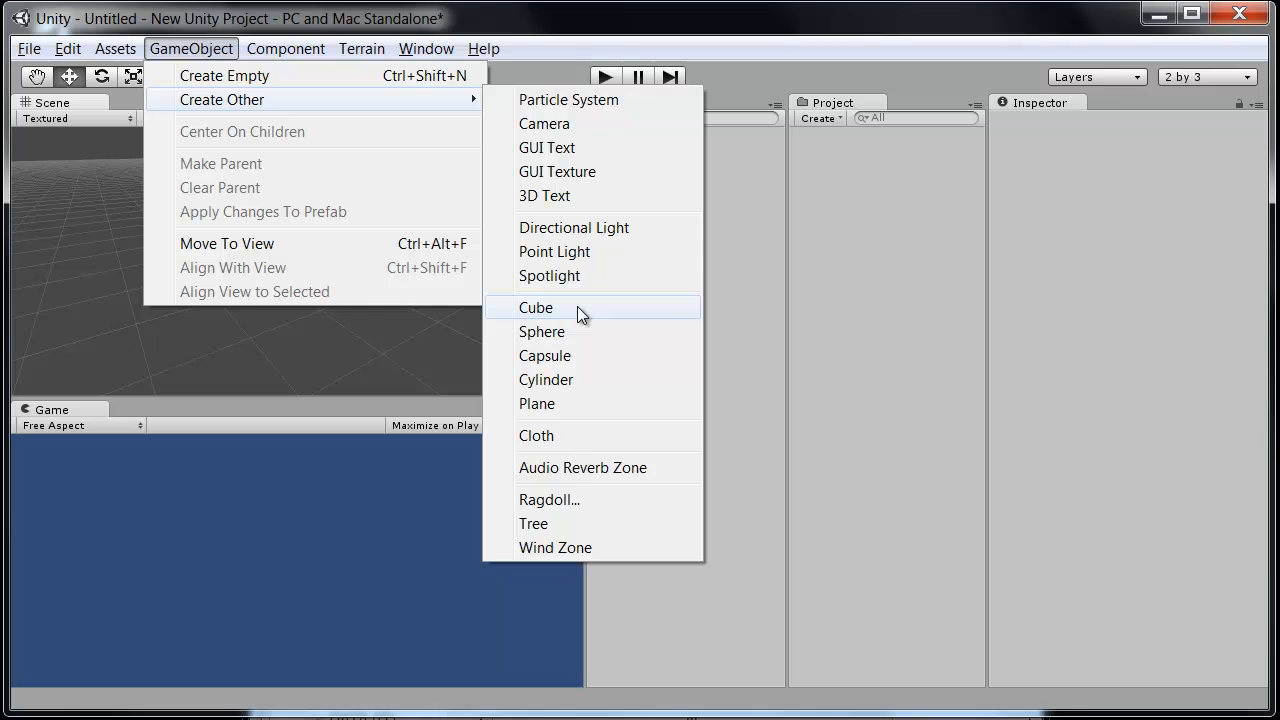
pyautogui.click(536, 307)
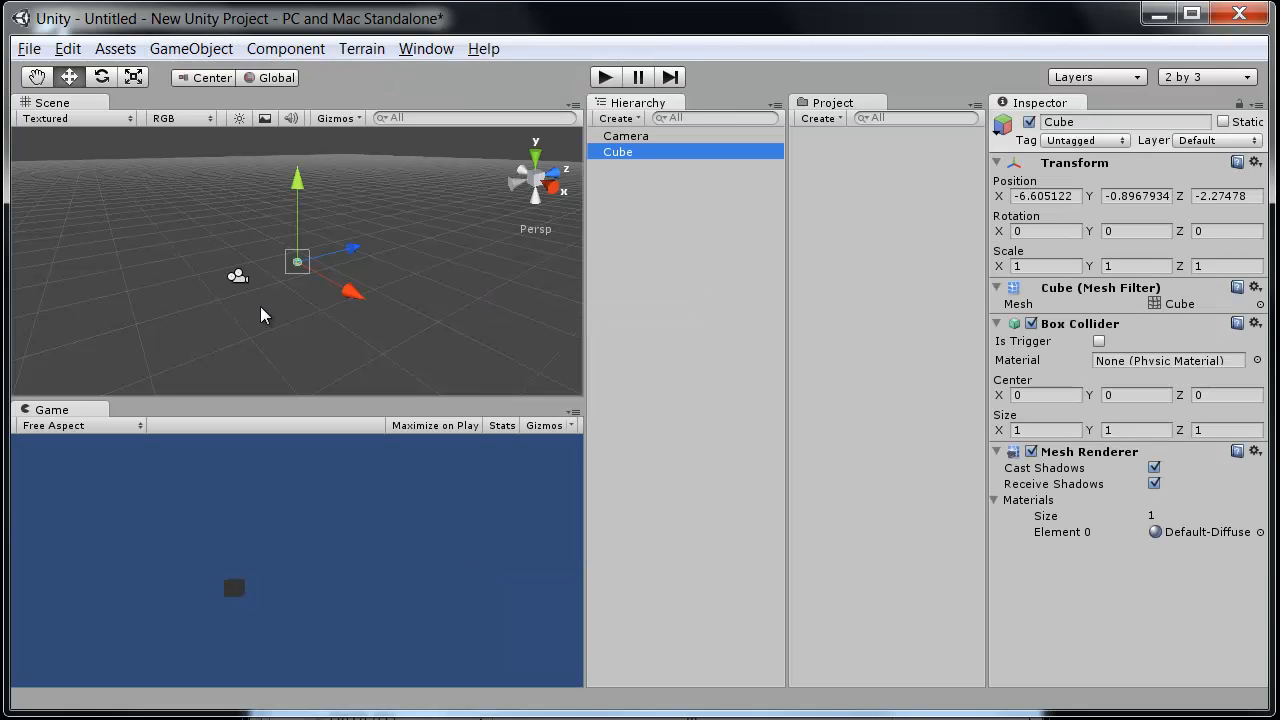
pyautogui.moveTo(228, 547)
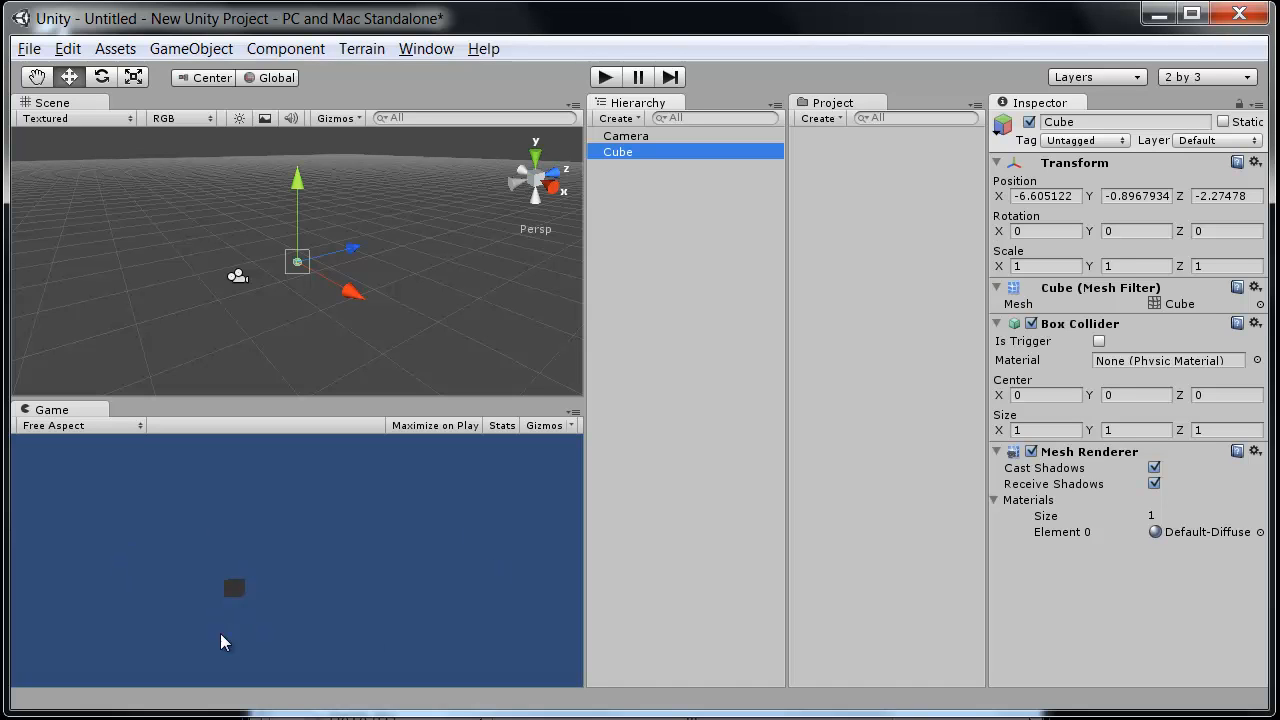
pyautogui.moveTo(262, 308)
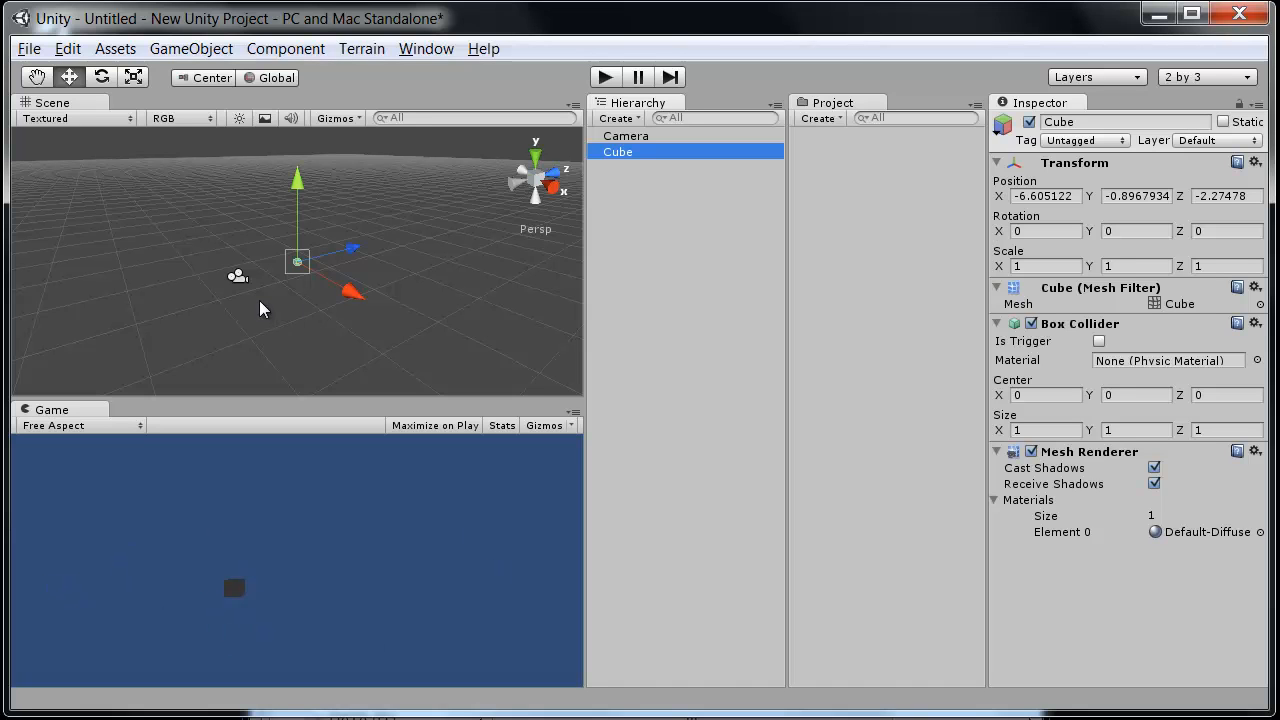
pyautogui.moveTo(238, 278)
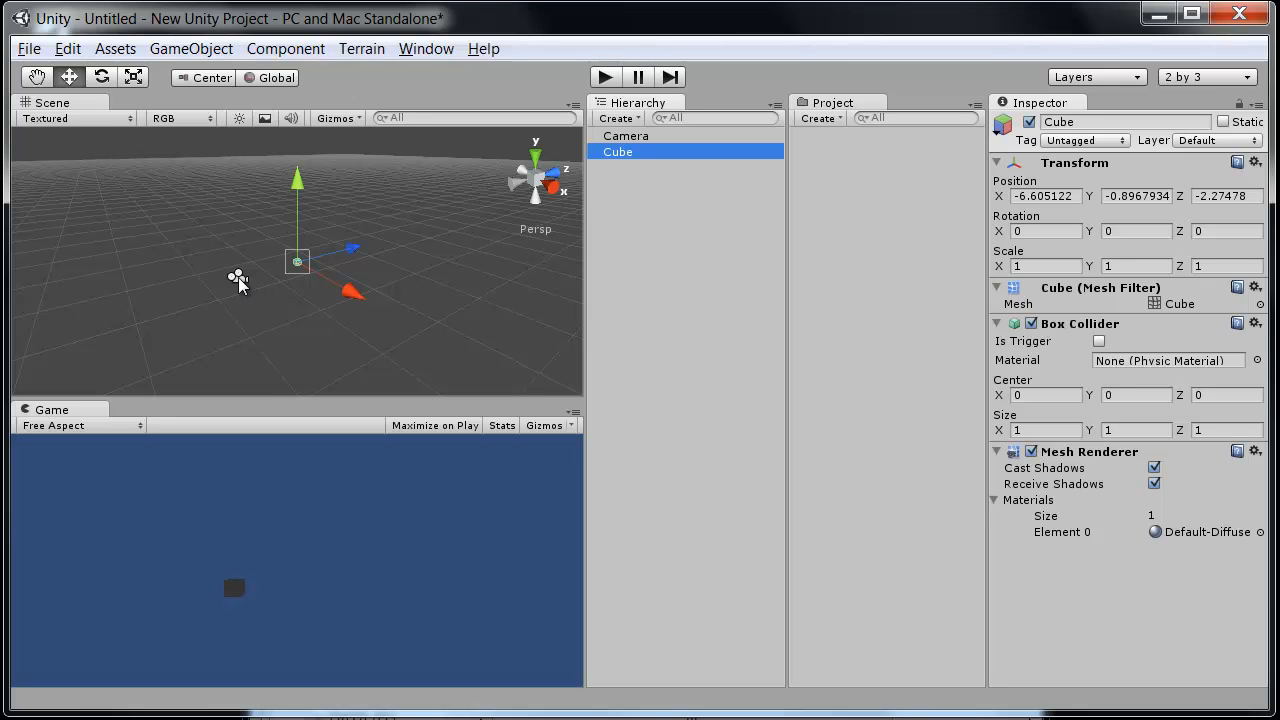
# Drag the Camera's move gizmo to frame the cube, then select the Cube
pyautogui.click(626, 135)
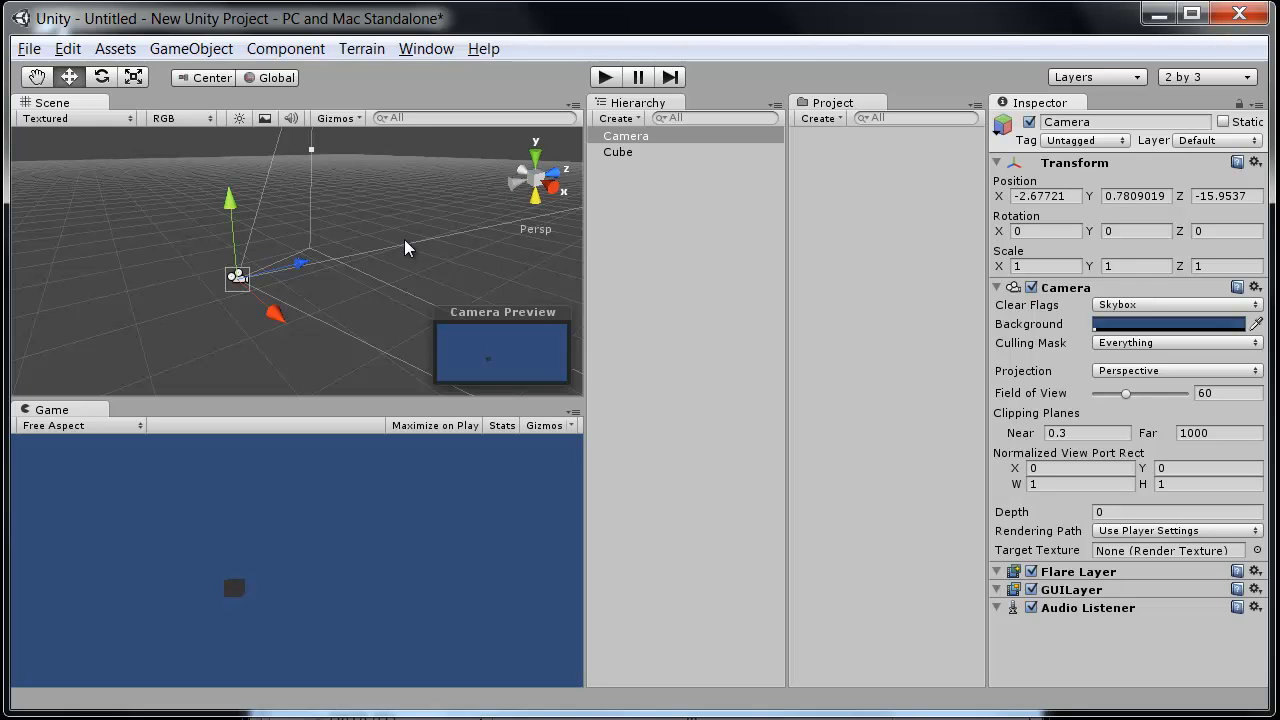
pyautogui.moveTo(302, 303)
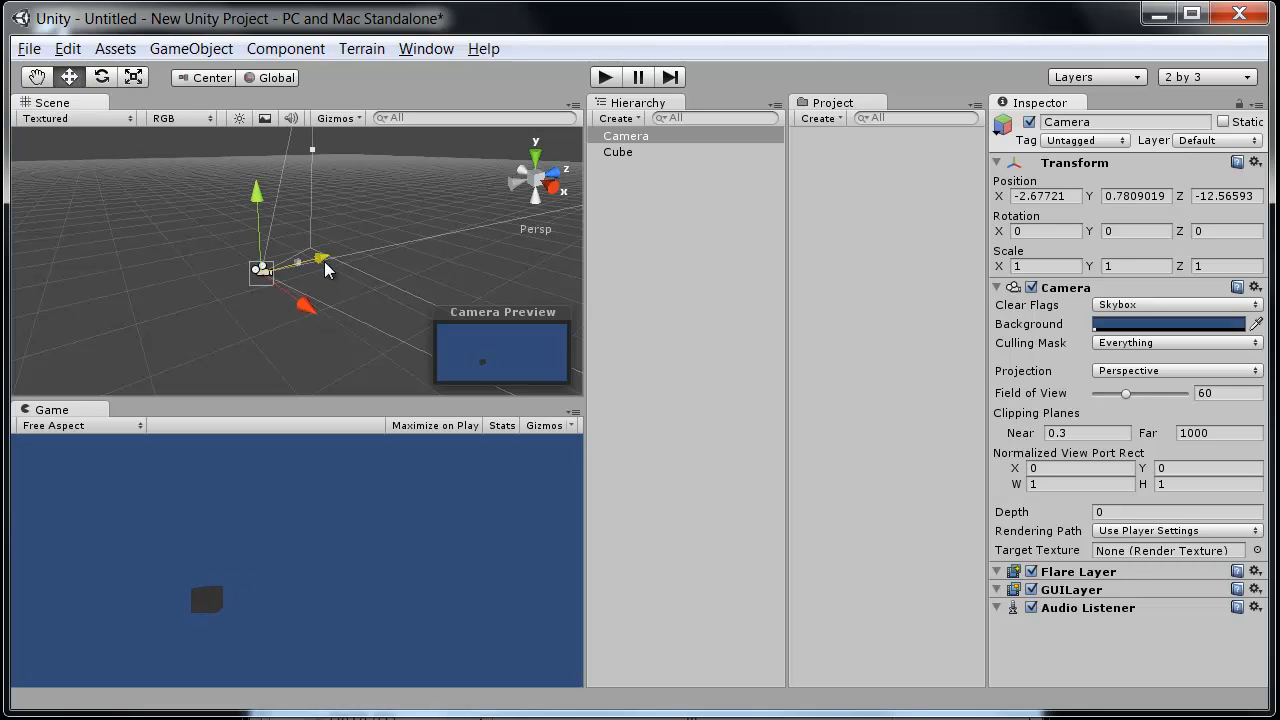
pyautogui.moveTo(320, 262); pyautogui.dragTo(335, 278)
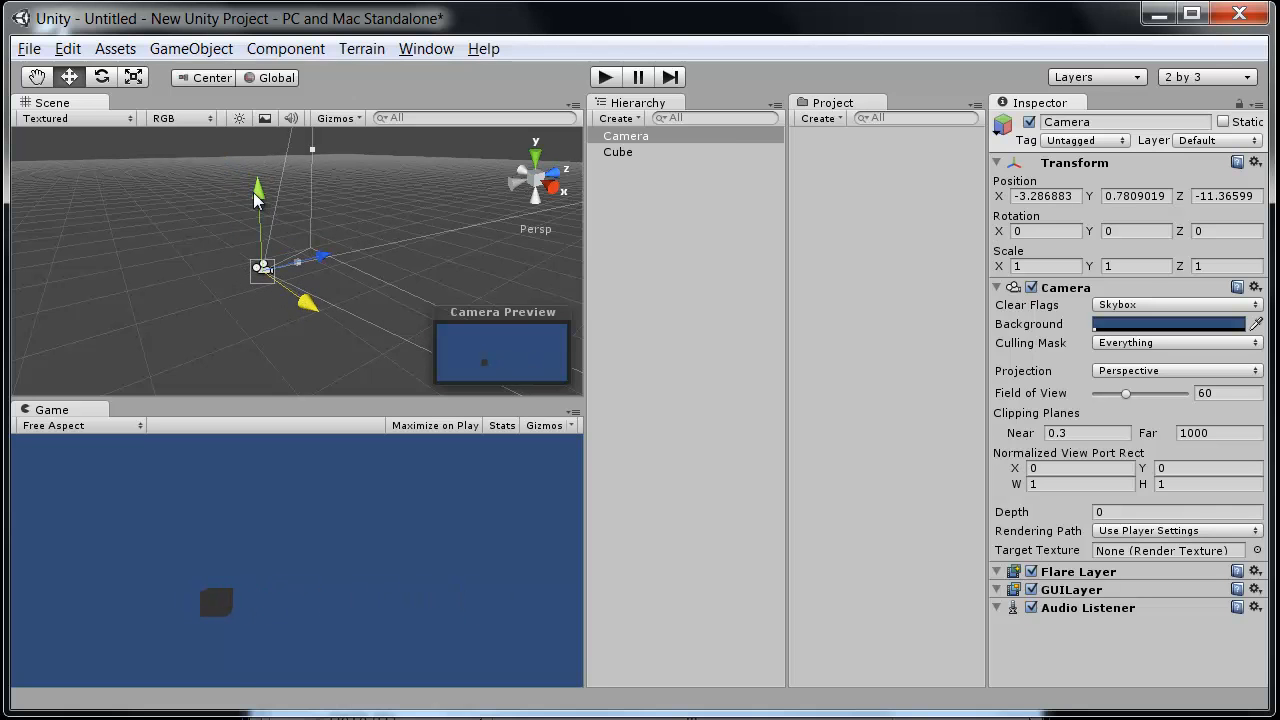
pyautogui.moveTo(258, 195); pyautogui.dragTo(260, 220)
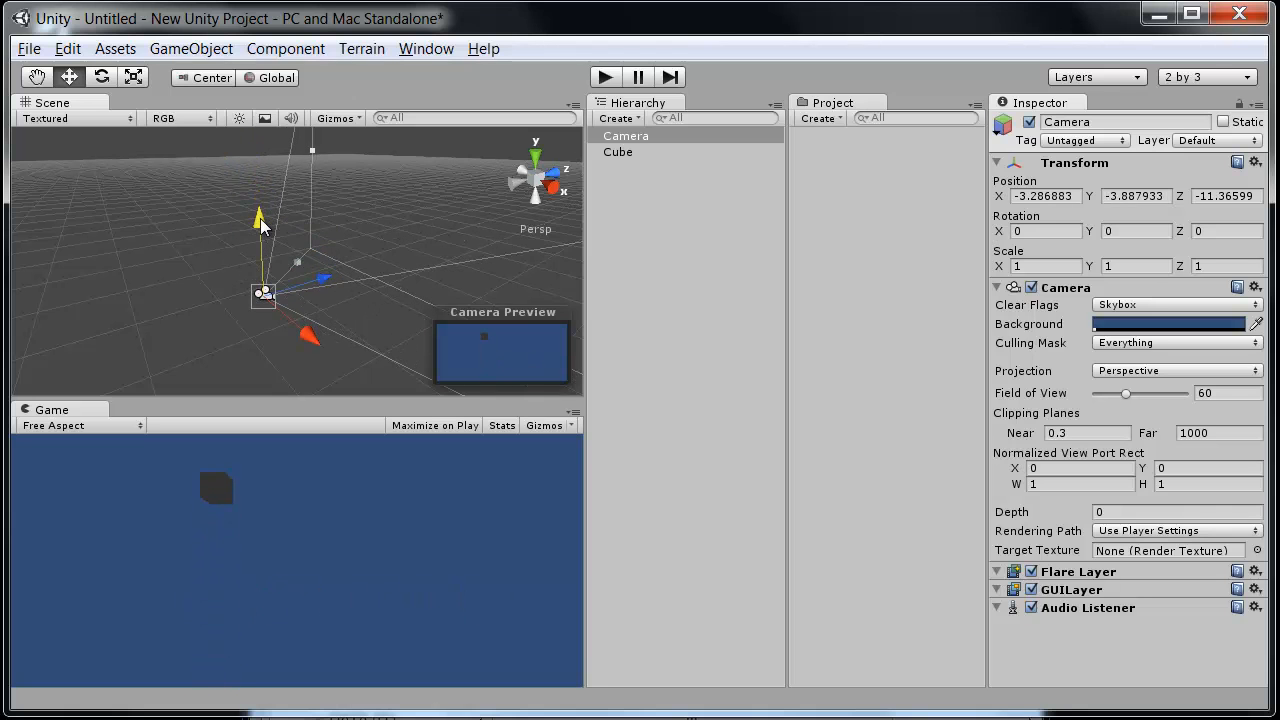
pyautogui.moveTo(259, 218); pyautogui.dragTo(257, 188)
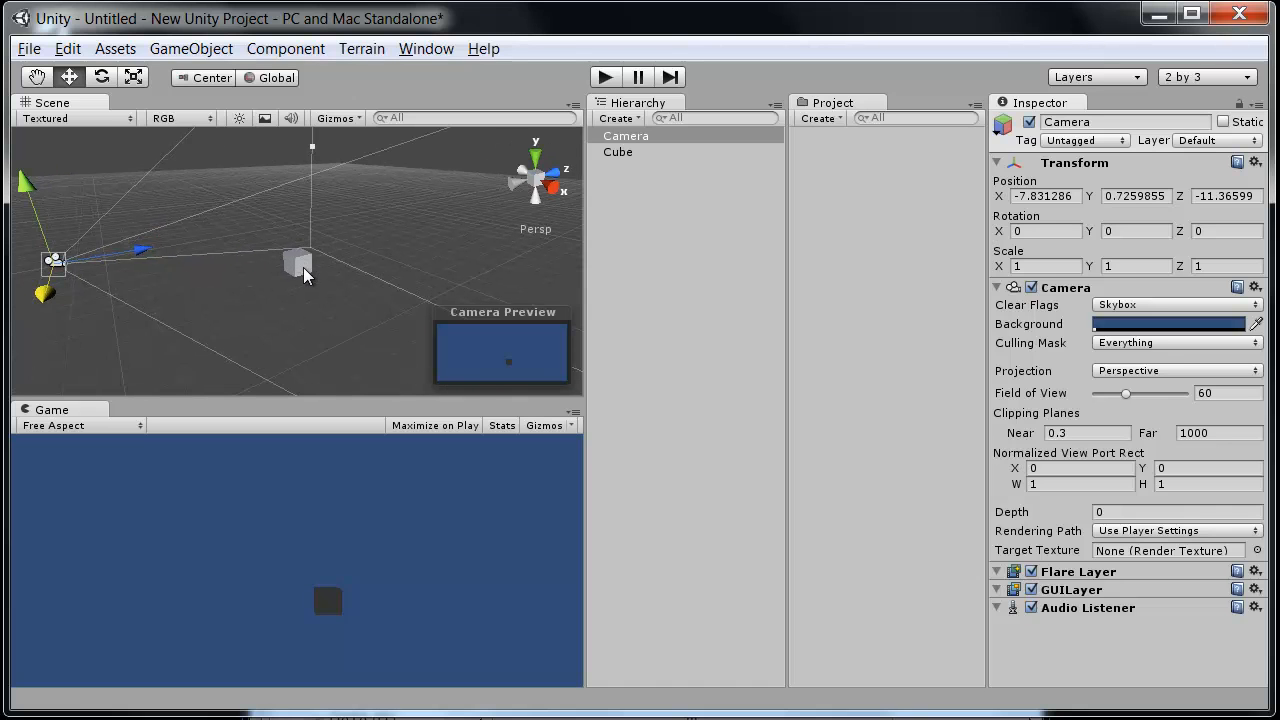
pyautogui.click(618, 152)
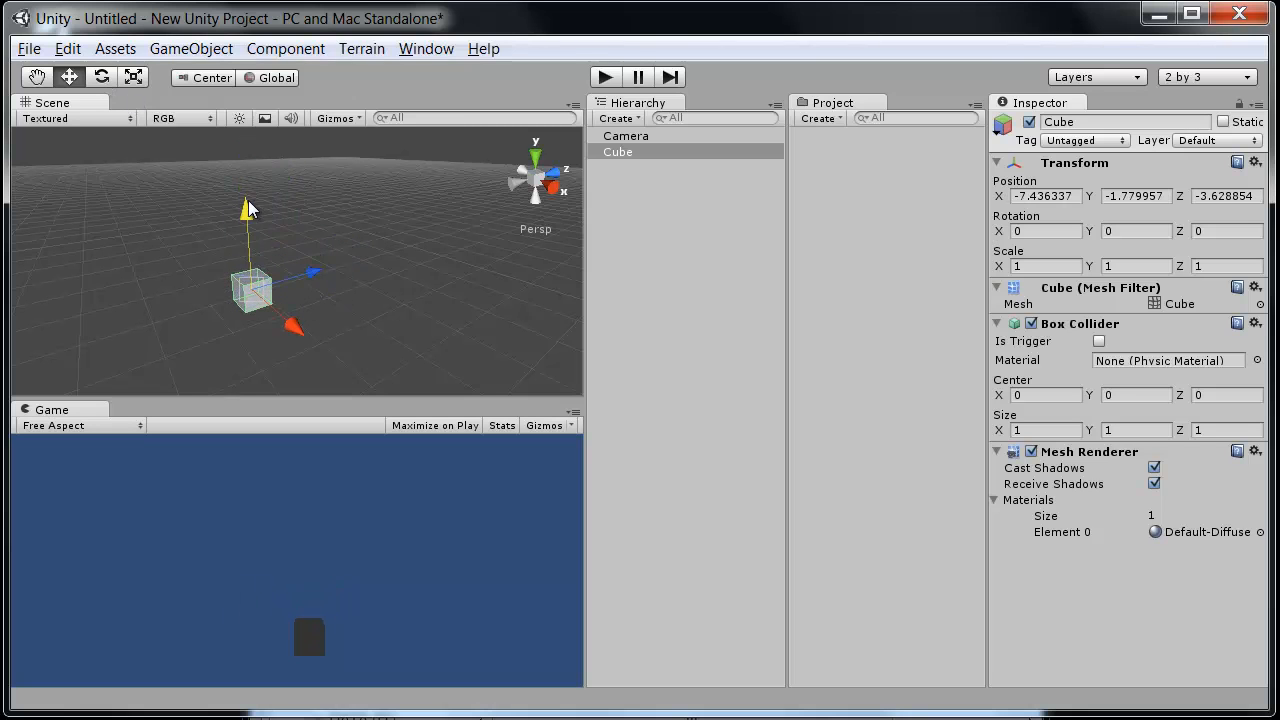
# Rotate the Cube with the Rotate tool's rings until it sits tilted
pyautogui.click(101, 77)
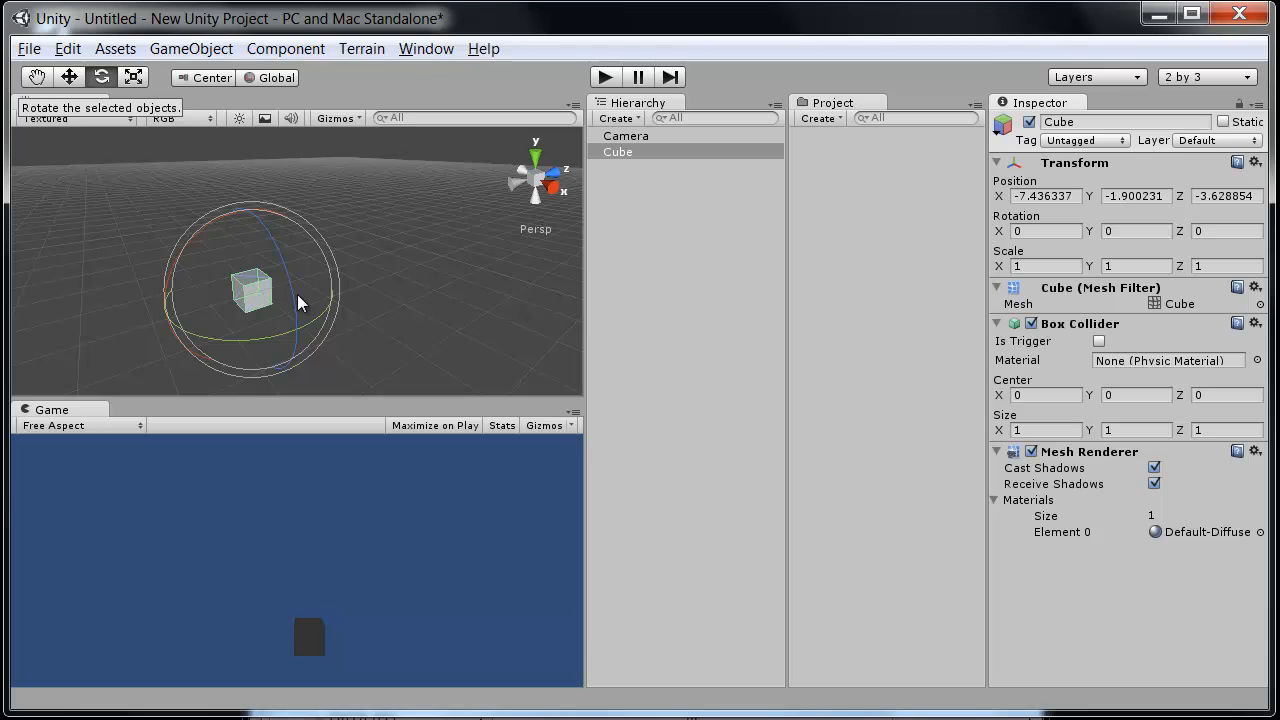
pyautogui.moveTo(303, 303); pyautogui.dragTo(258, 248)
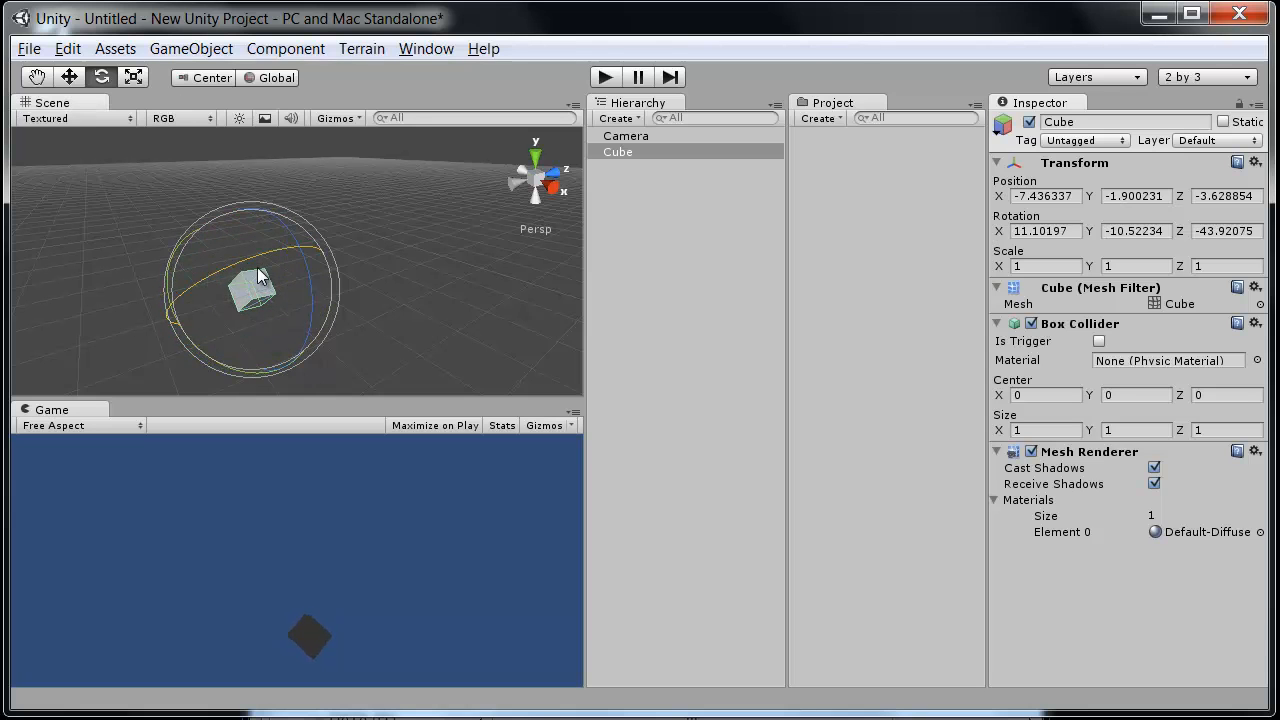
pyautogui.moveTo(260, 275); pyautogui.dragTo(395, 300)
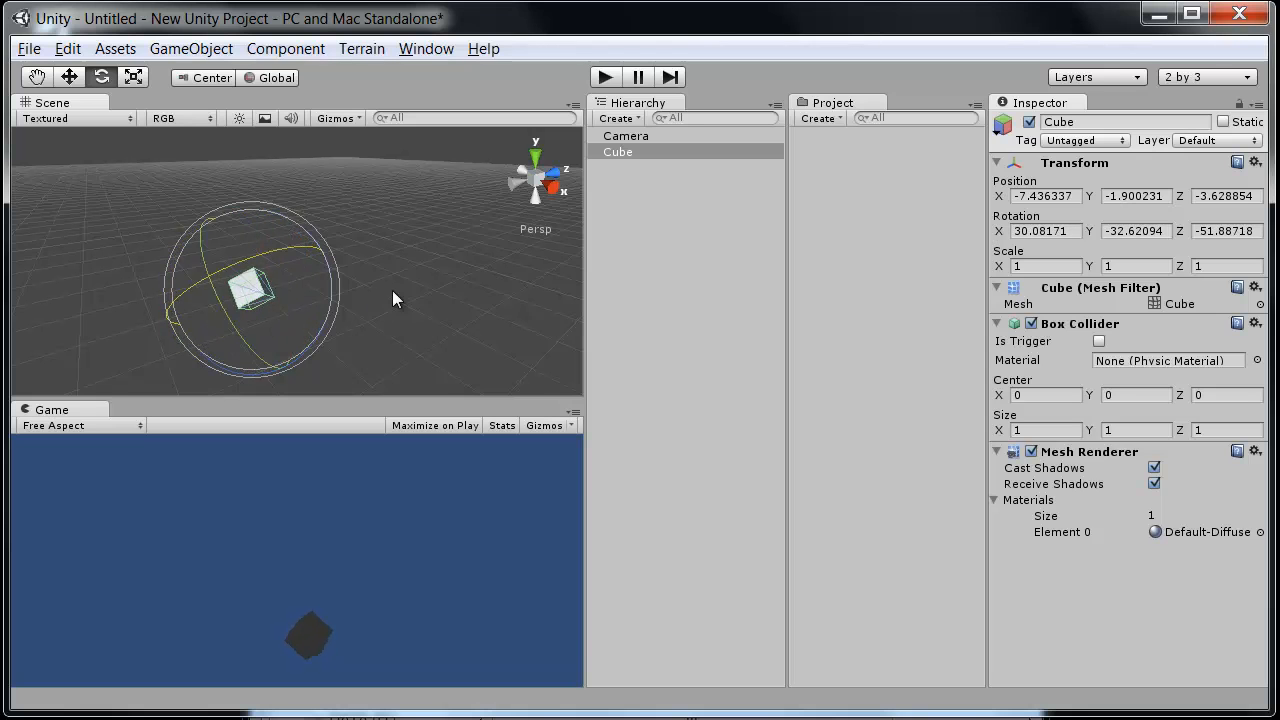
pyautogui.moveTo(395, 300); pyautogui.dragTo(175, 208)
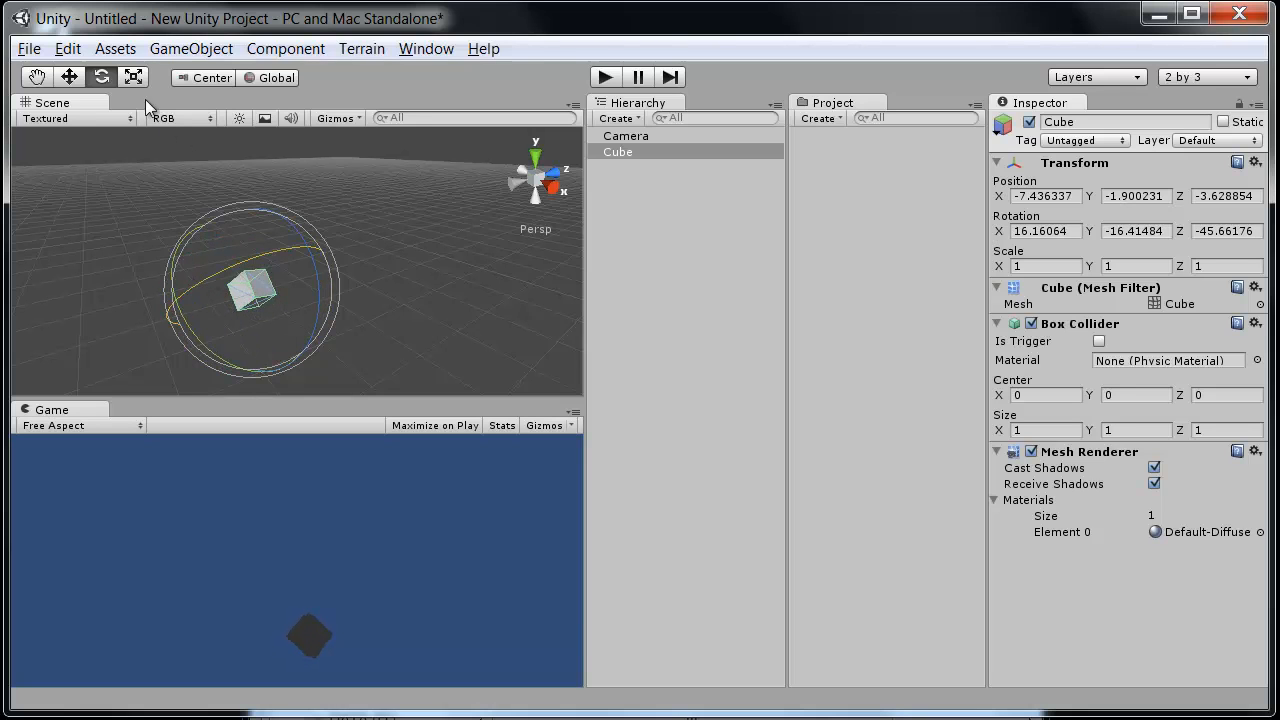
# Switch to the Scale tool to resize the selected Cube
pyautogui.click(133, 77)
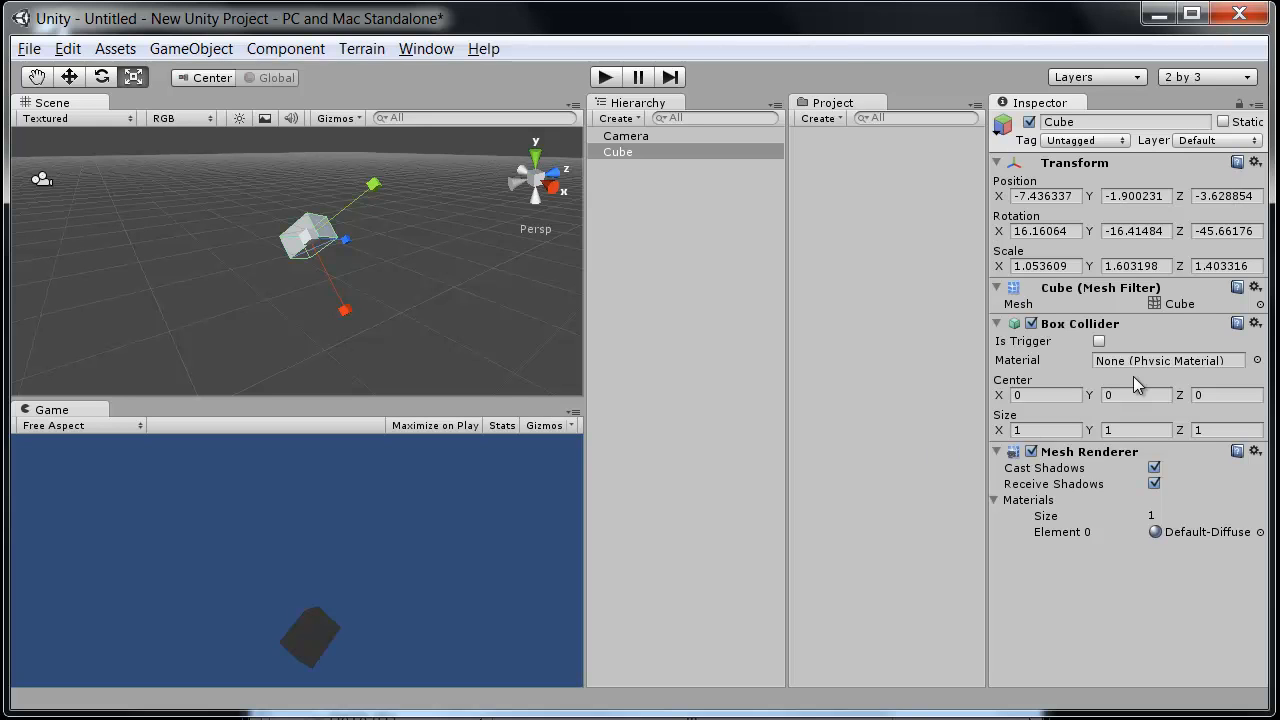
pyautogui.moveTo(1121, 348)
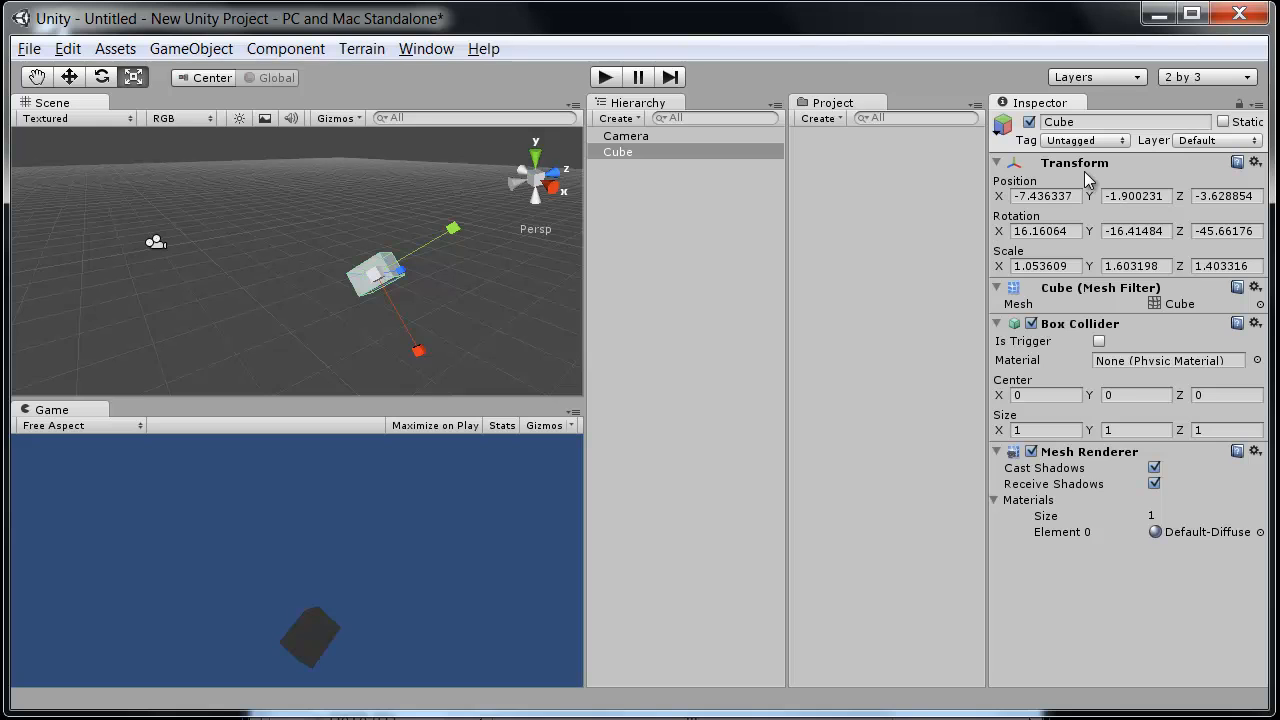
pyautogui.moveTo(1127, 617)
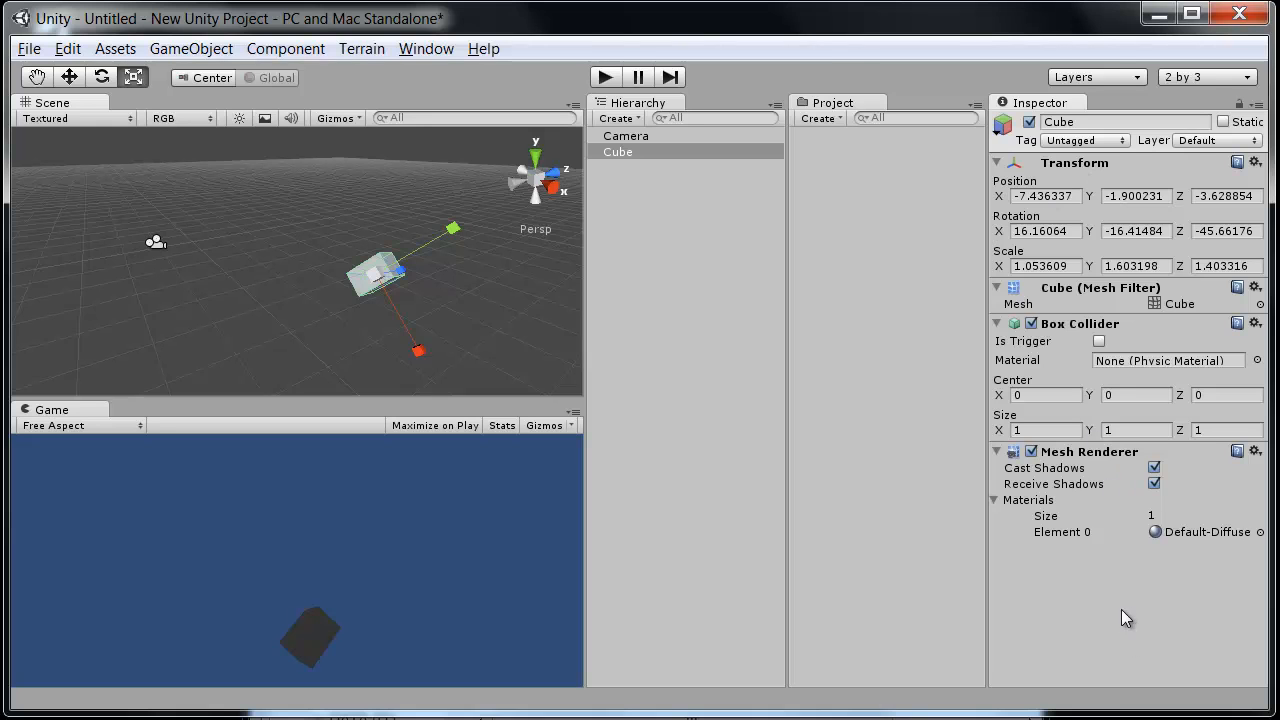
pyautogui.moveTo(252, 258)
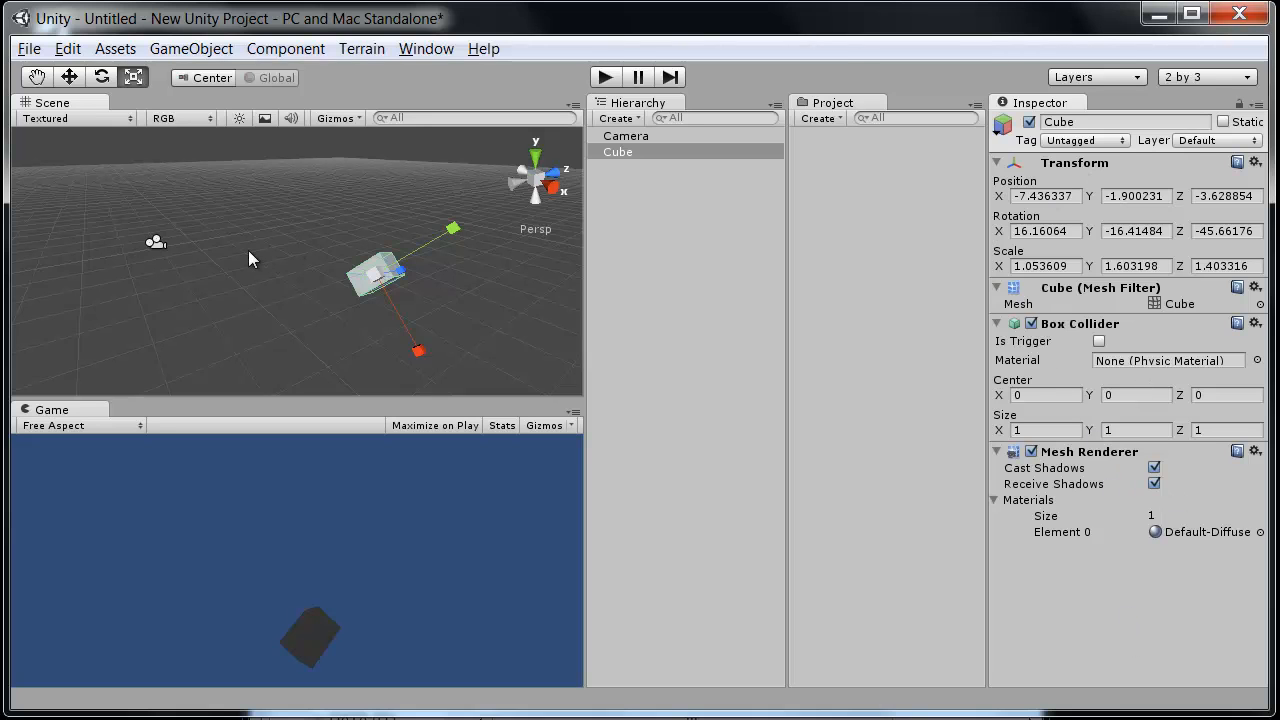
pyautogui.click(626, 135)
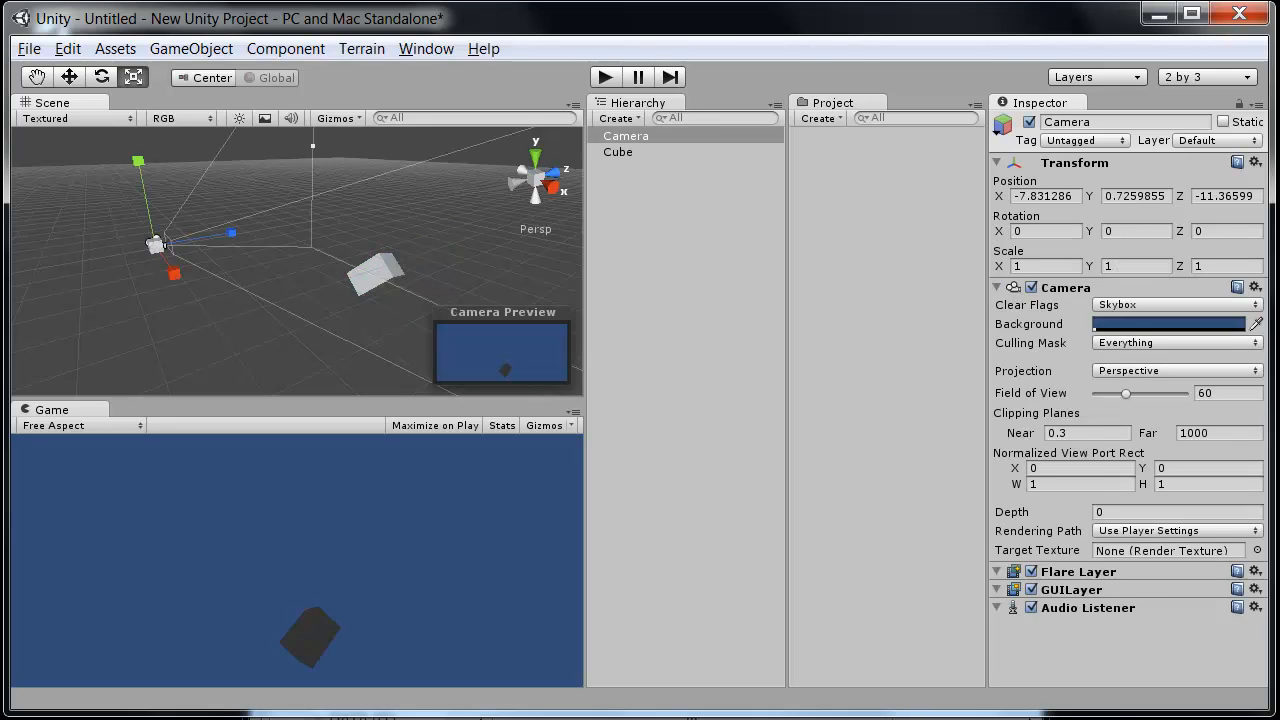
pyautogui.moveTo(912, 501)
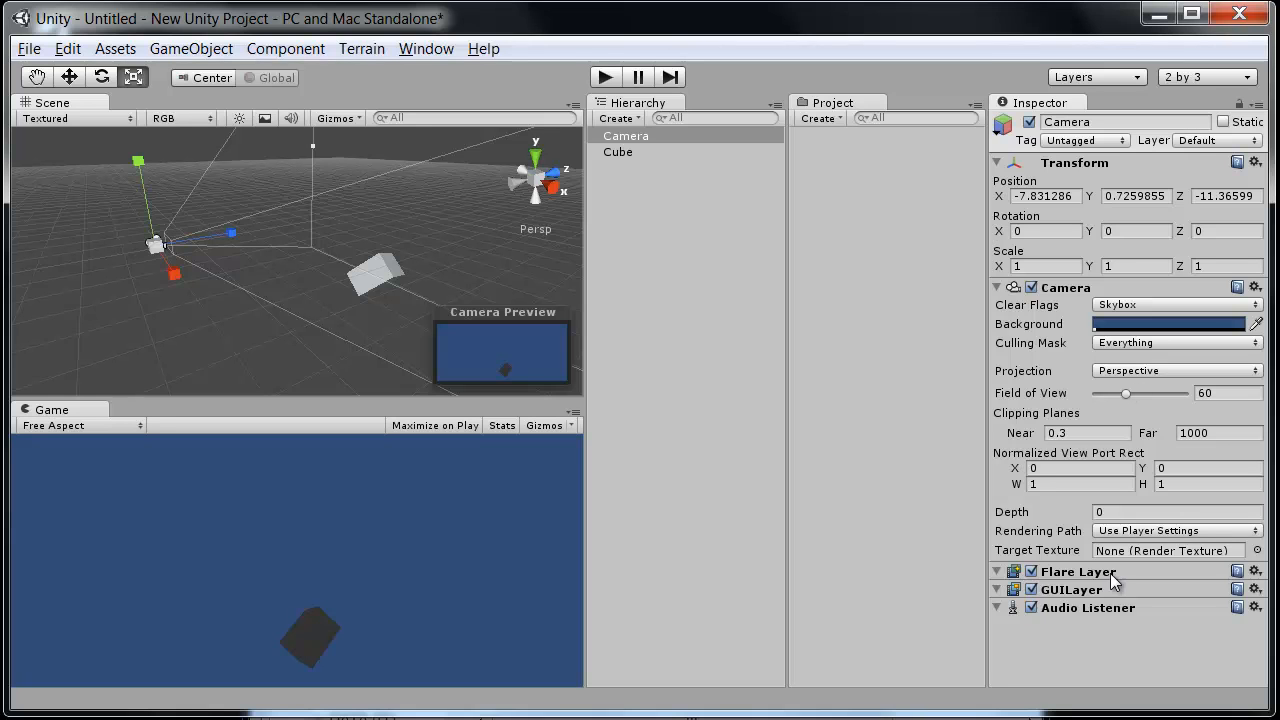
pyautogui.moveTo(1155, 628)
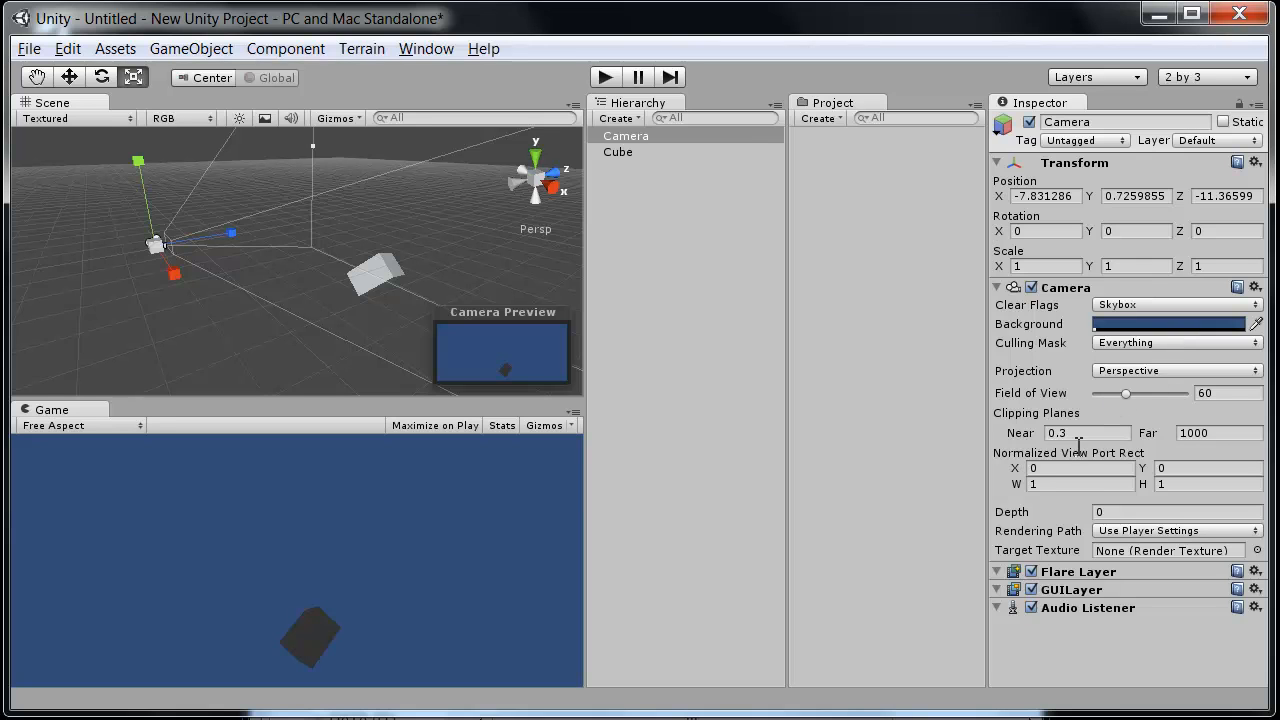
pyautogui.moveTo(1183, 540)
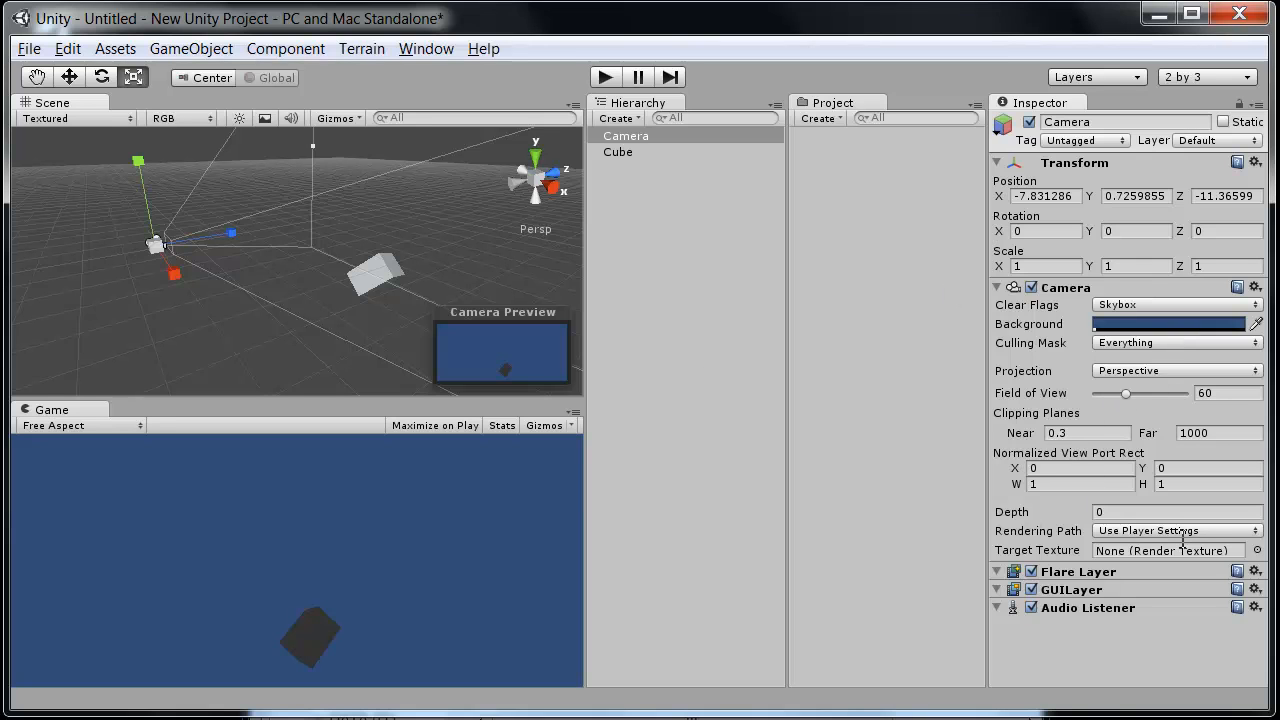
pyautogui.click(618, 151)
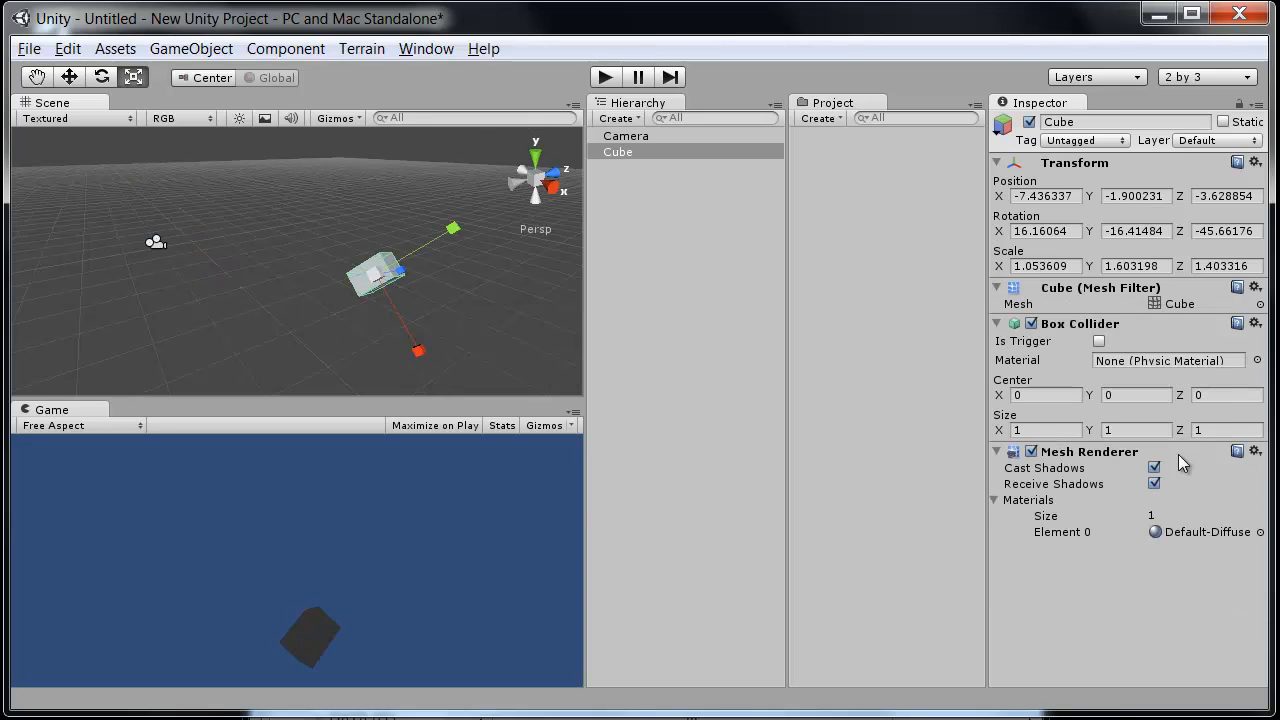
pyautogui.moveTo(1177, 549)
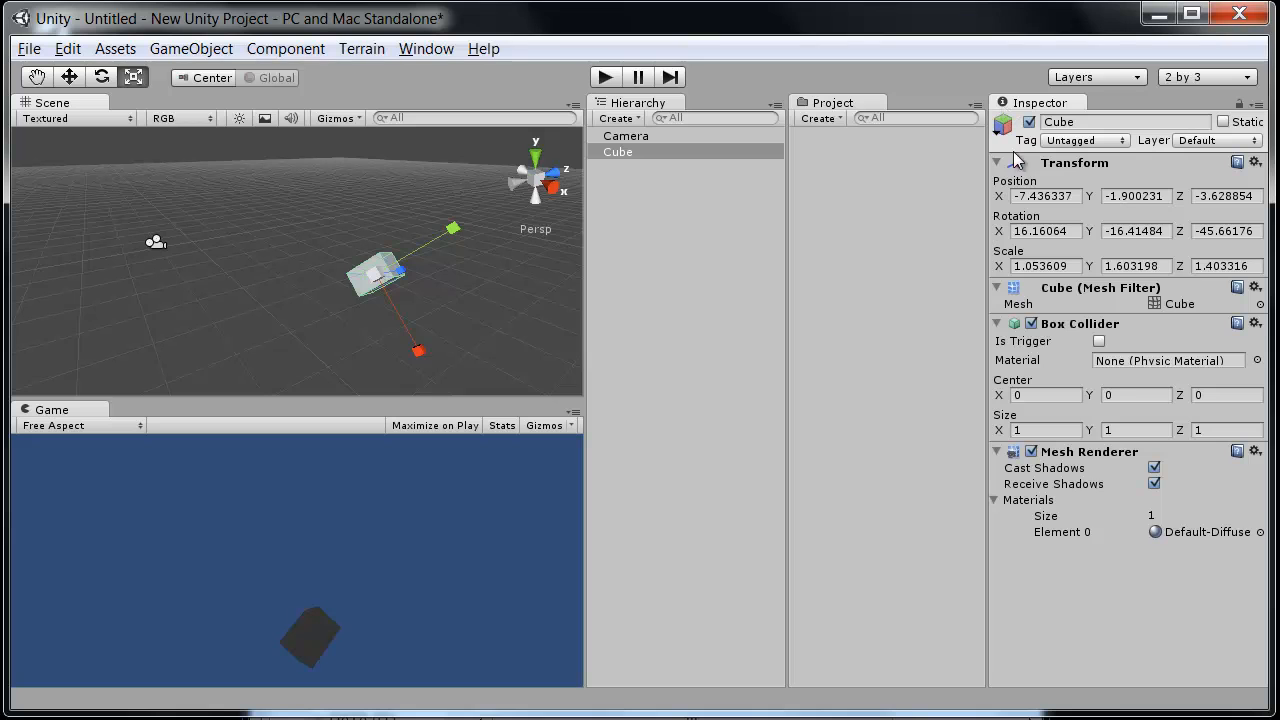
pyautogui.moveTo(313, 280)
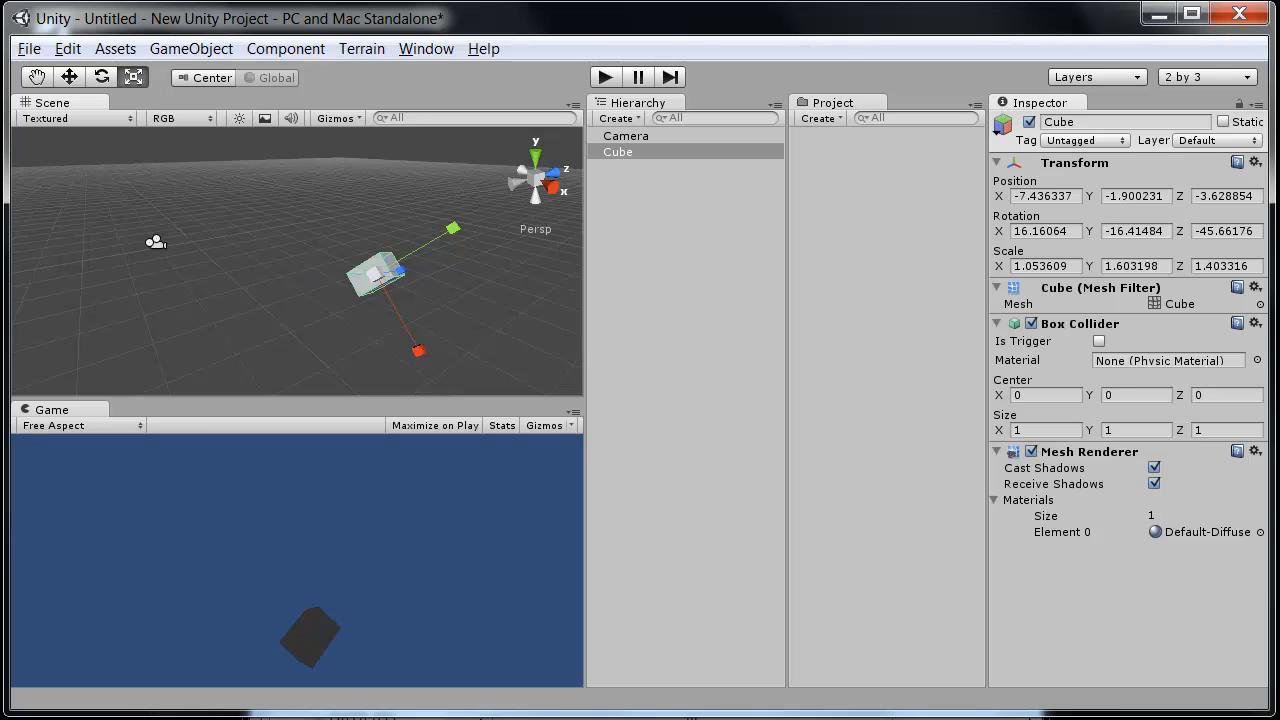
pyautogui.moveTo(475, 270)
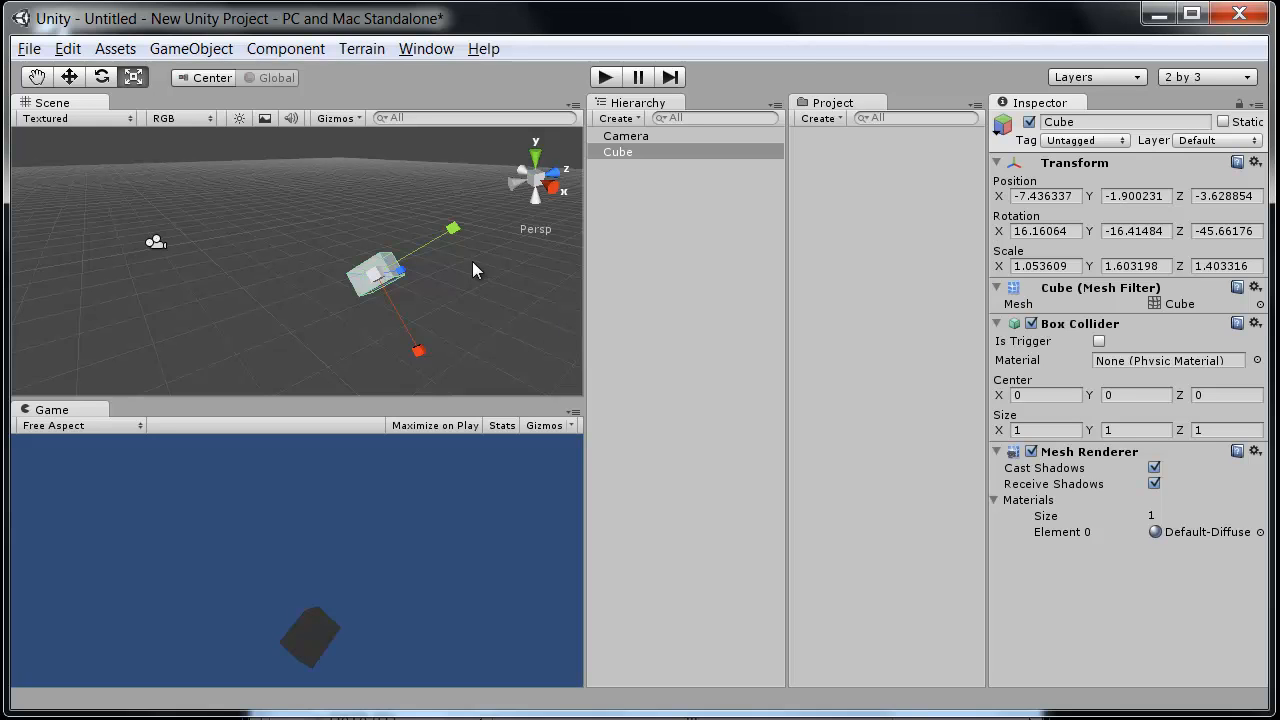
pyautogui.moveTo(760, 105)
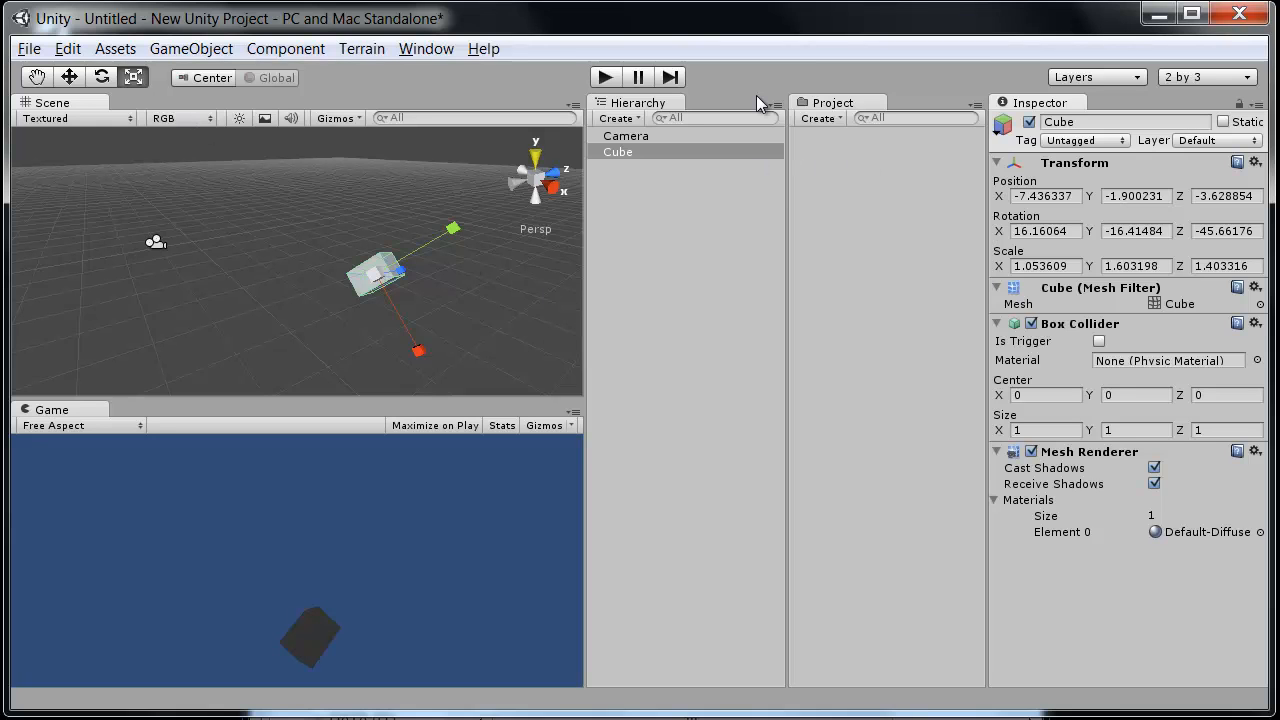
pyautogui.moveTo(823, 160)
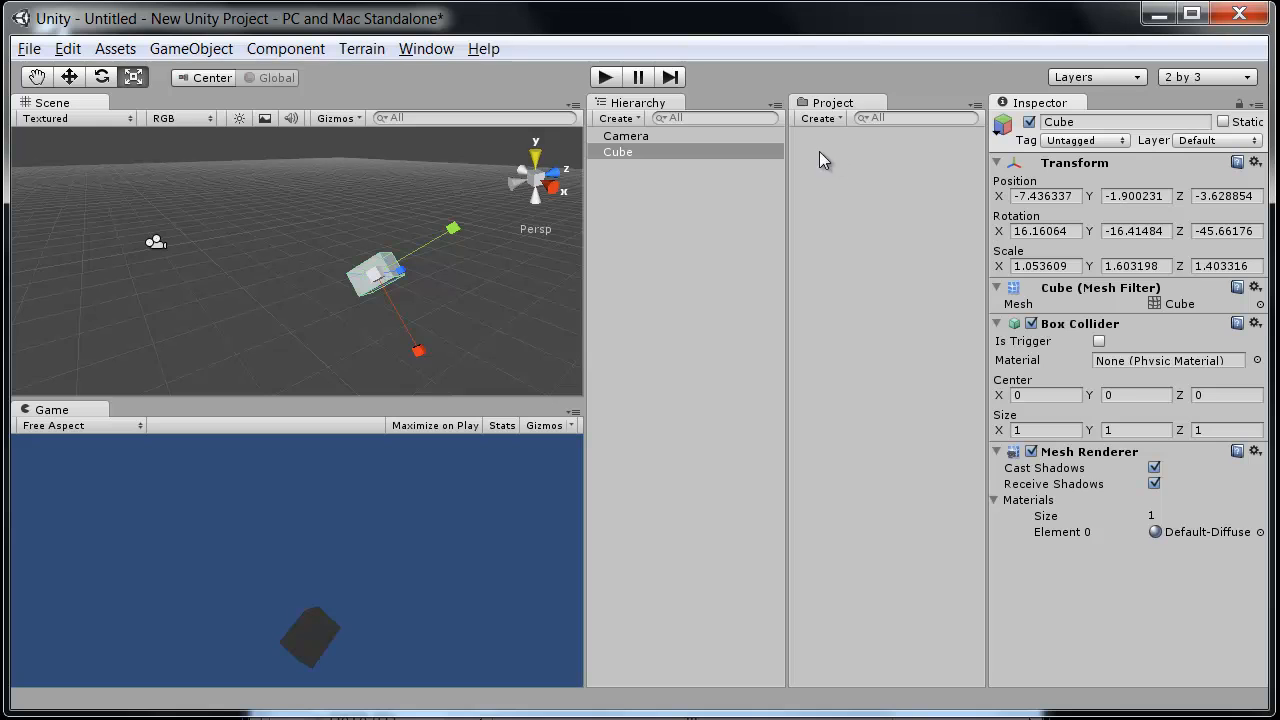
pyautogui.moveTo(867, 170)
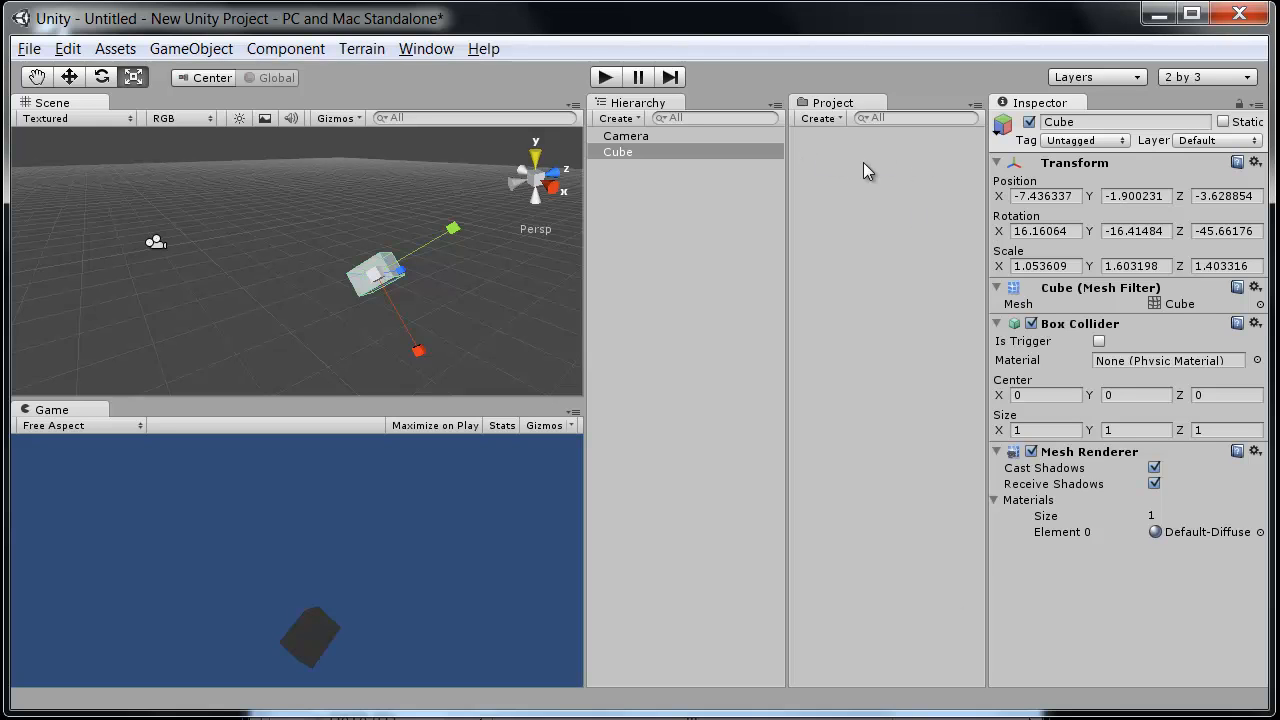
pyautogui.moveTo(817, 196)
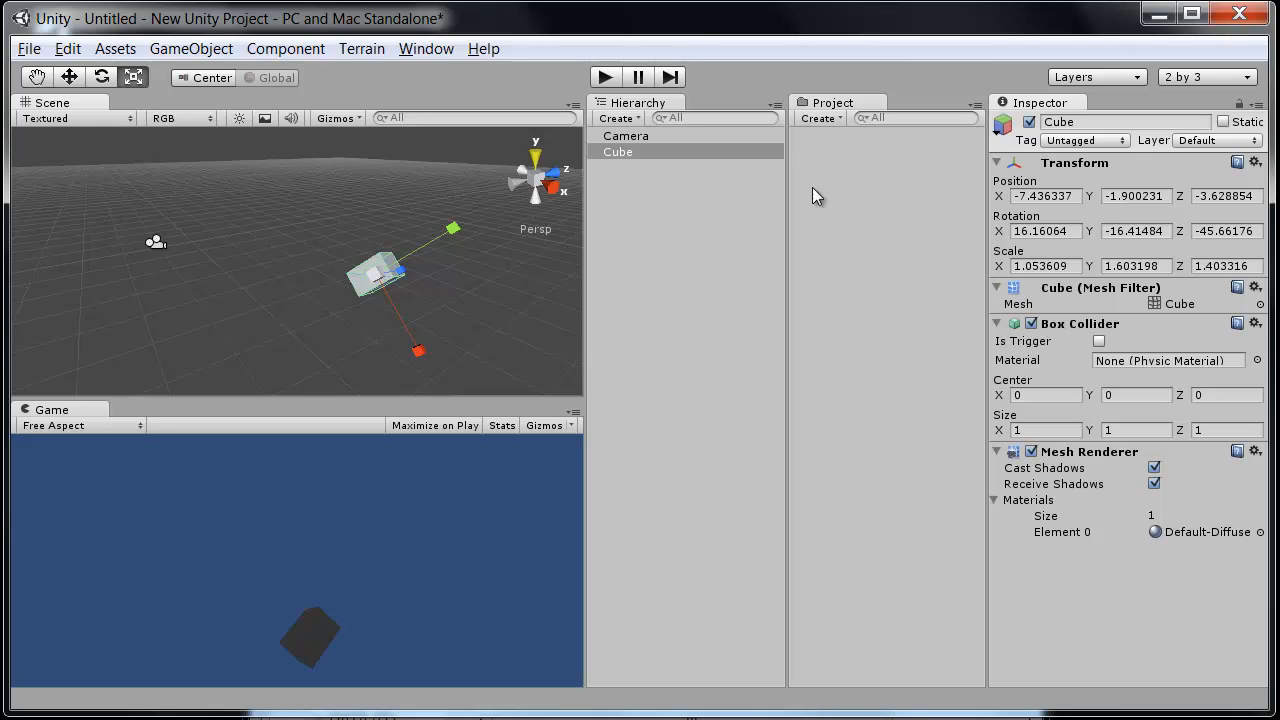
pyautogui.moveTo(535, 285)
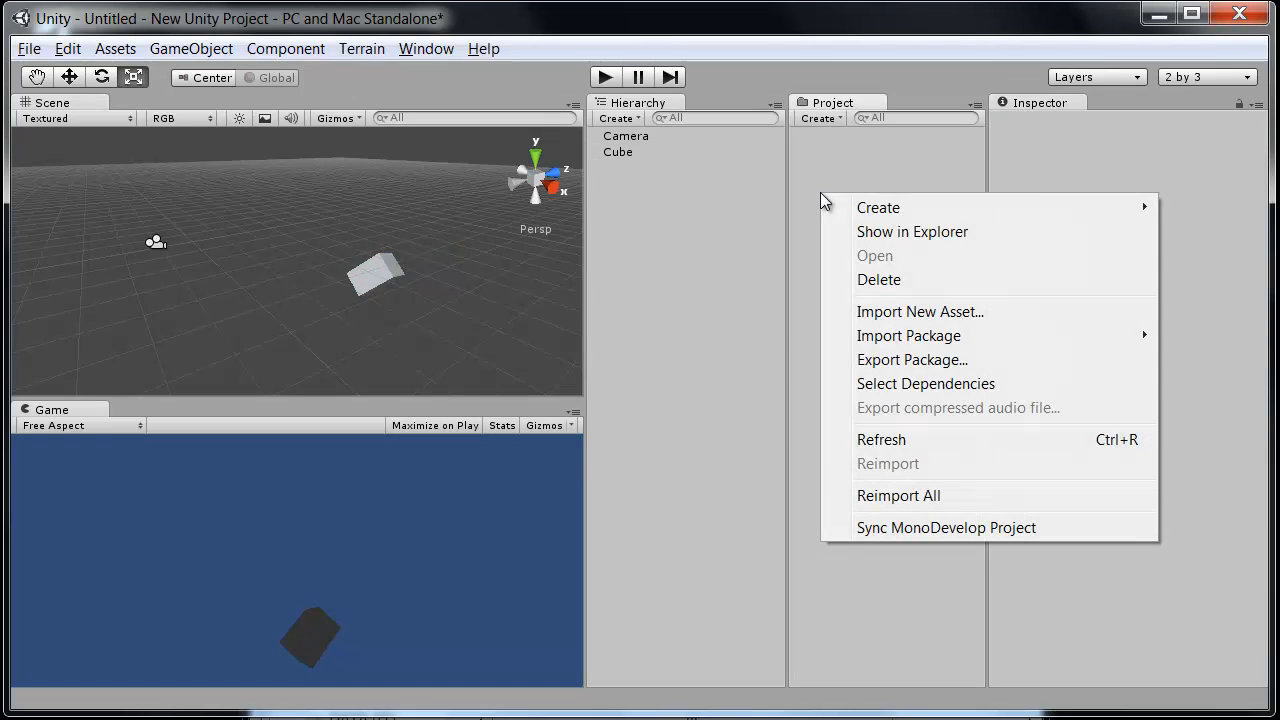
pyautogui.moveTo(878, 207)
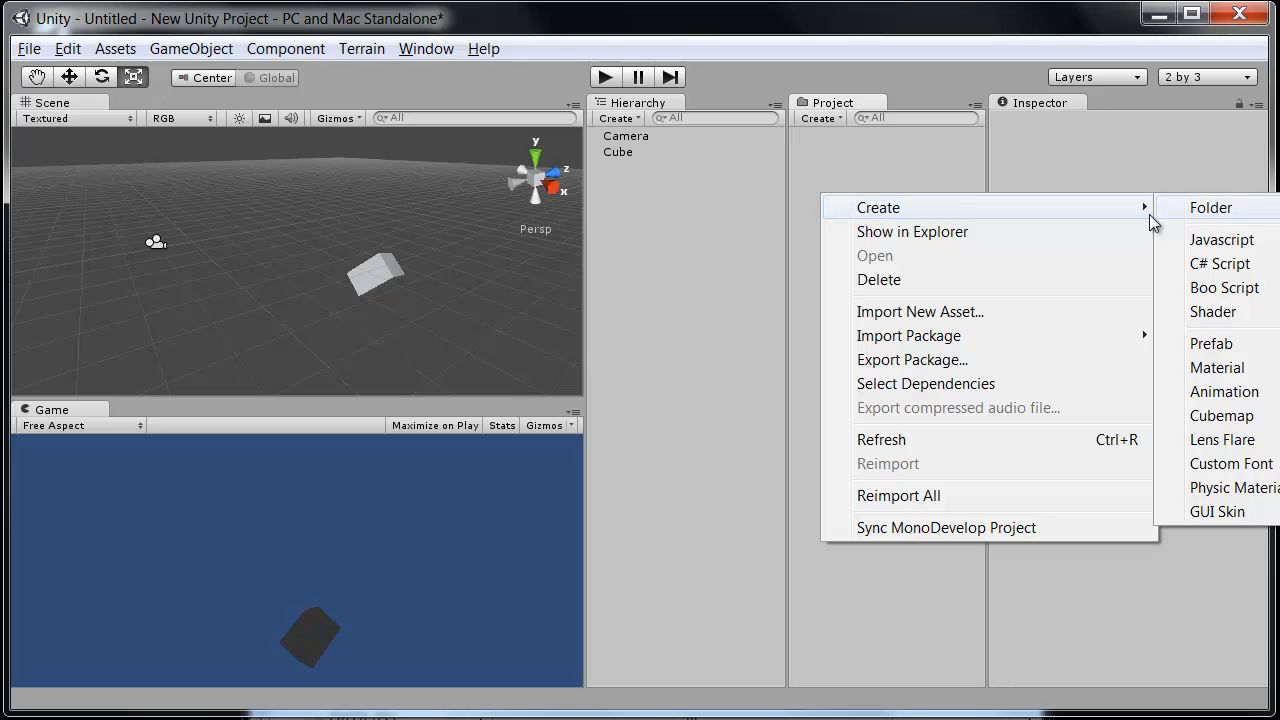
# Create a Test folder in Project assets and open its context menu
pyautogui.click(1210, 207)
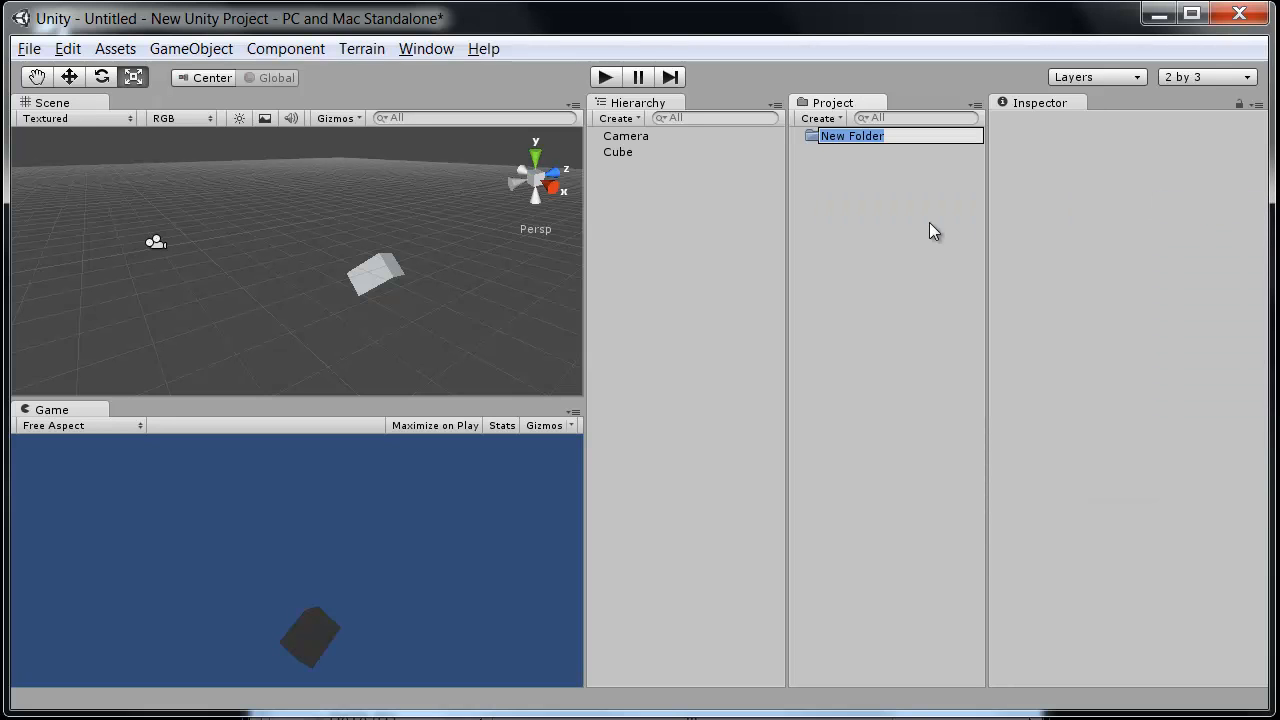
pyautogui.write('Test')
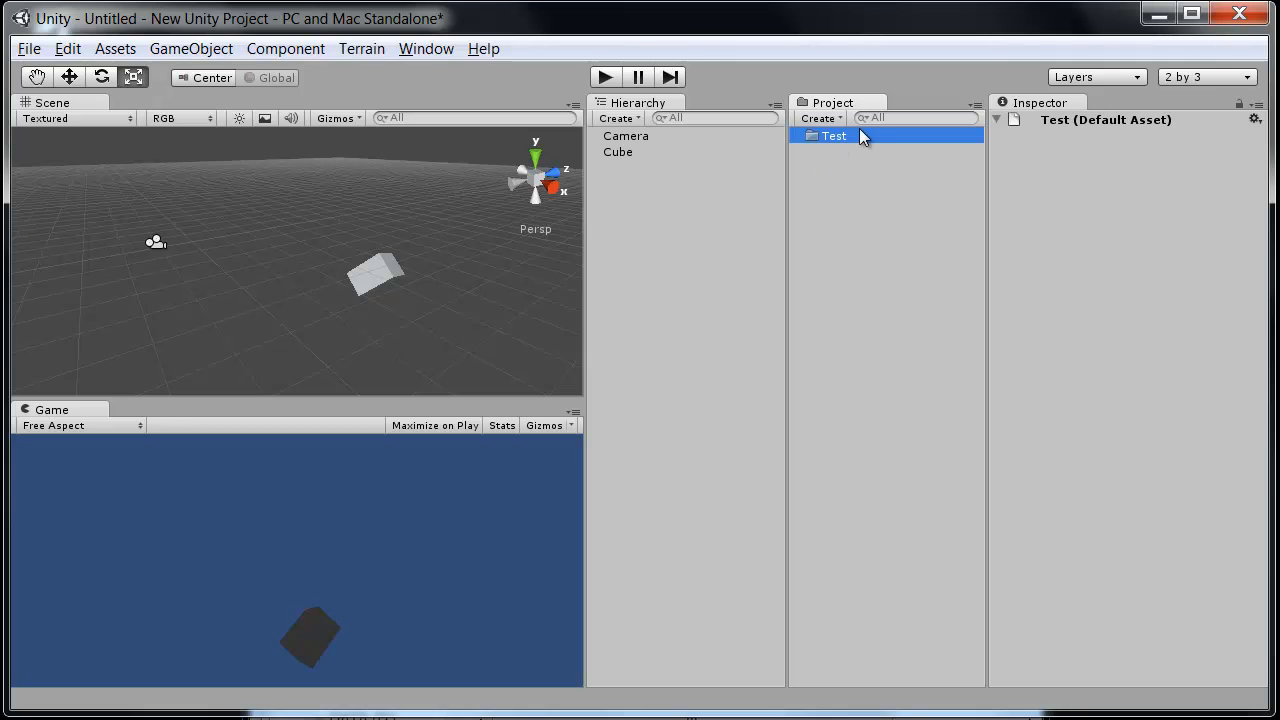
pyautogui.rightClick(834, 136)
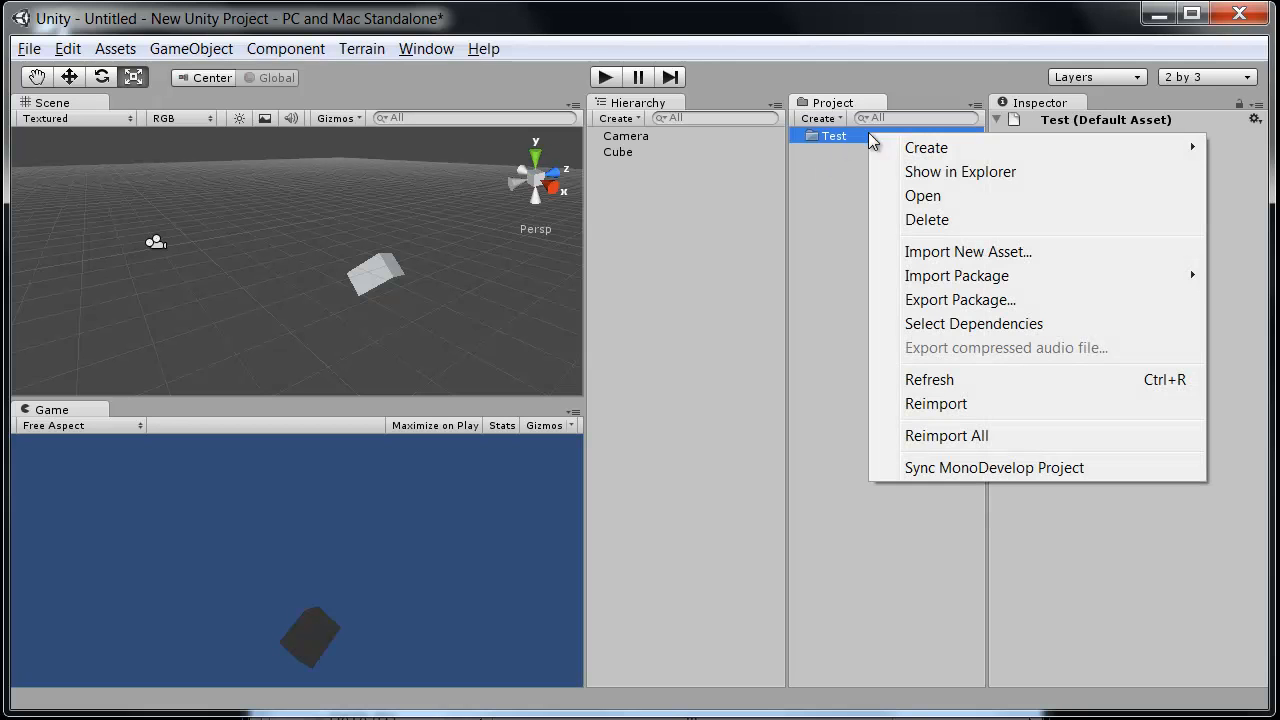
pyautogui.moveTo(948, 171)
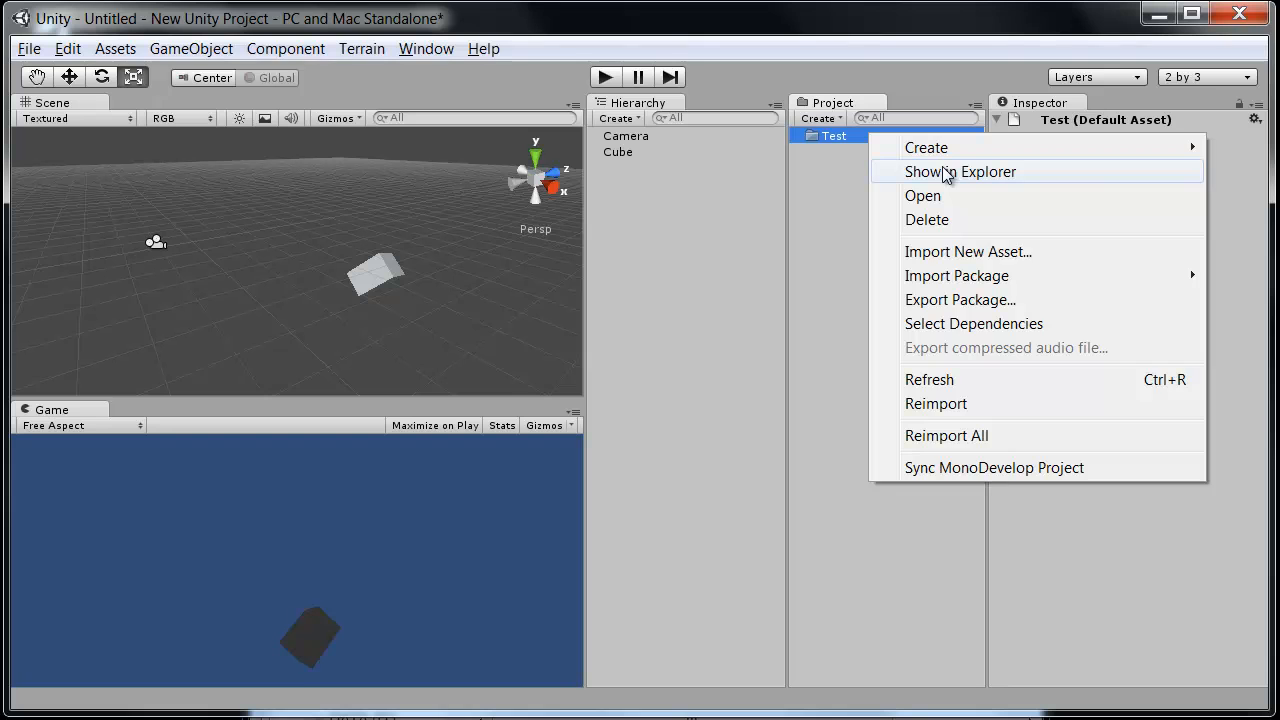
# Create a text document named test in the Assets folder through Explorer
pyautogui.click(959, 171)
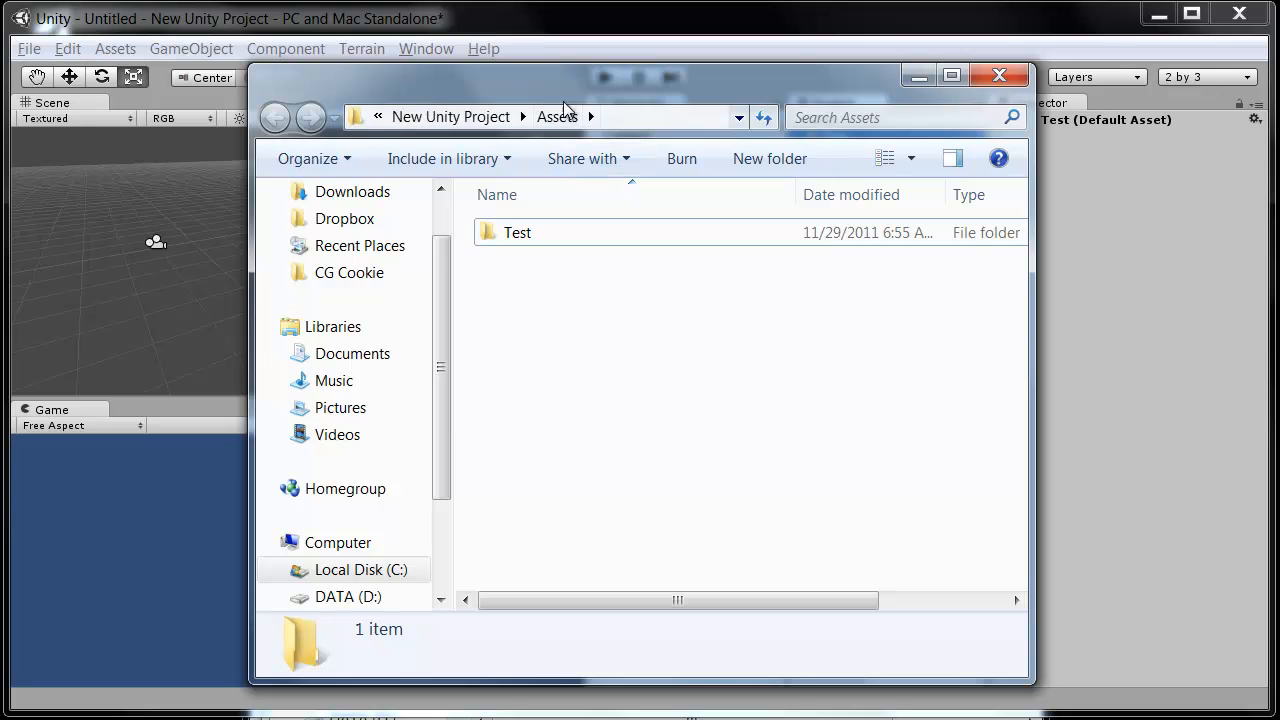
pyautogui.moveTo(690, 87)
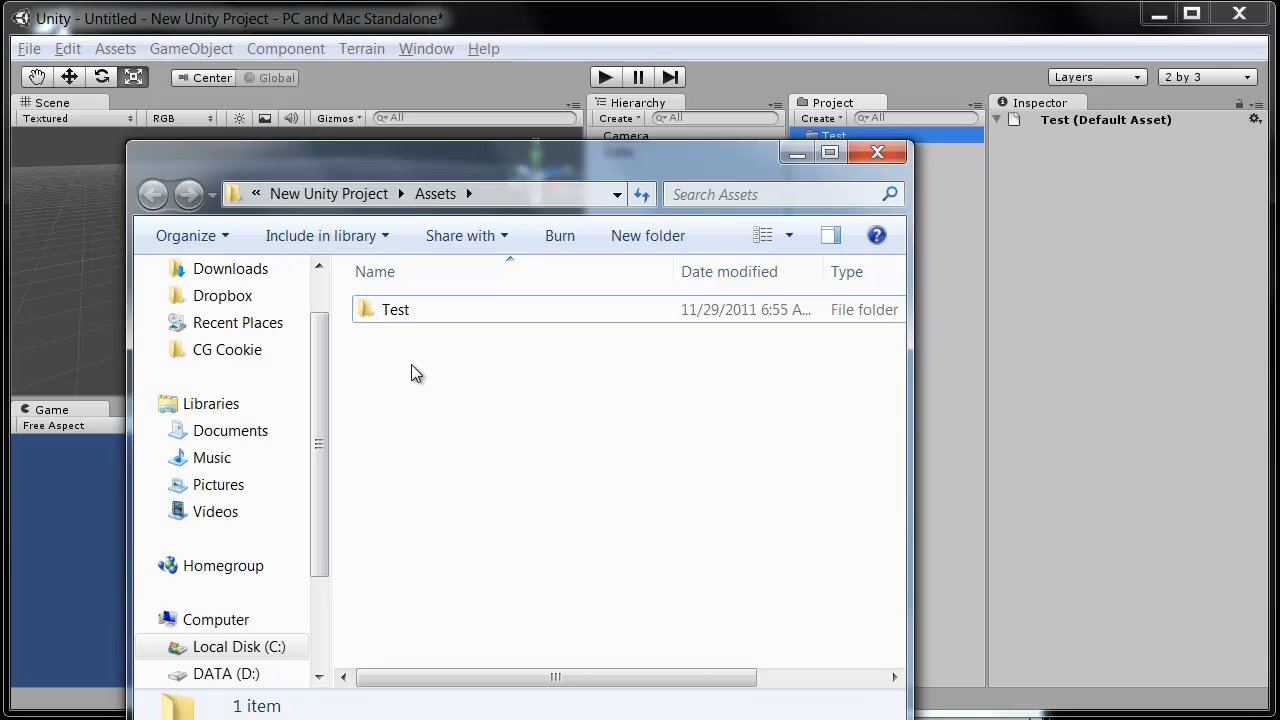
pyautogui.rightClick(416, 373)
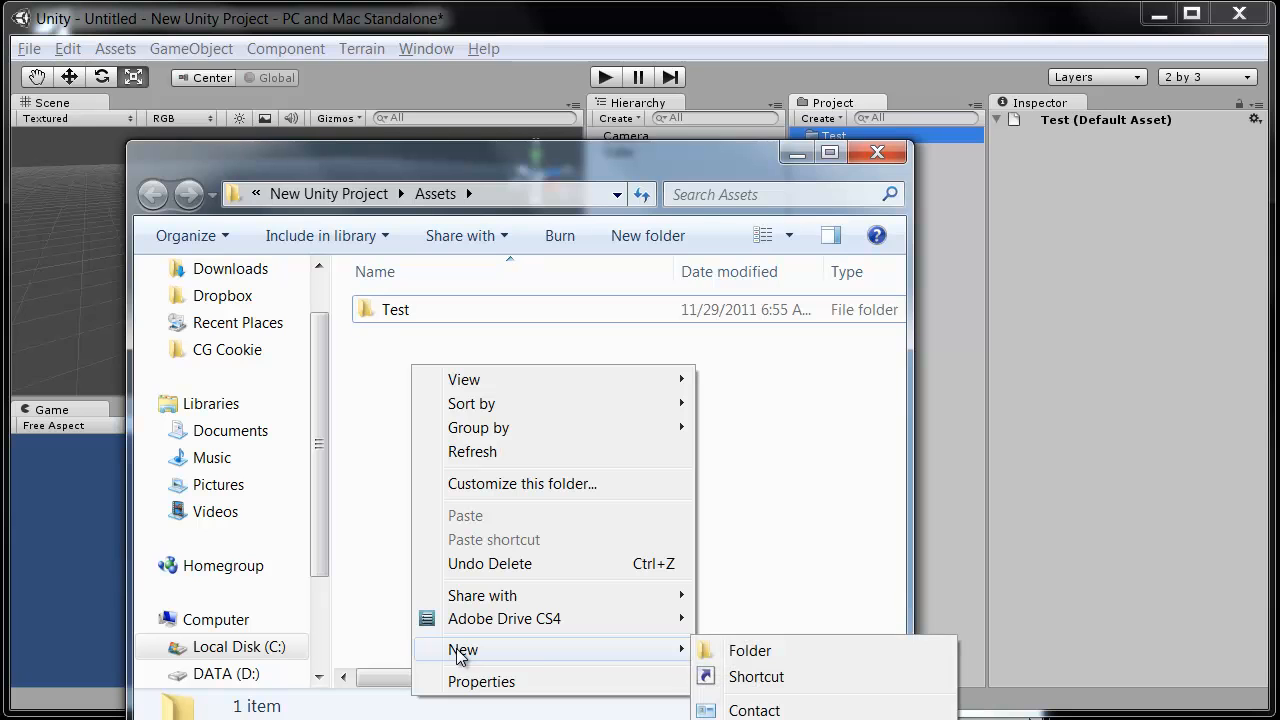
pyautogui.moveTo(460, 657)
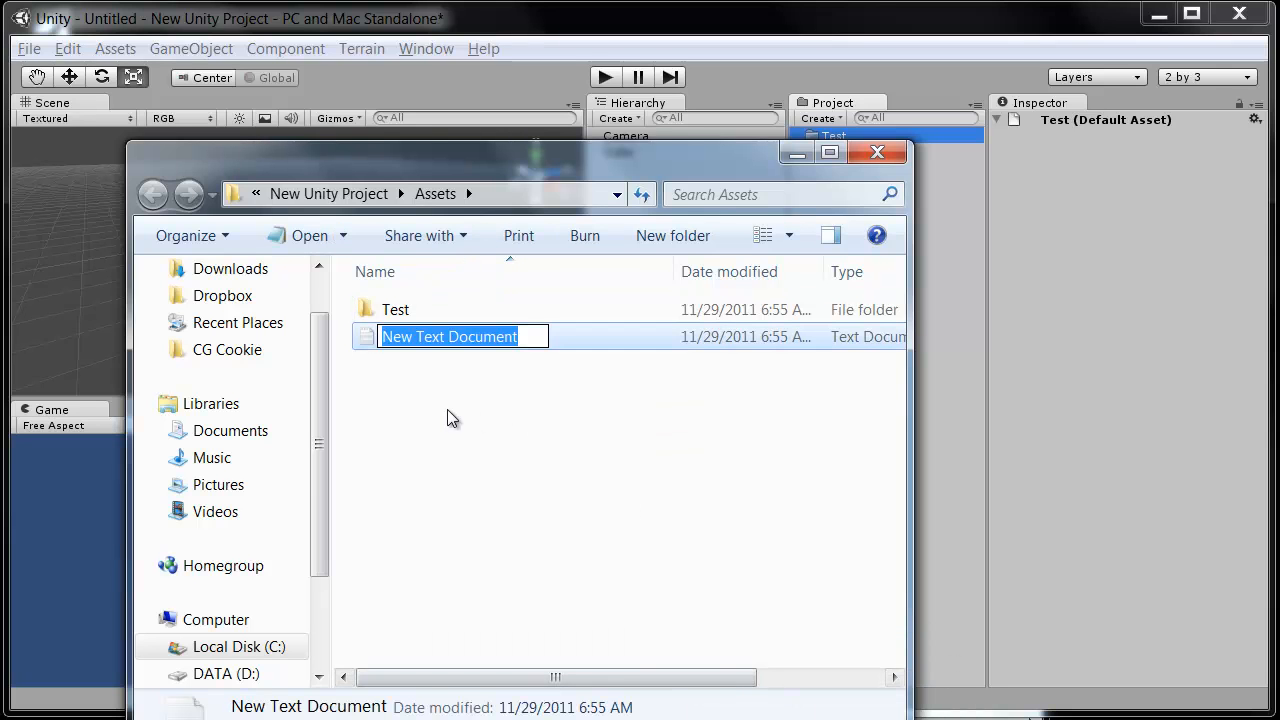
pyautogui.write('test')
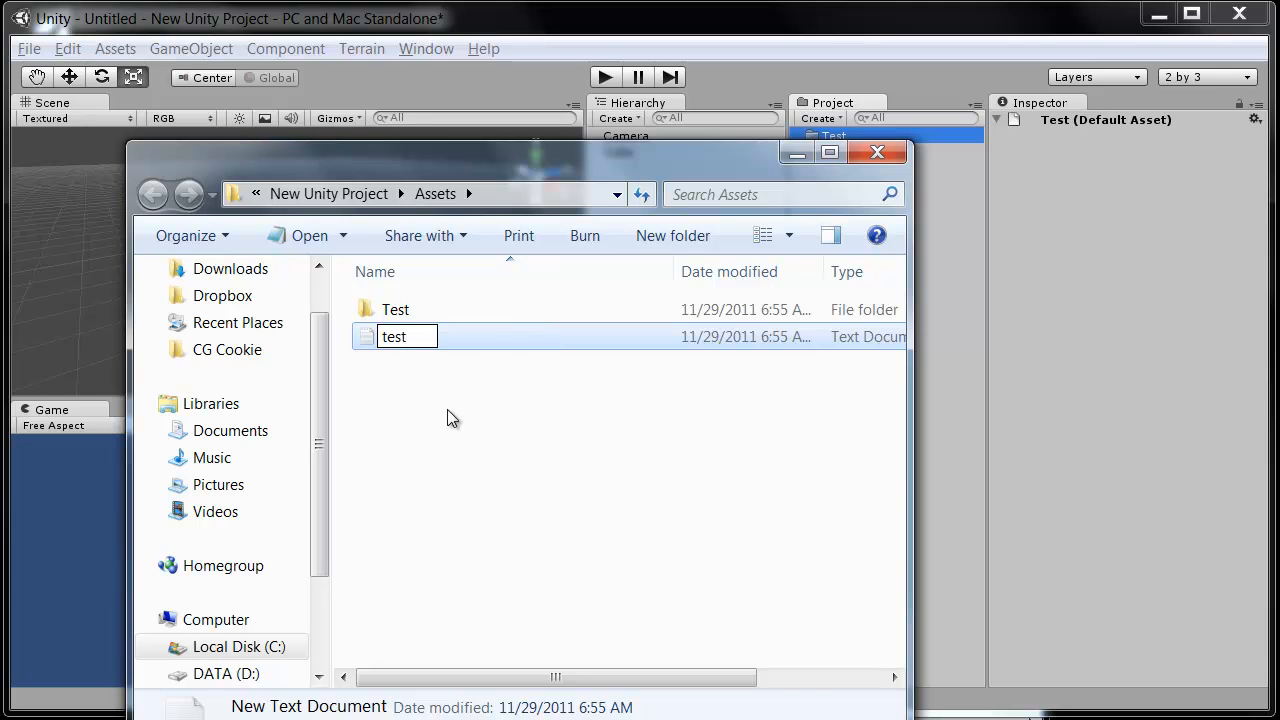
pyautogui.click(877, 152)
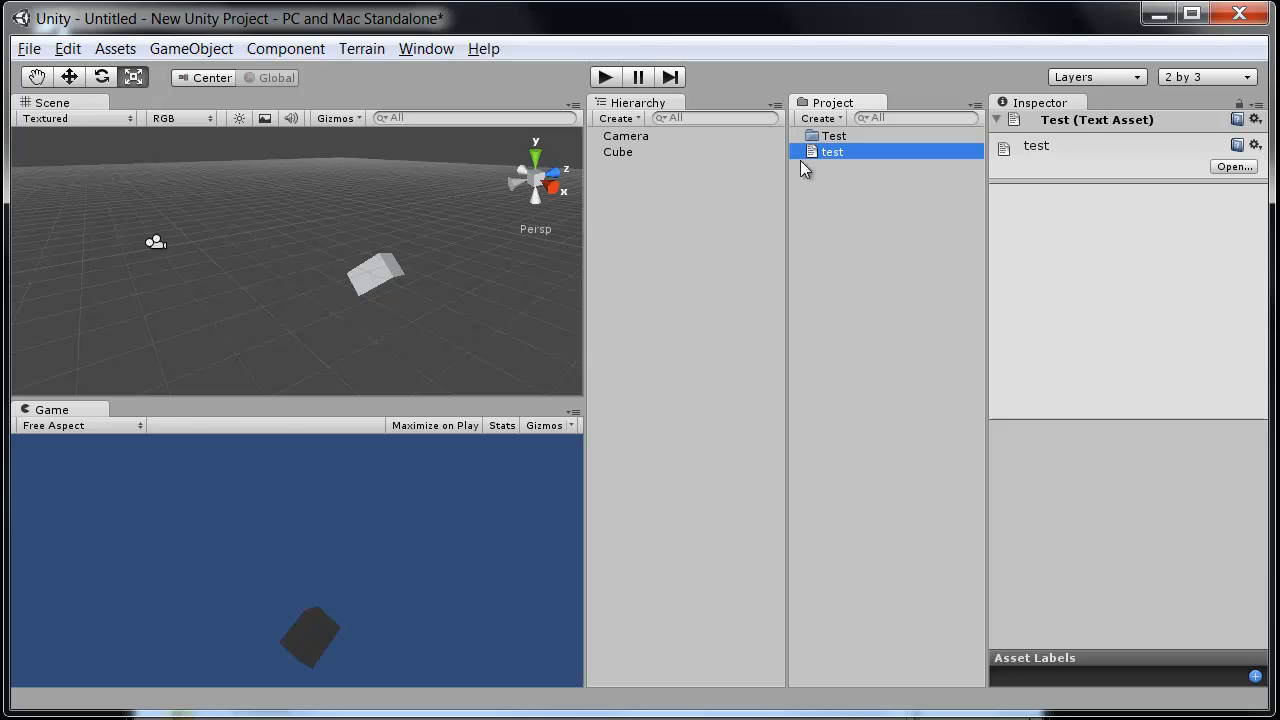
# Select the Test folder to check the test text asset listed beside it
pyautogui.click(864, 210)
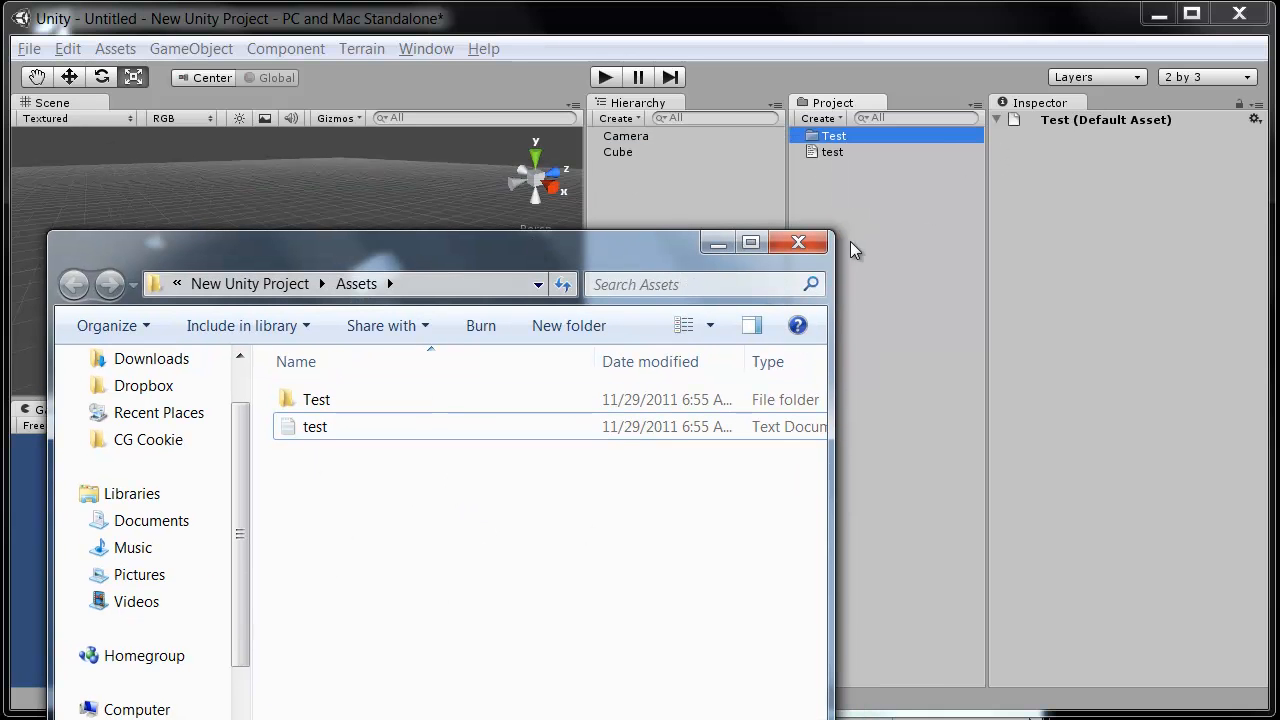
pyautogui.moveTo(630, 273)
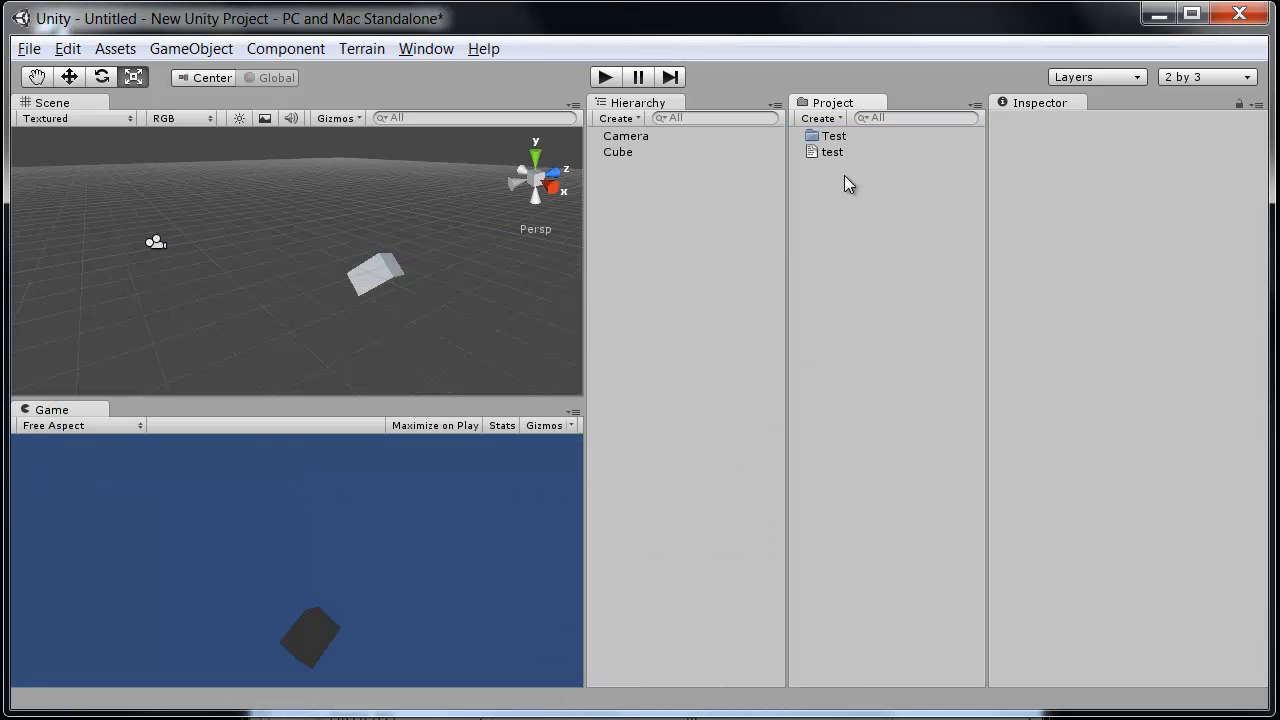
pyautogui.moveTo(857, 222)
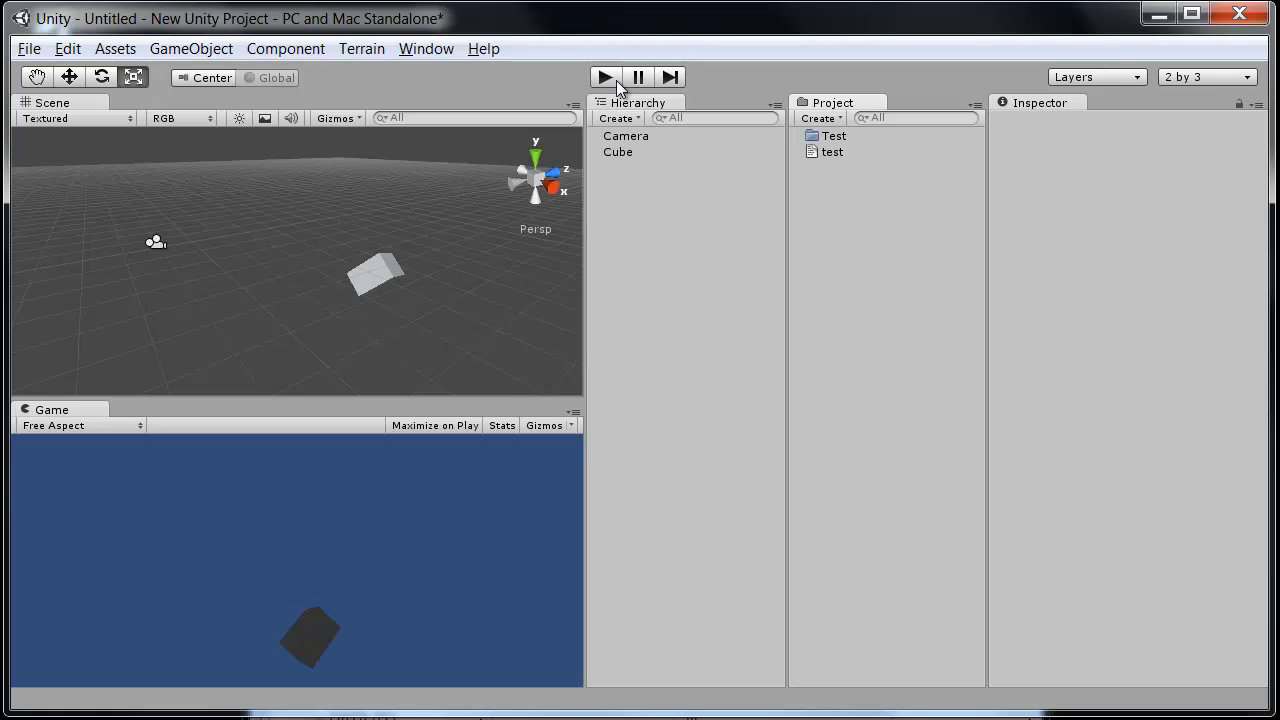
pyautogui.moveTo(672, 92)
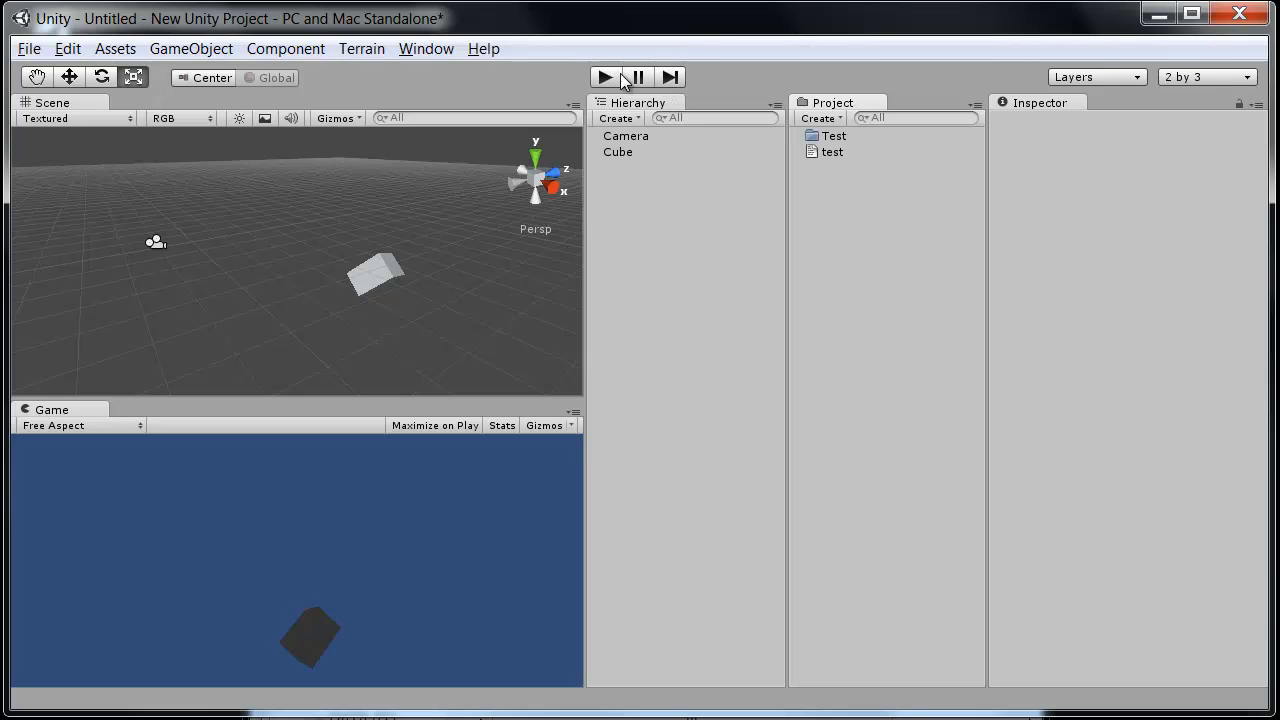
pyautogui.moveTo(620, 95)
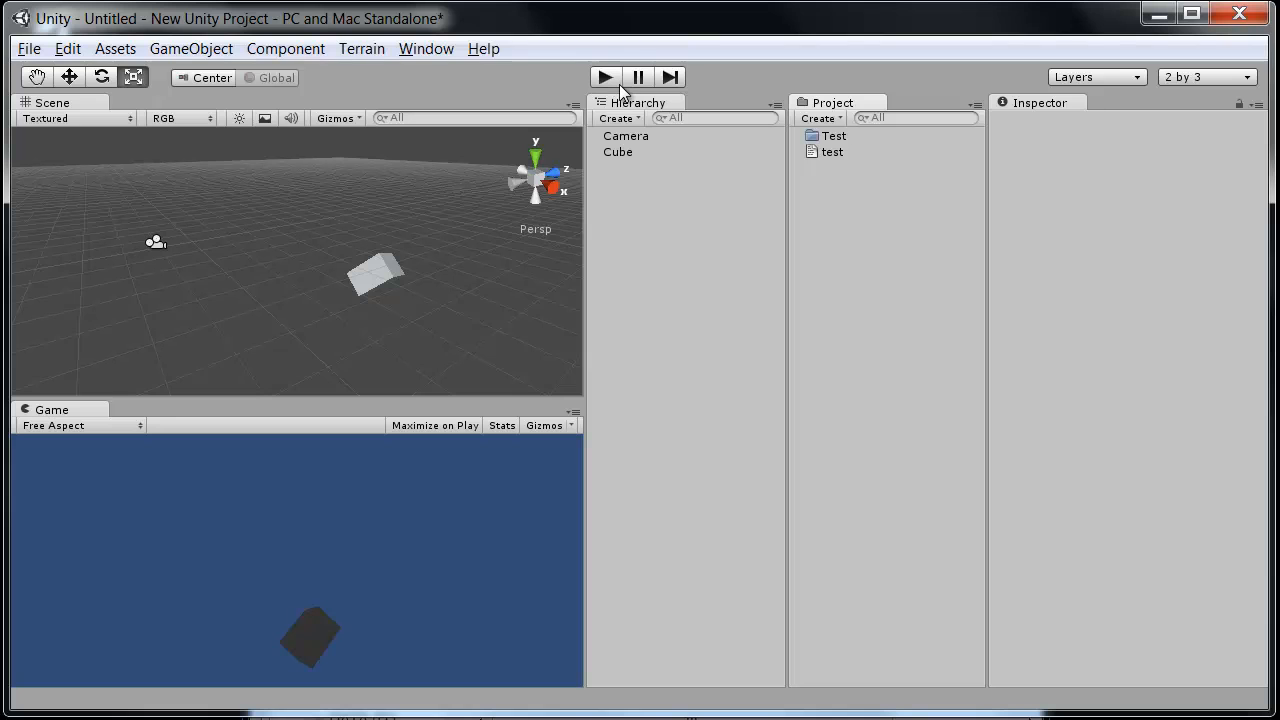
pyautogui.moveTo(604, 88)
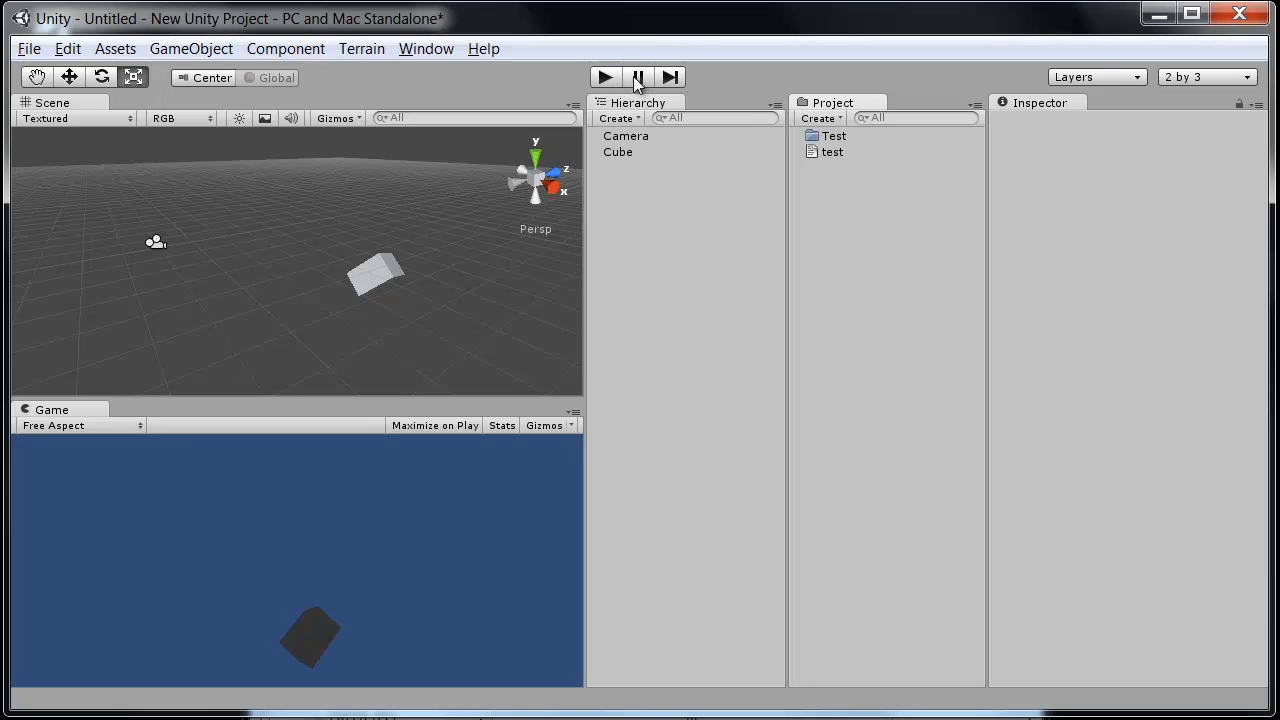
pyautogui.click(637, 77)
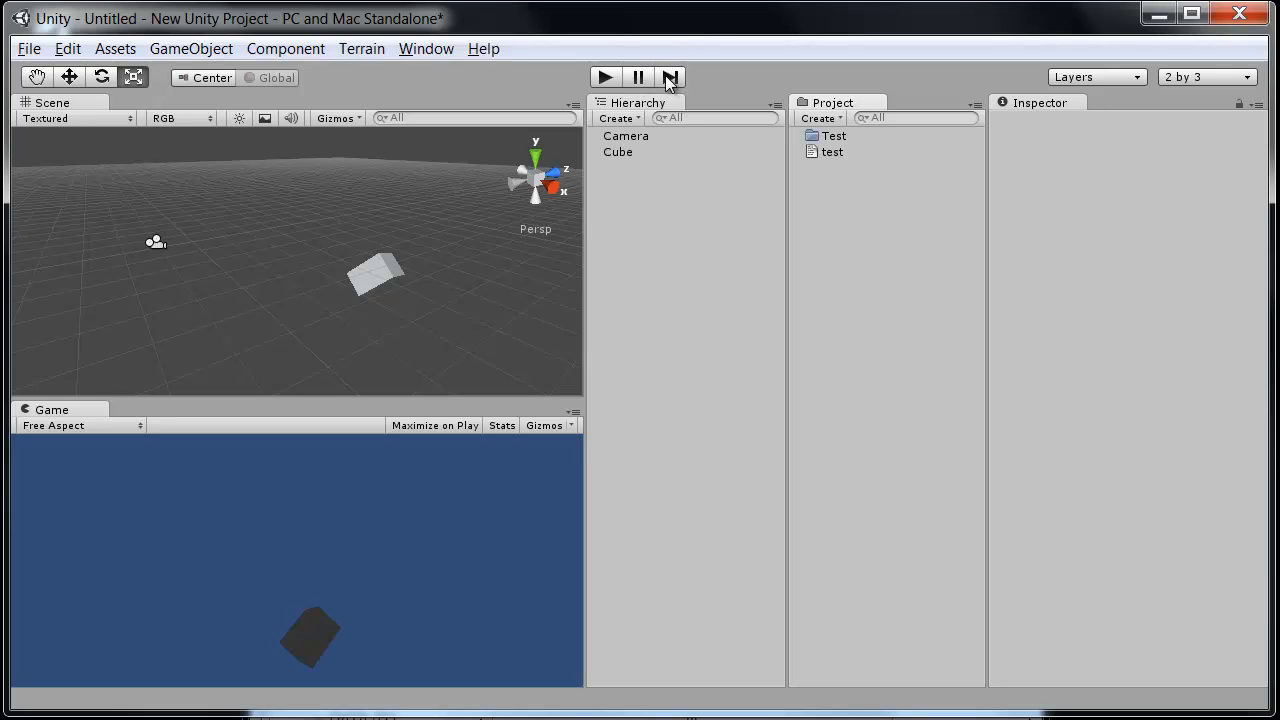
pyautogui.moveTo(624, 82)
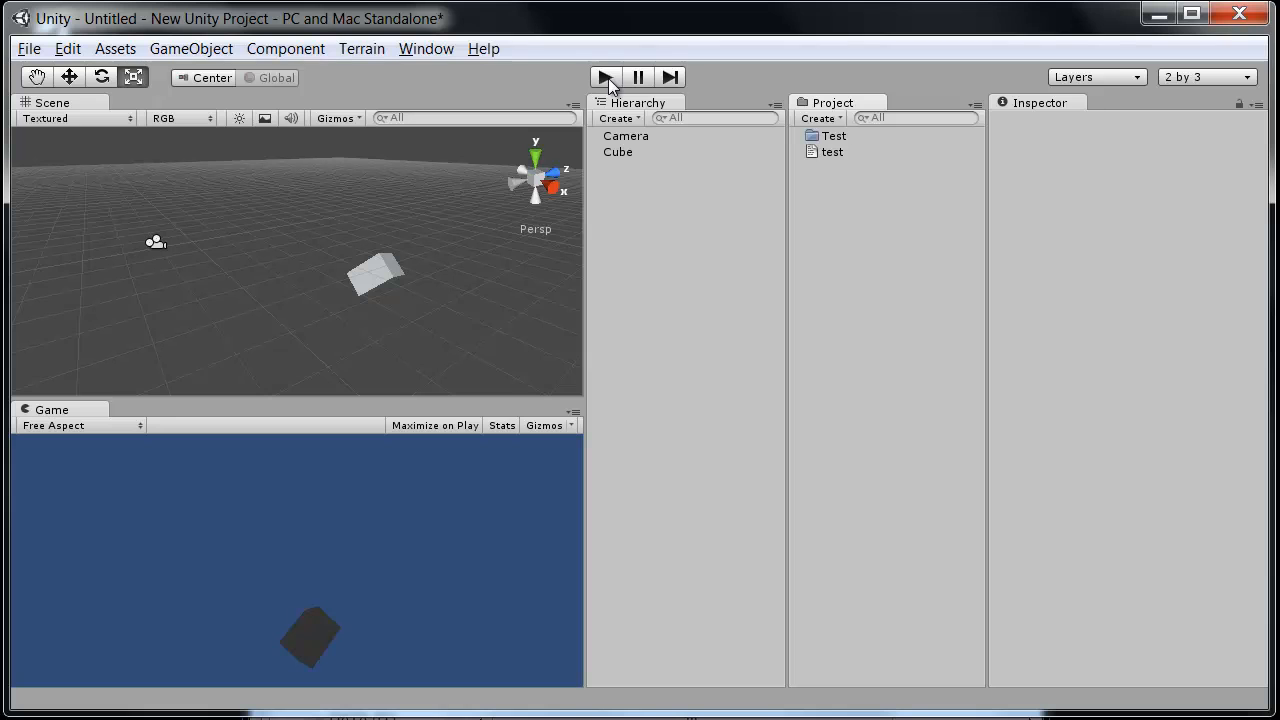
pyautogui.moveTo(536, 150)
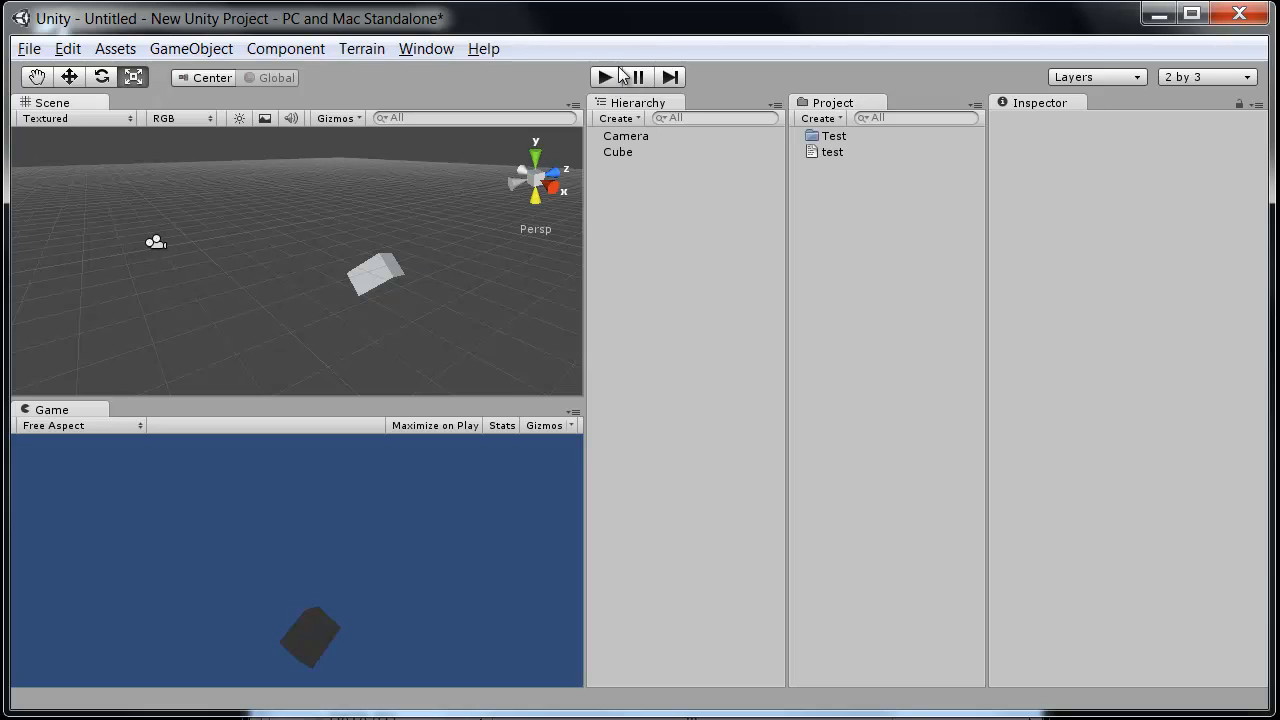
pyautogui.moveTo(440, 210)
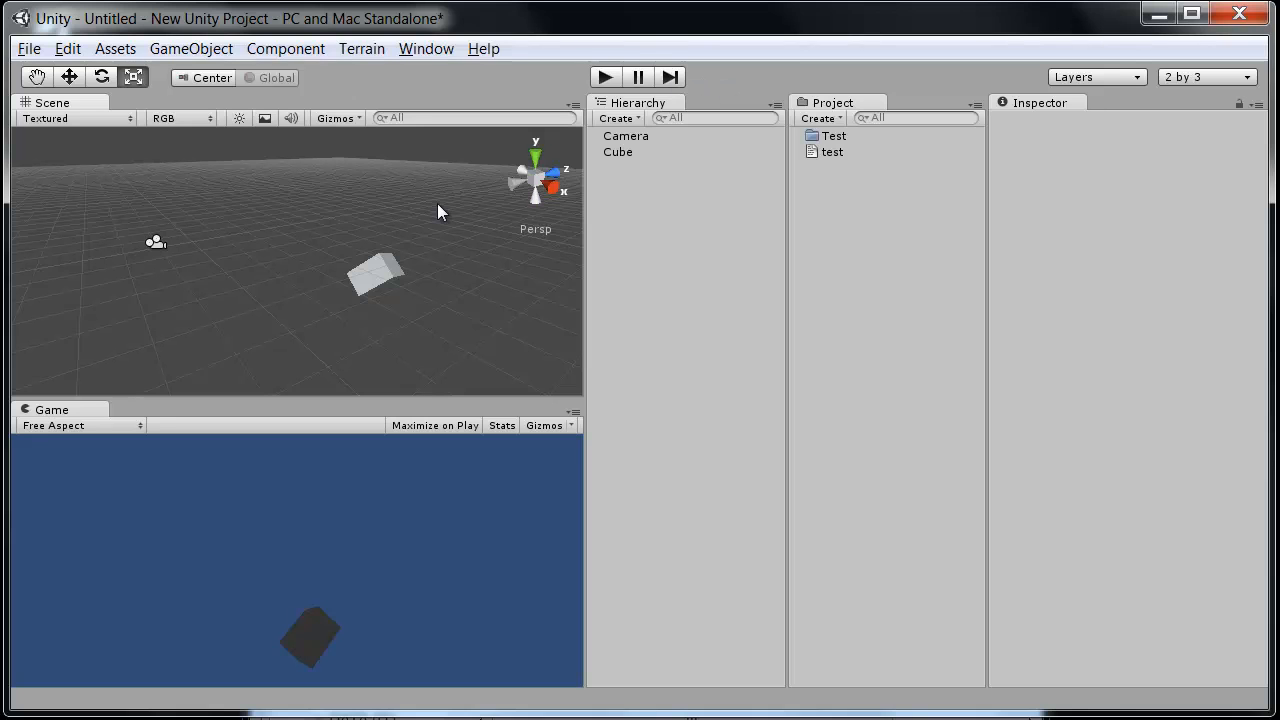
pyautogui.moveTo(268, 320)
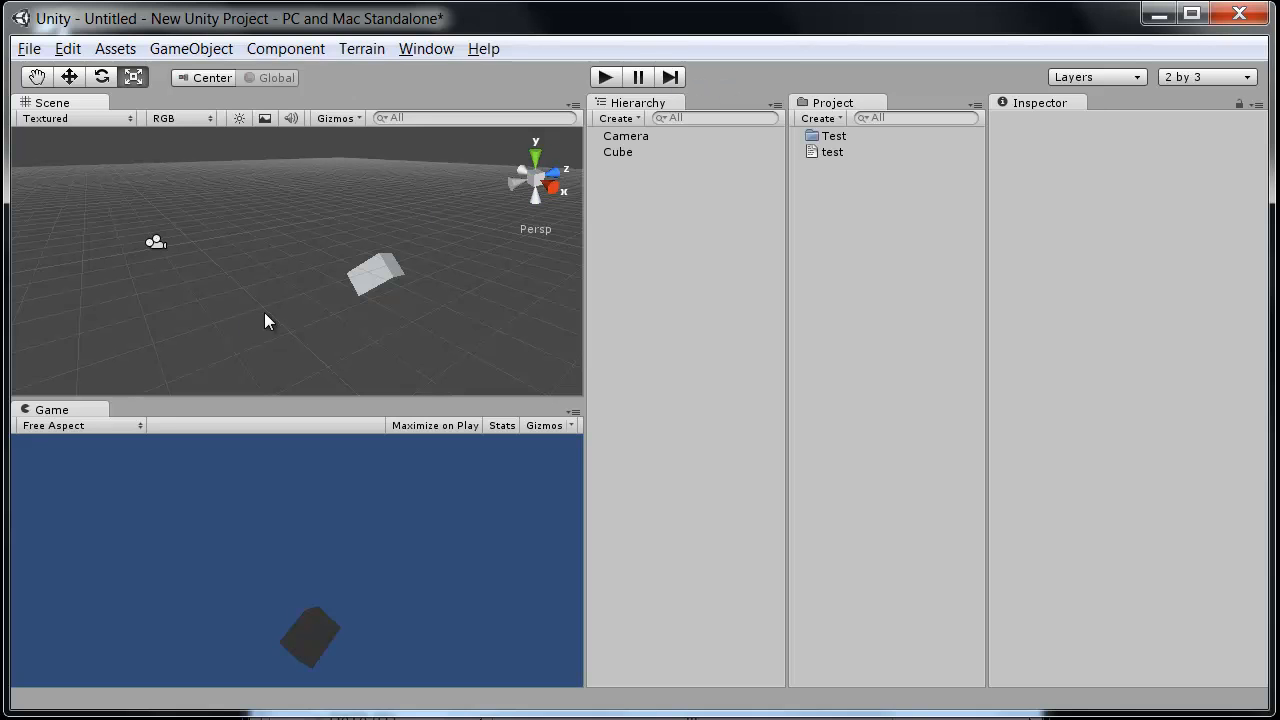
pyautogui.moveTo(570, 493)
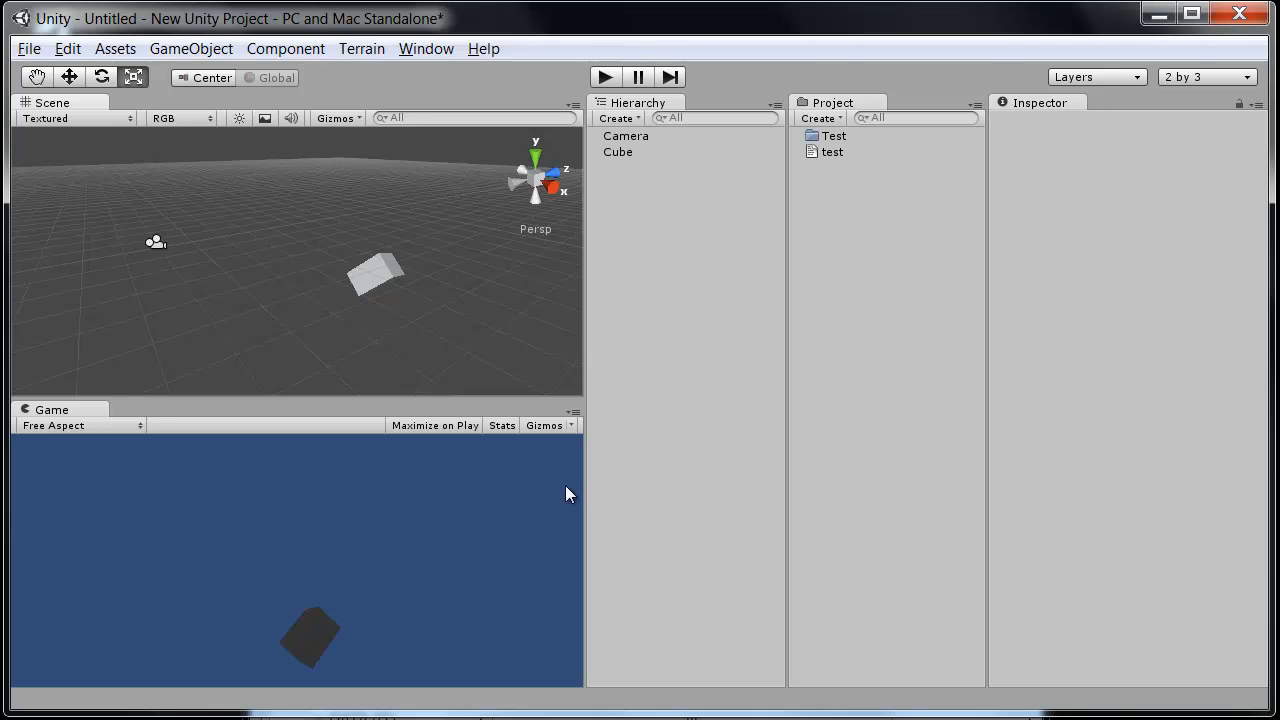